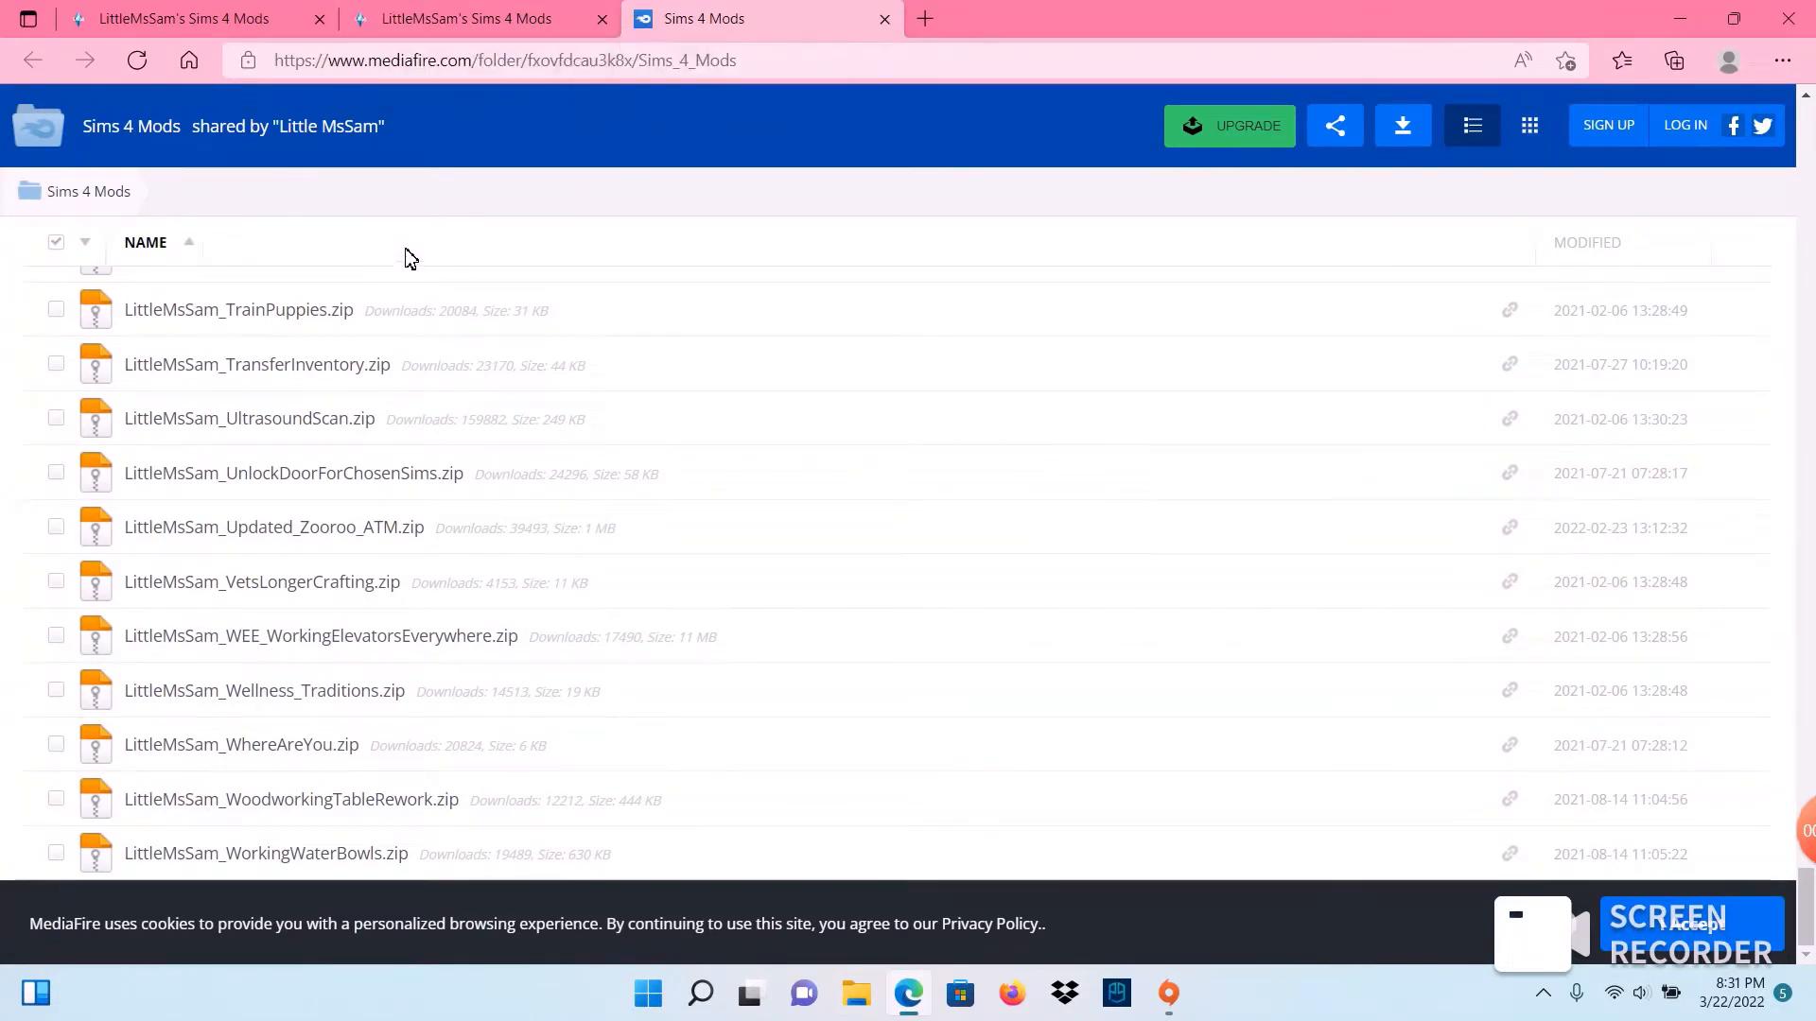
mouse_move(384, 435)
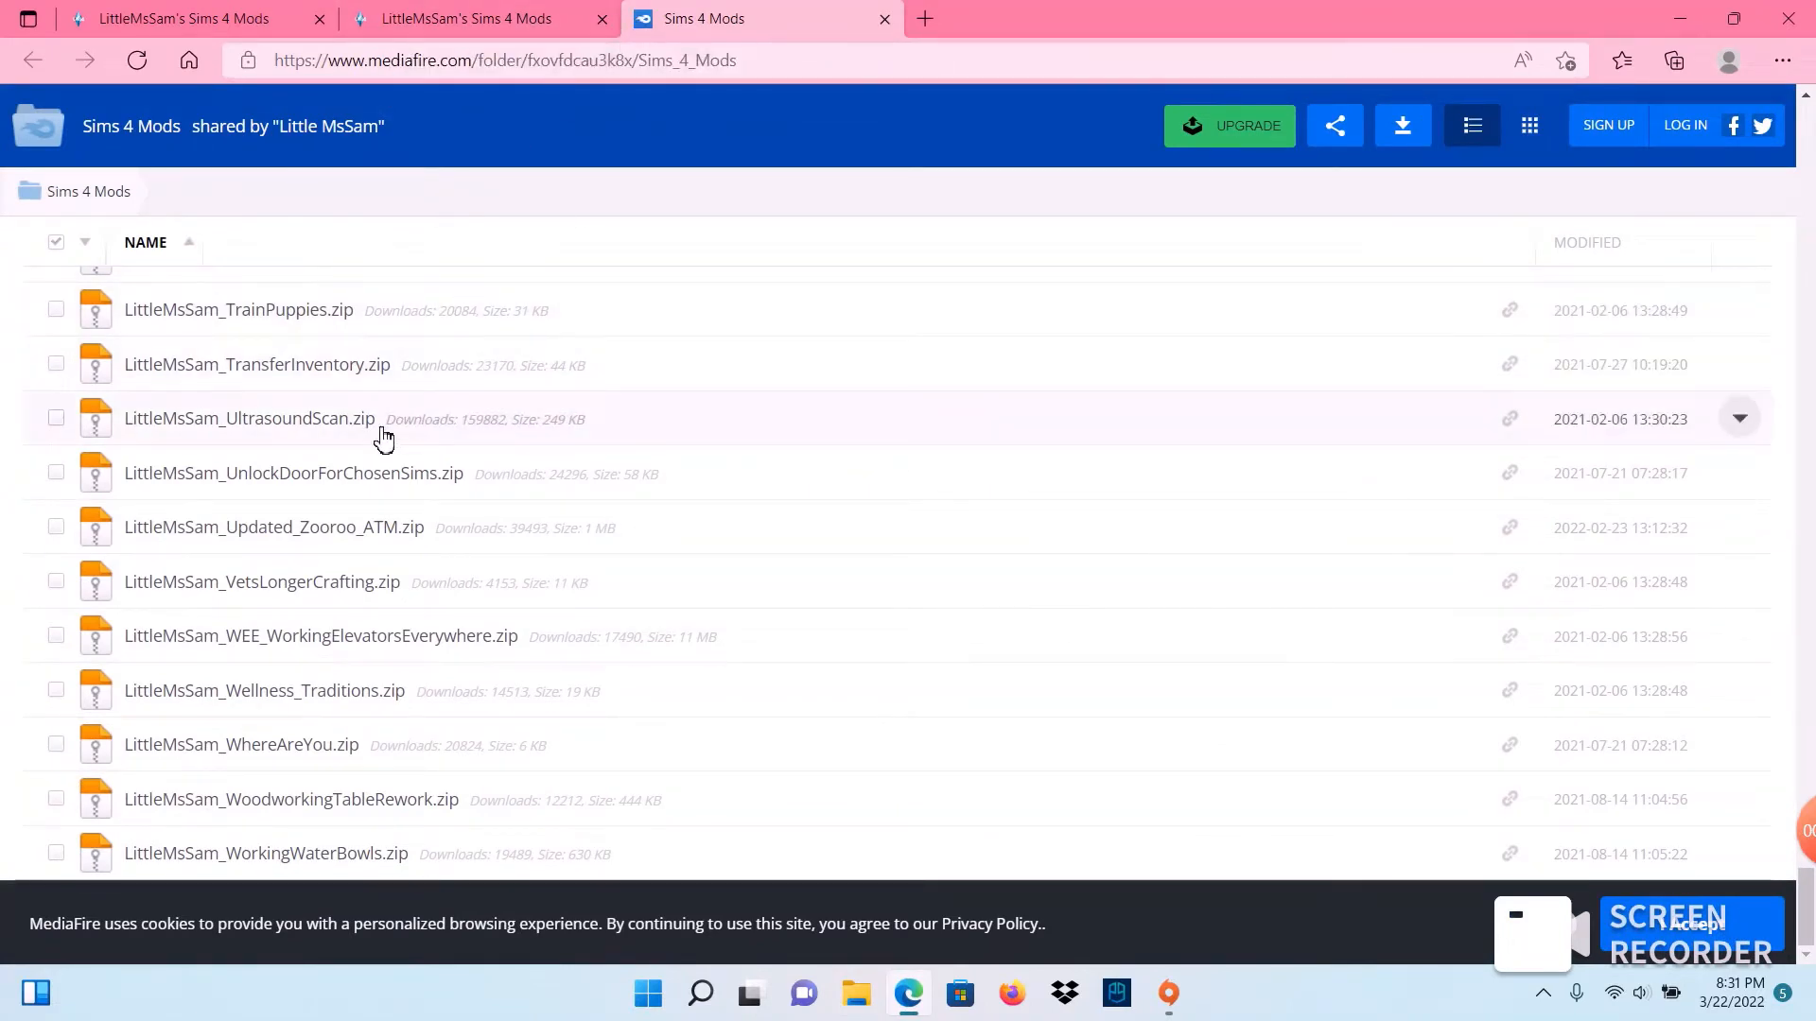
mouse_move(358, 450)
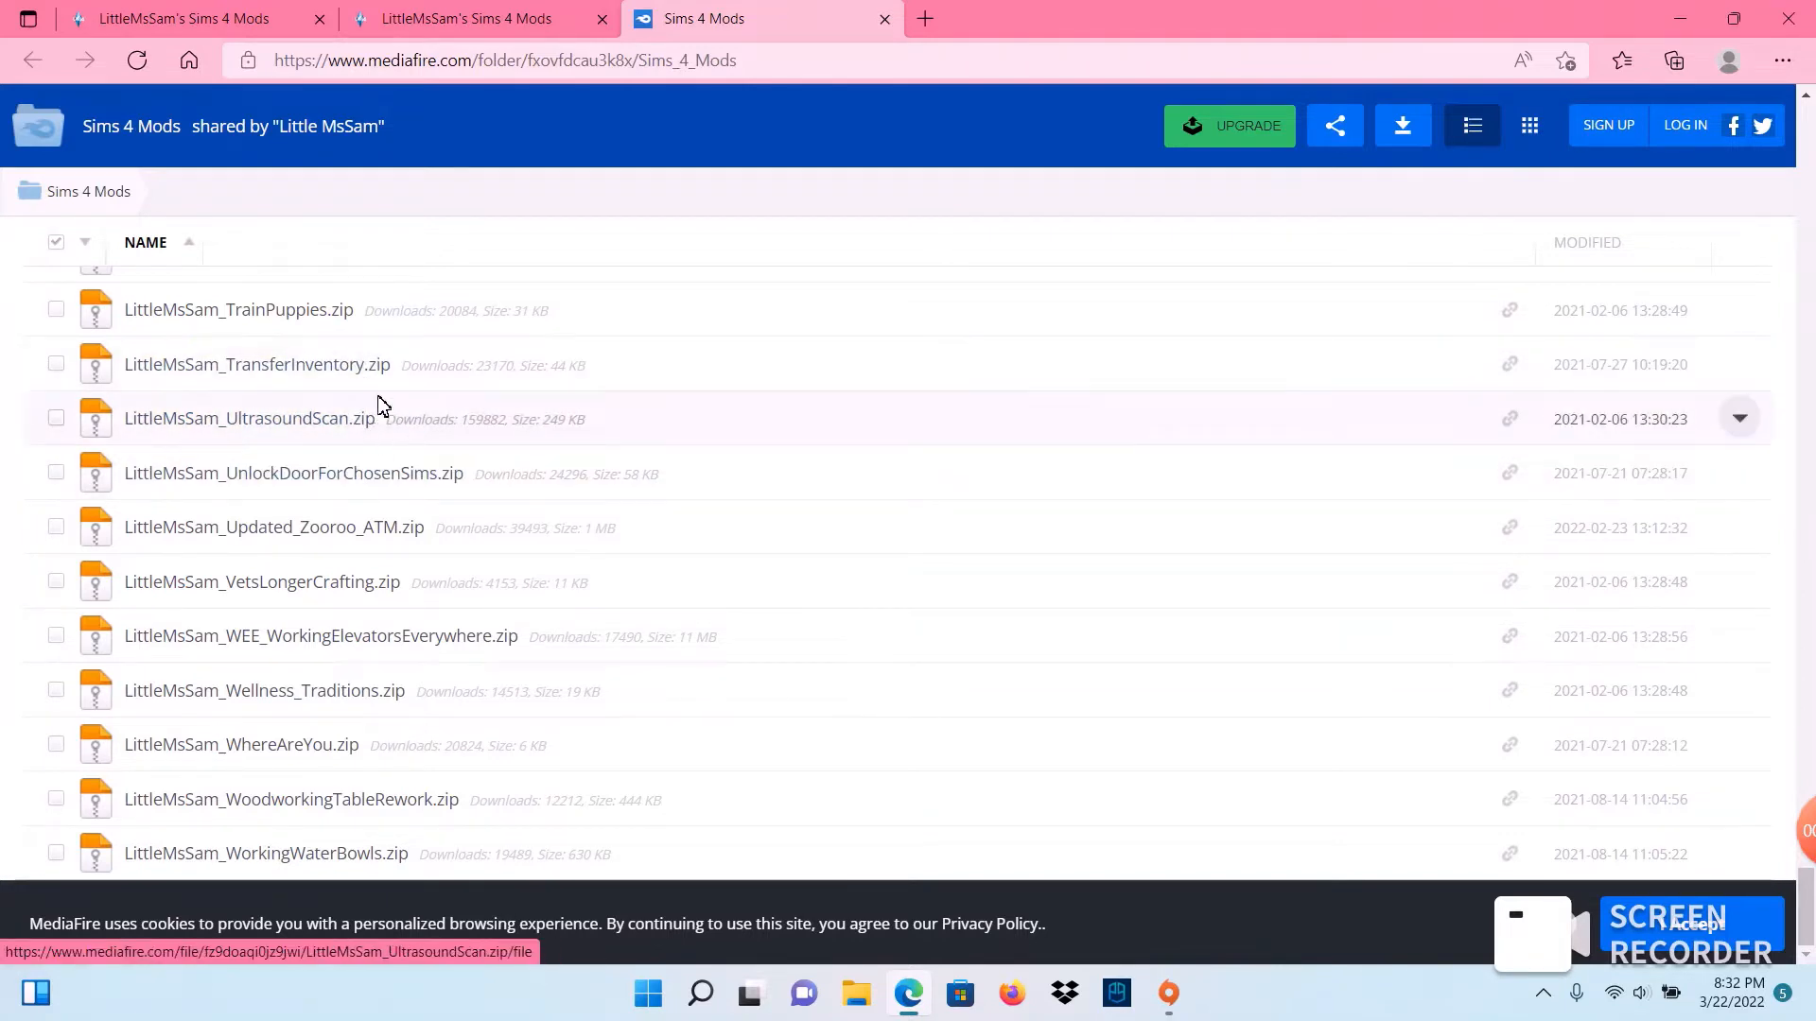
Step: Download LittleMsSam_UltrasoundScan.zip from the Sims 4 Mods MediaFire folder
click(250, 417)
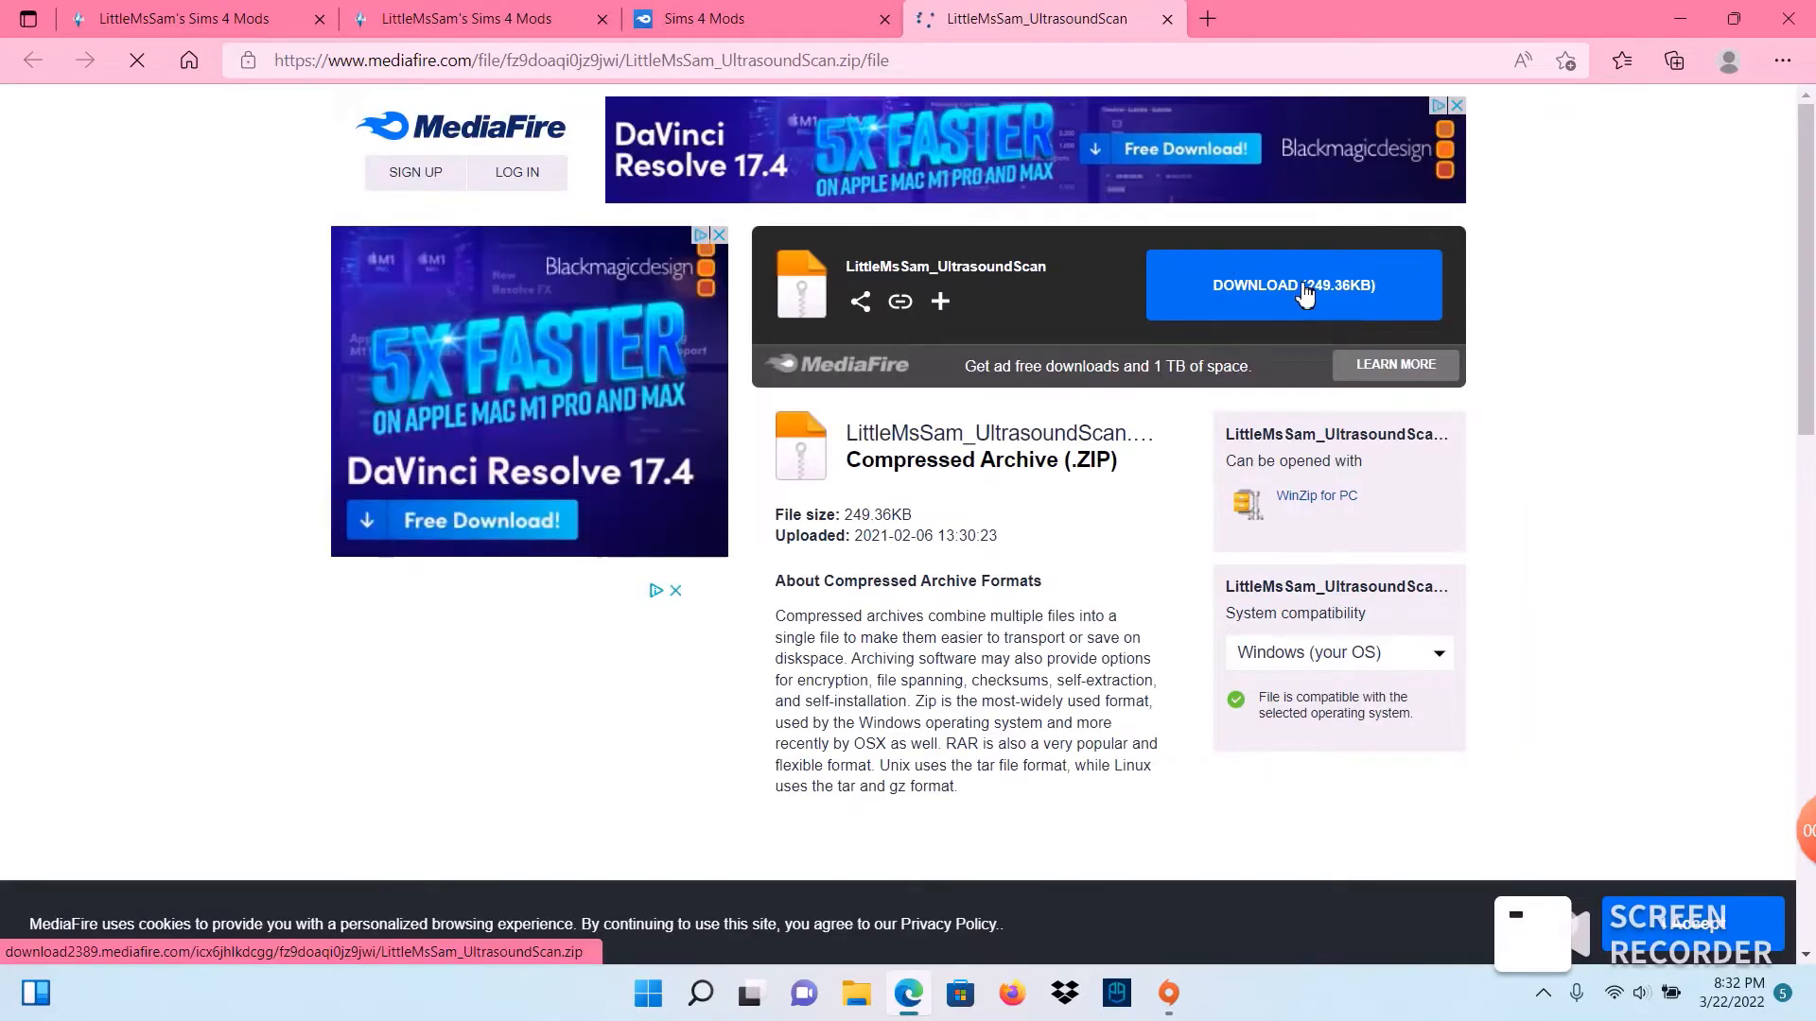
click(1294, 285)
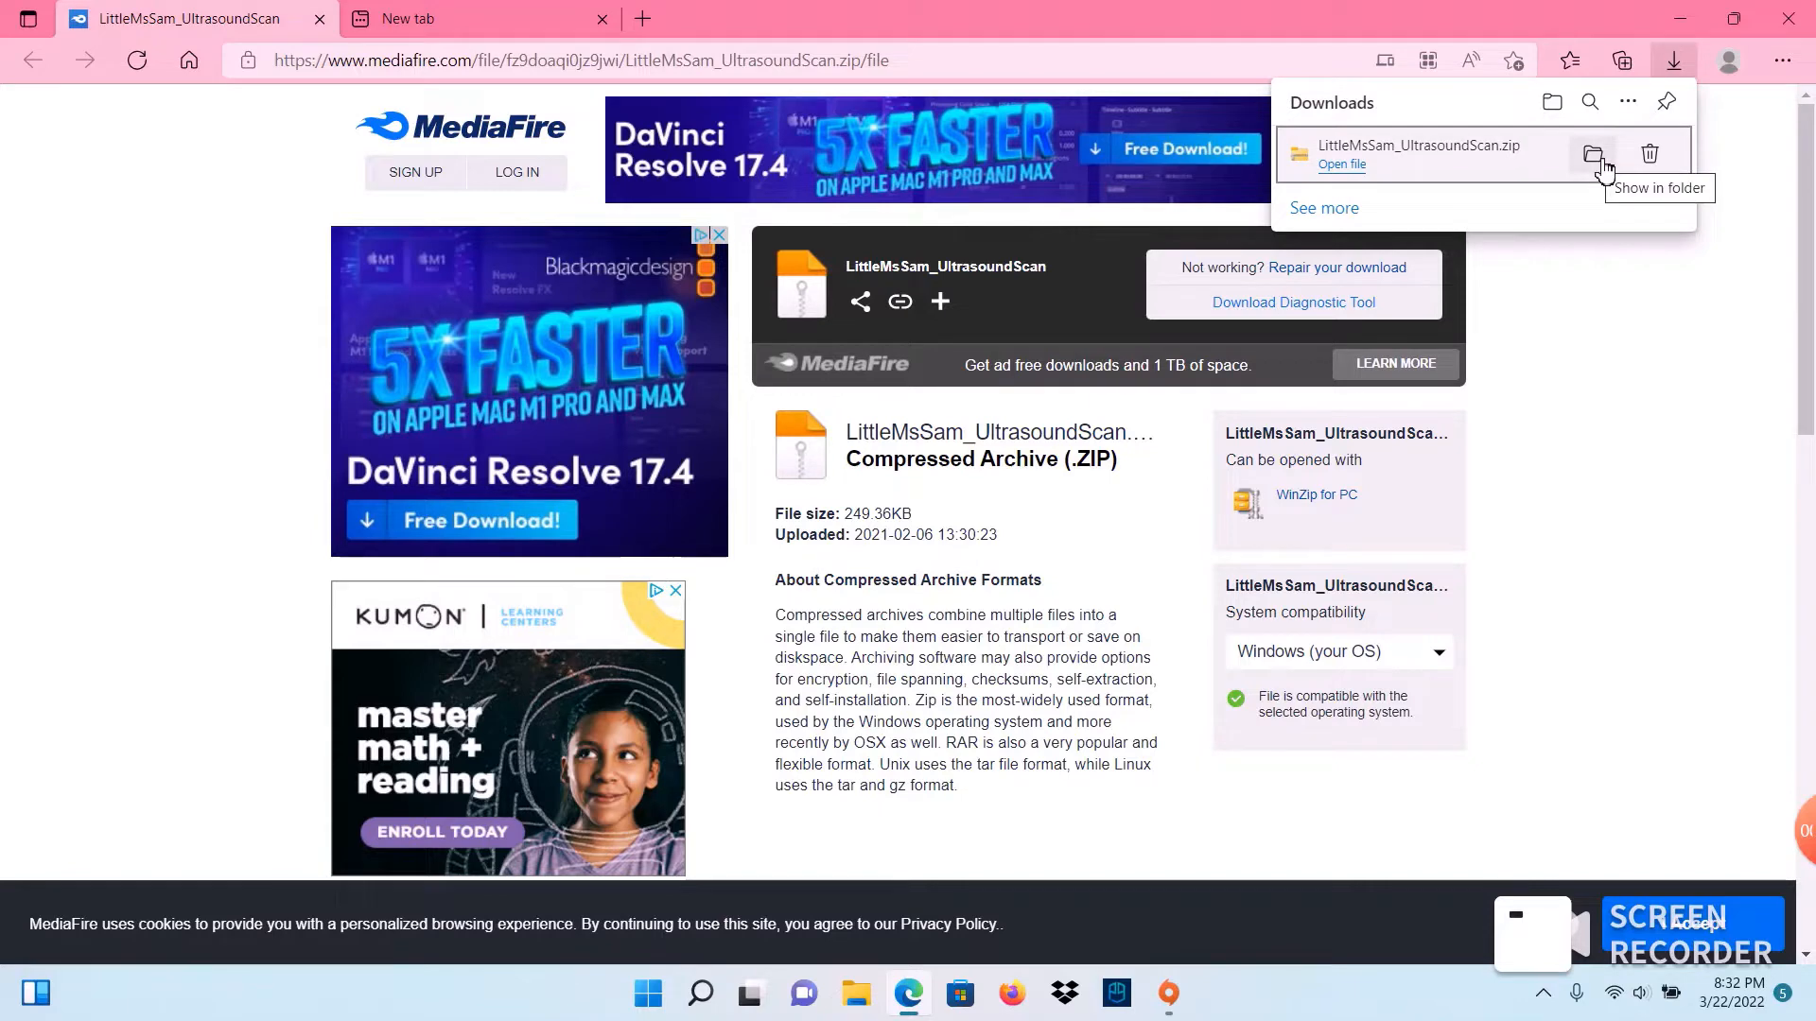
Step: Reveal the downloaded zip in Downloads and open the UltrasoundScan archive to see its four files
click(1592, 153)
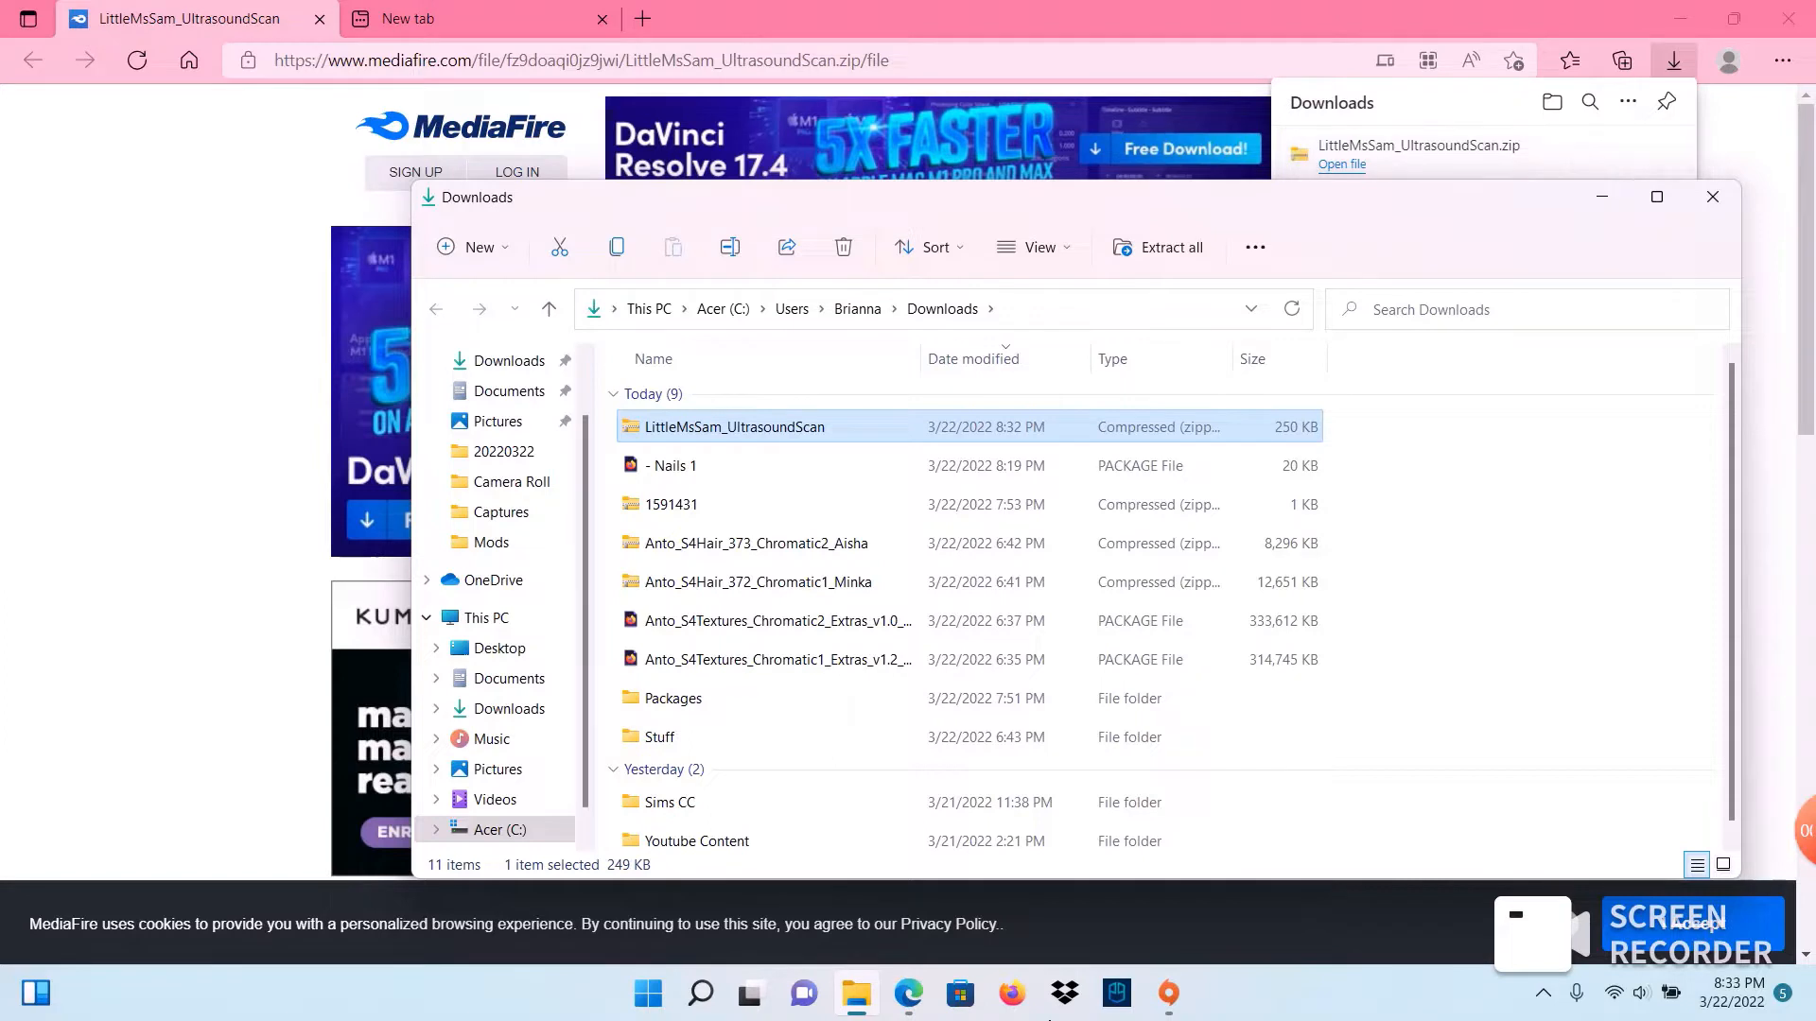
double_click(732, 426)
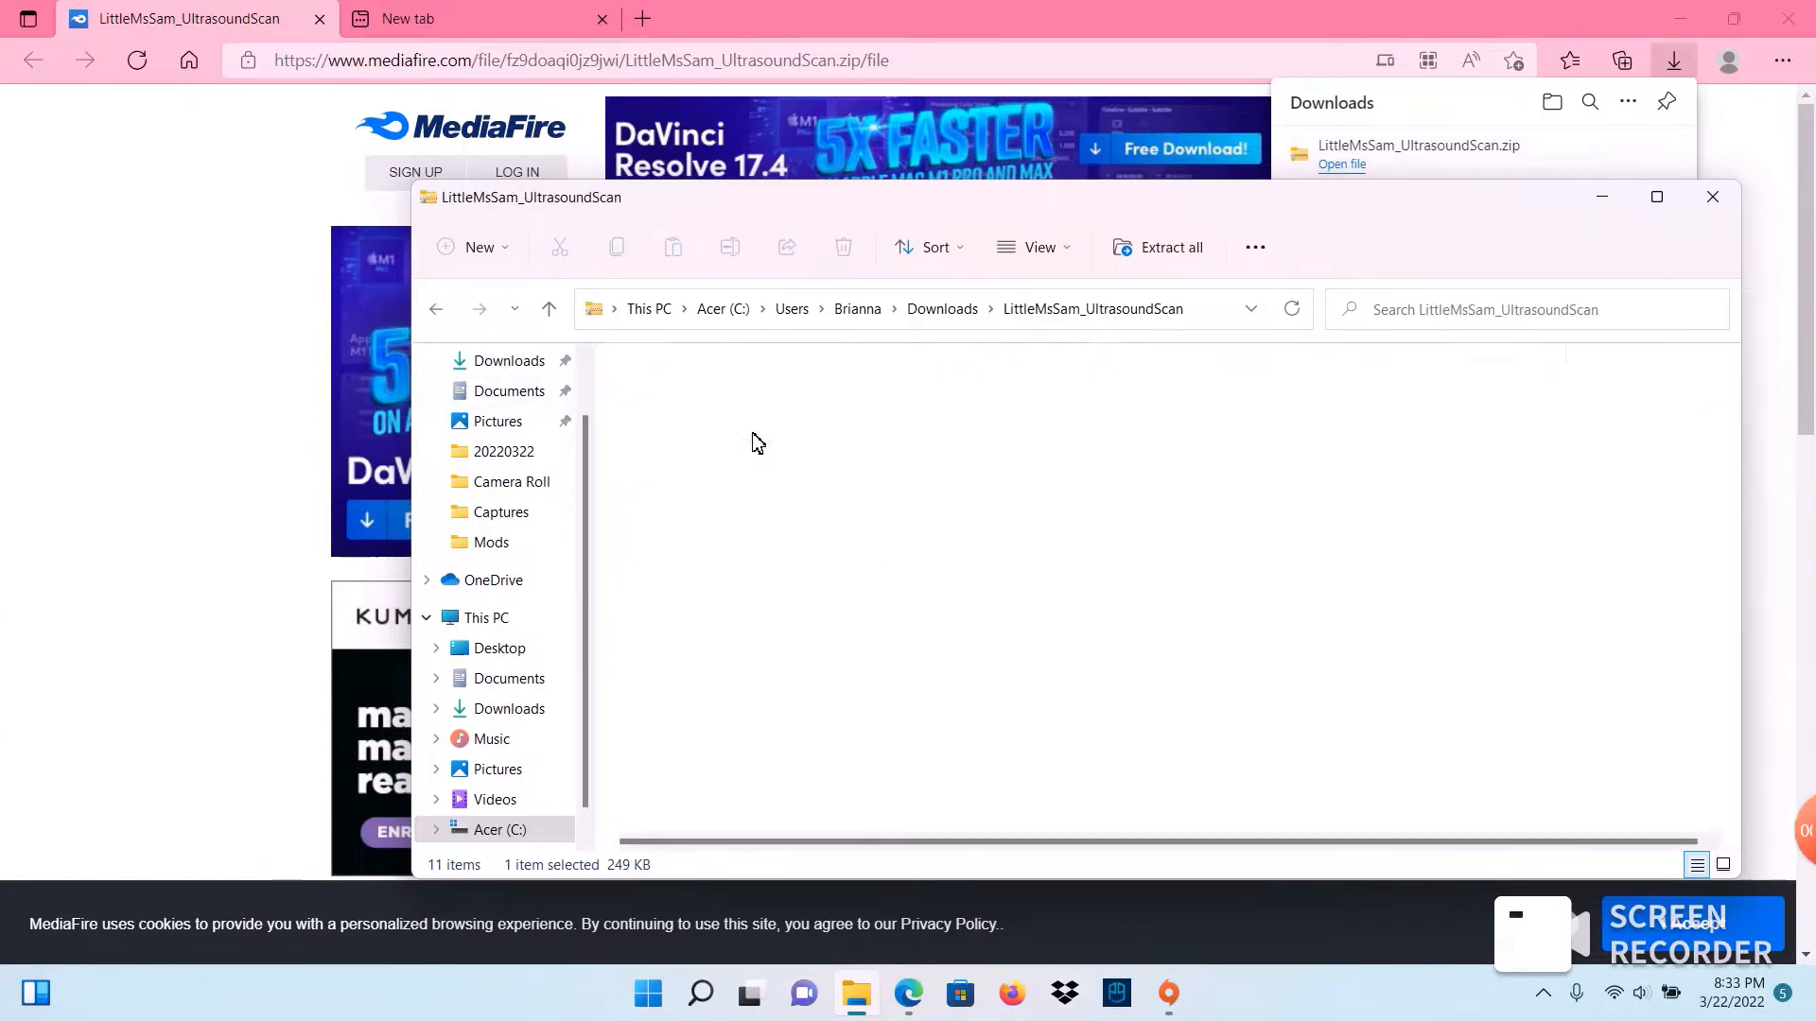
click(692, 515)
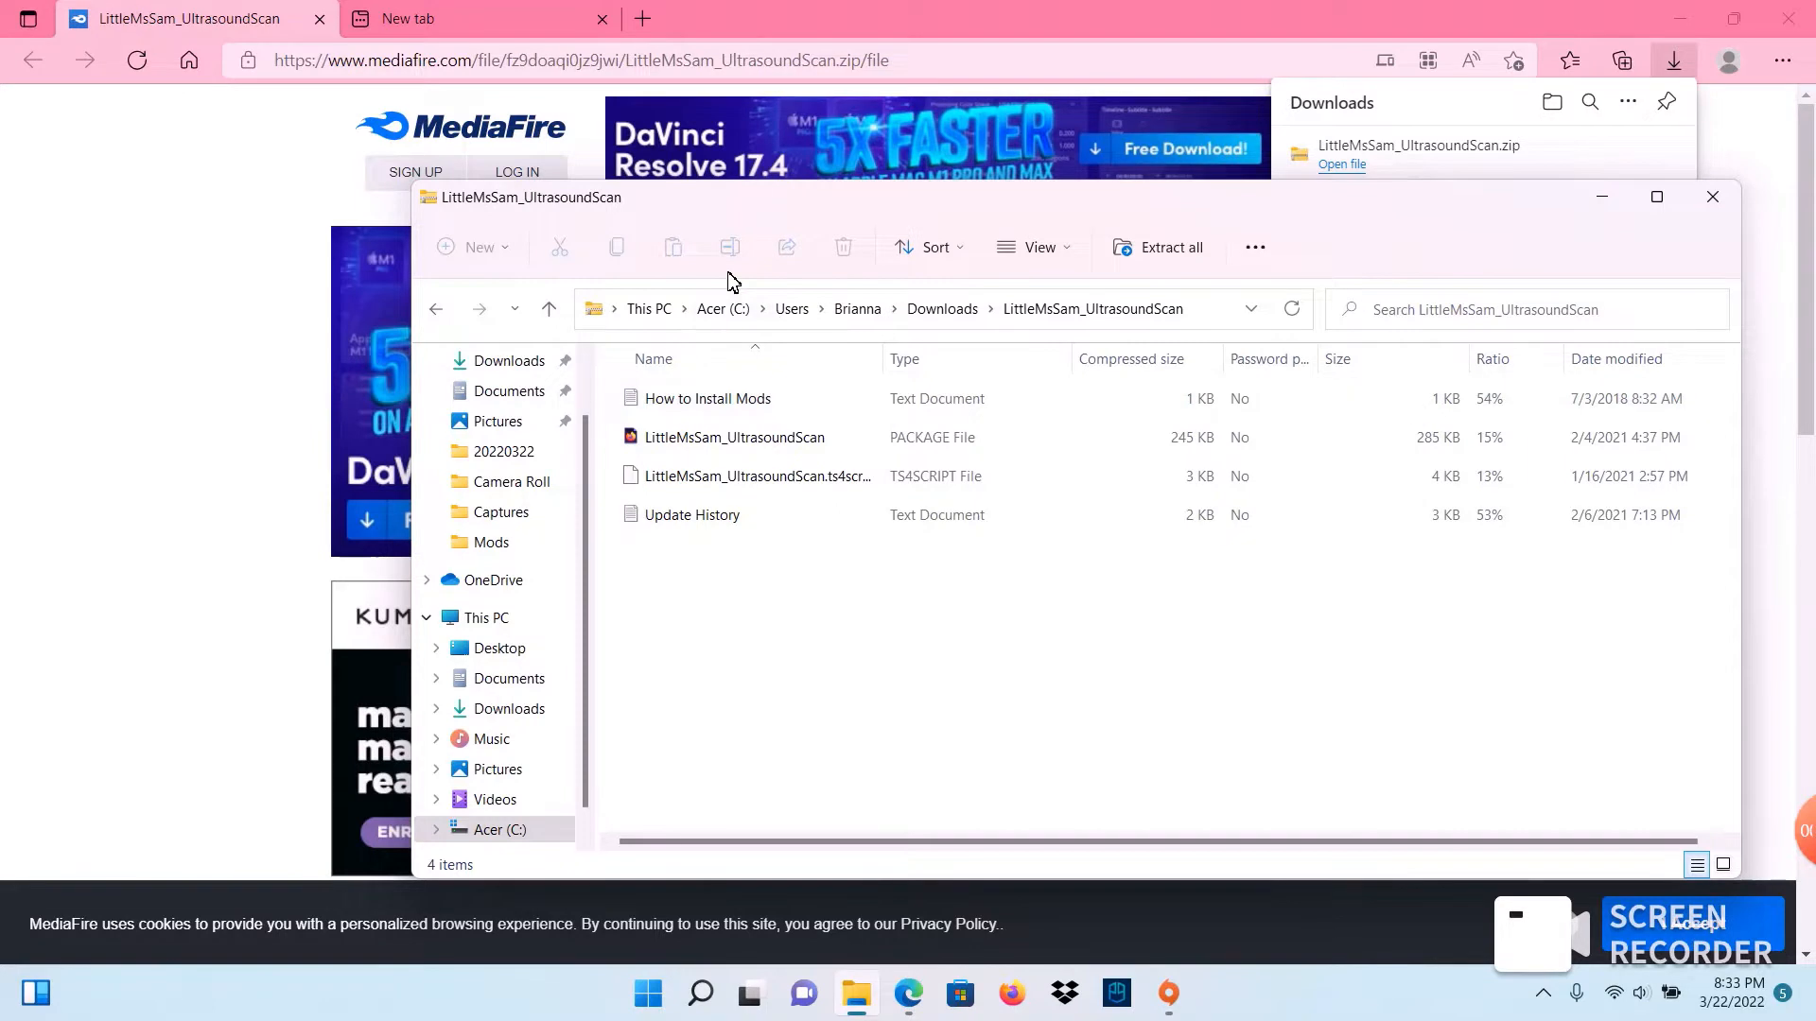
mouse_move(1473, 240)
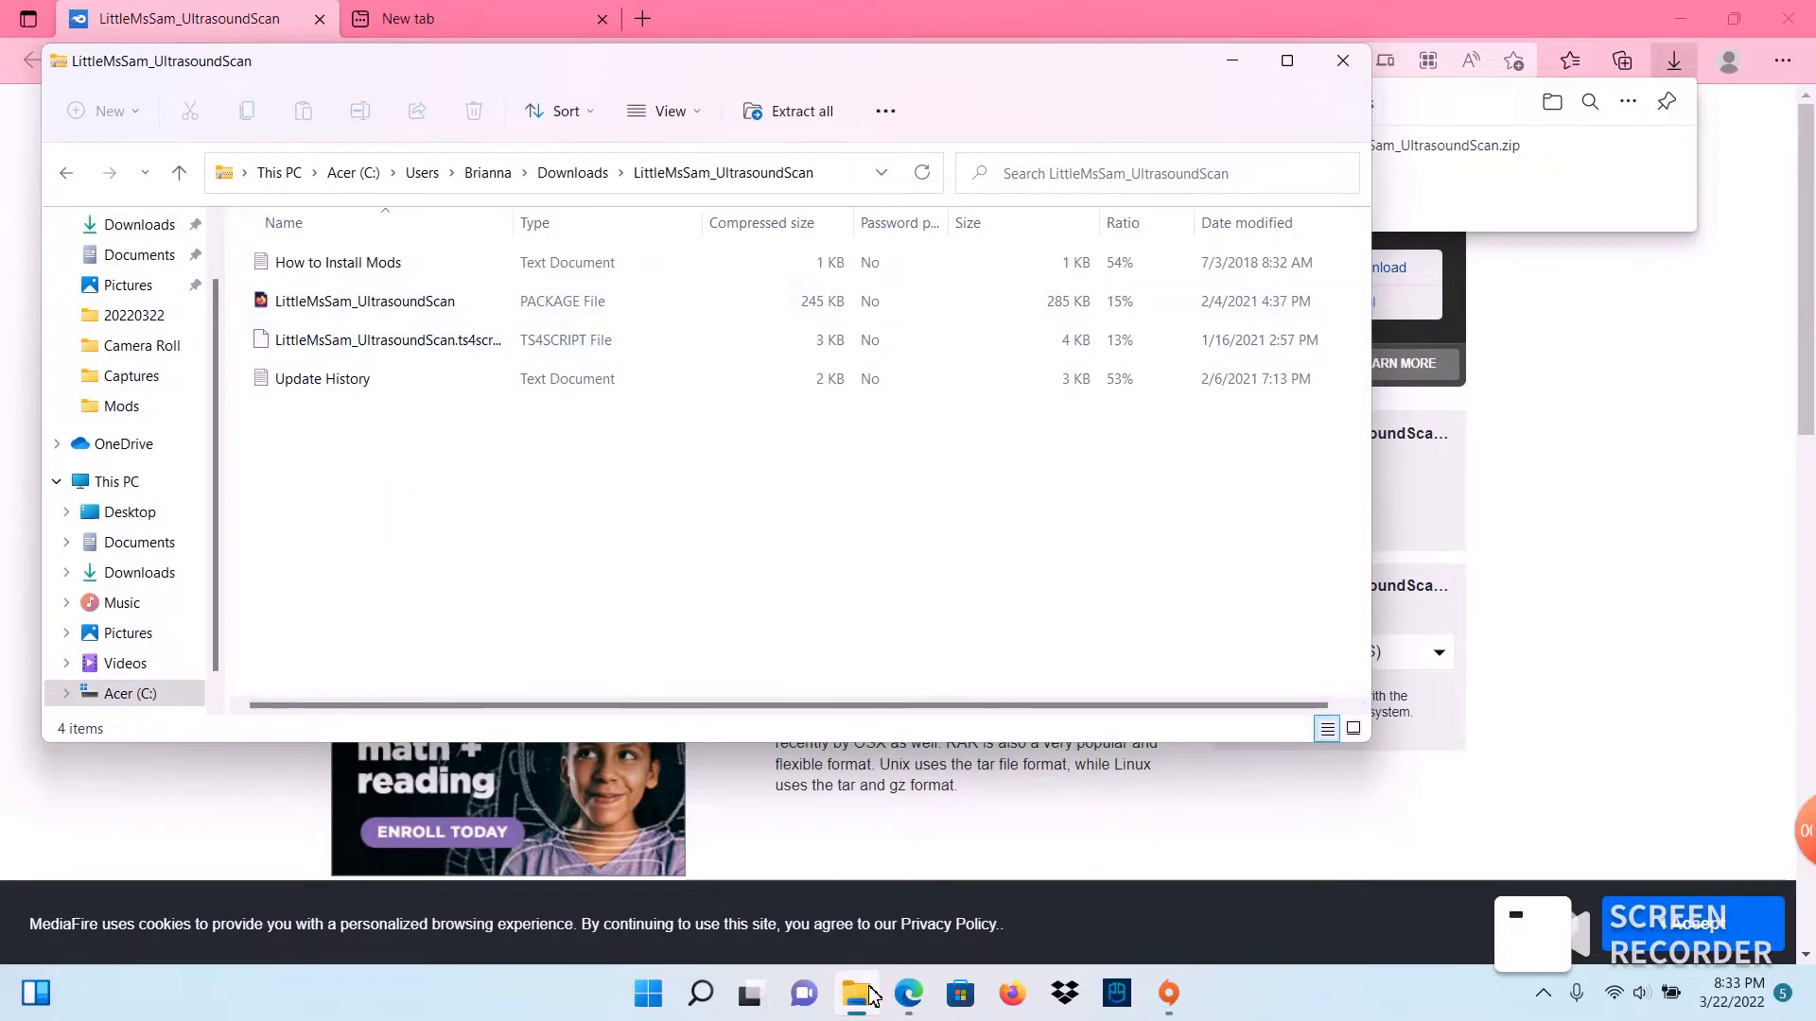
Step: Open a second Explorer window on Documents > Electronic Arts > The Sims 4 > Mods
right_click(855, 993)
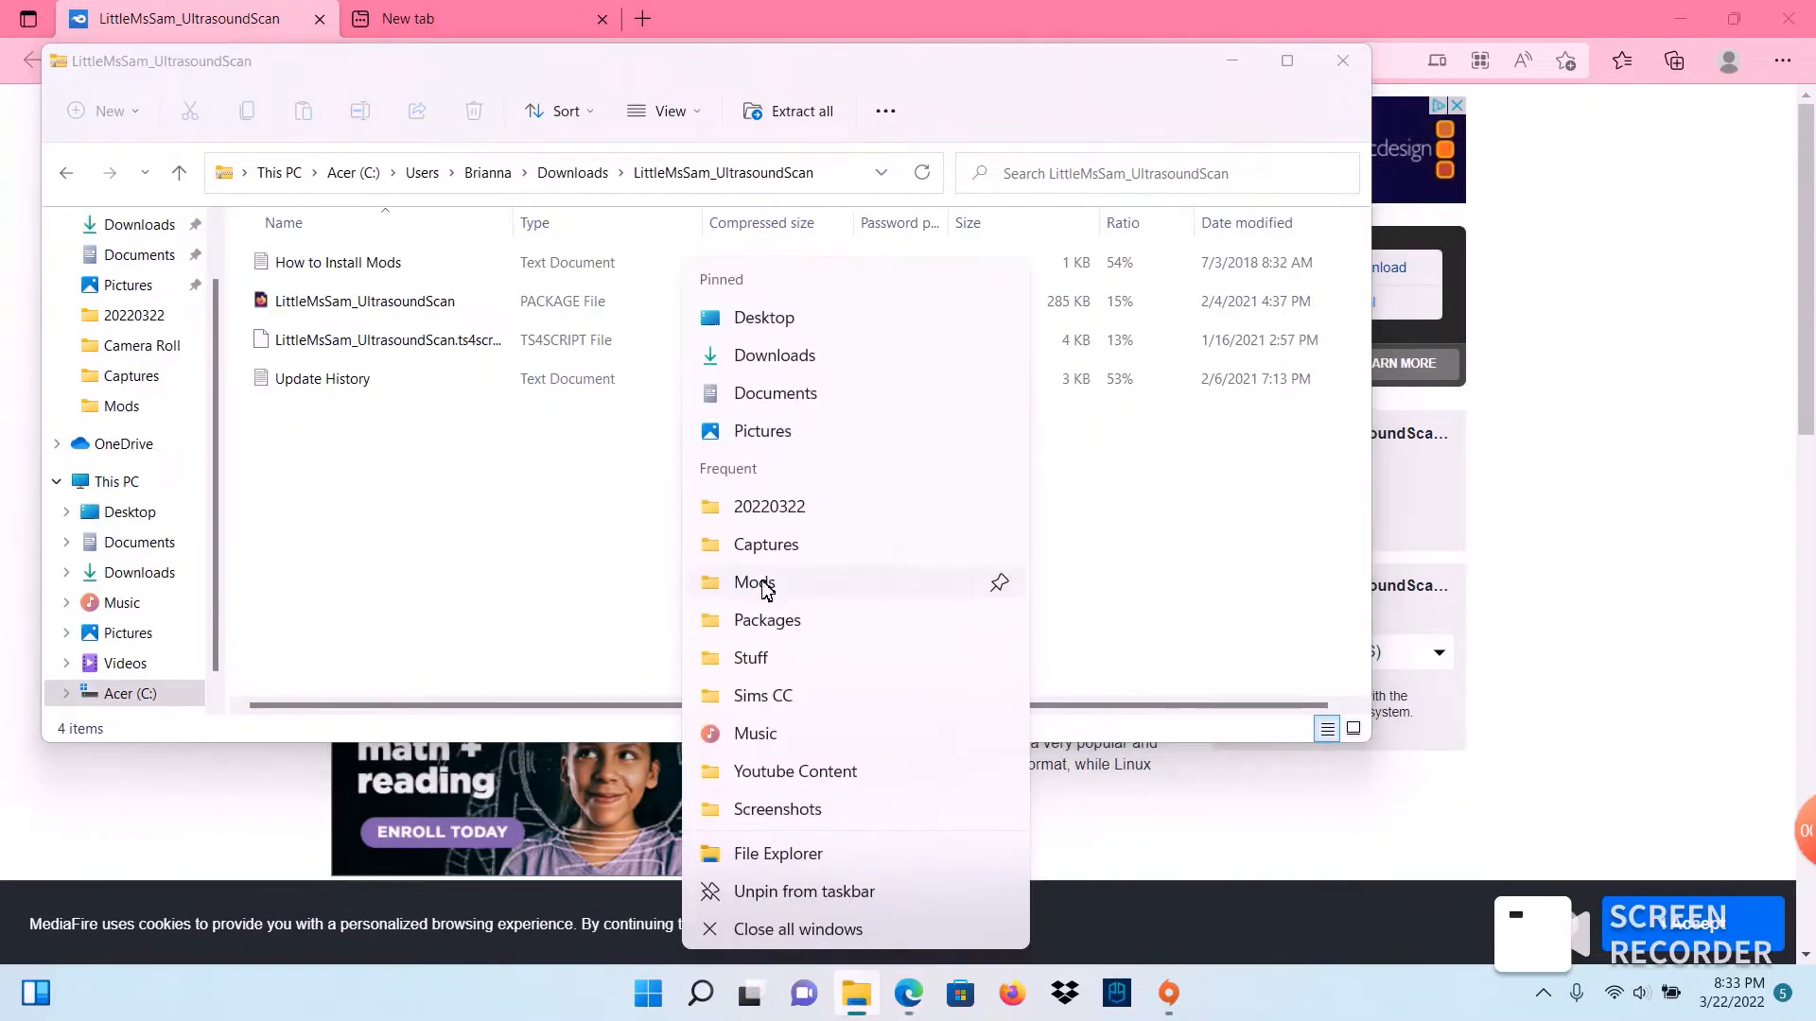
click(754, 582)
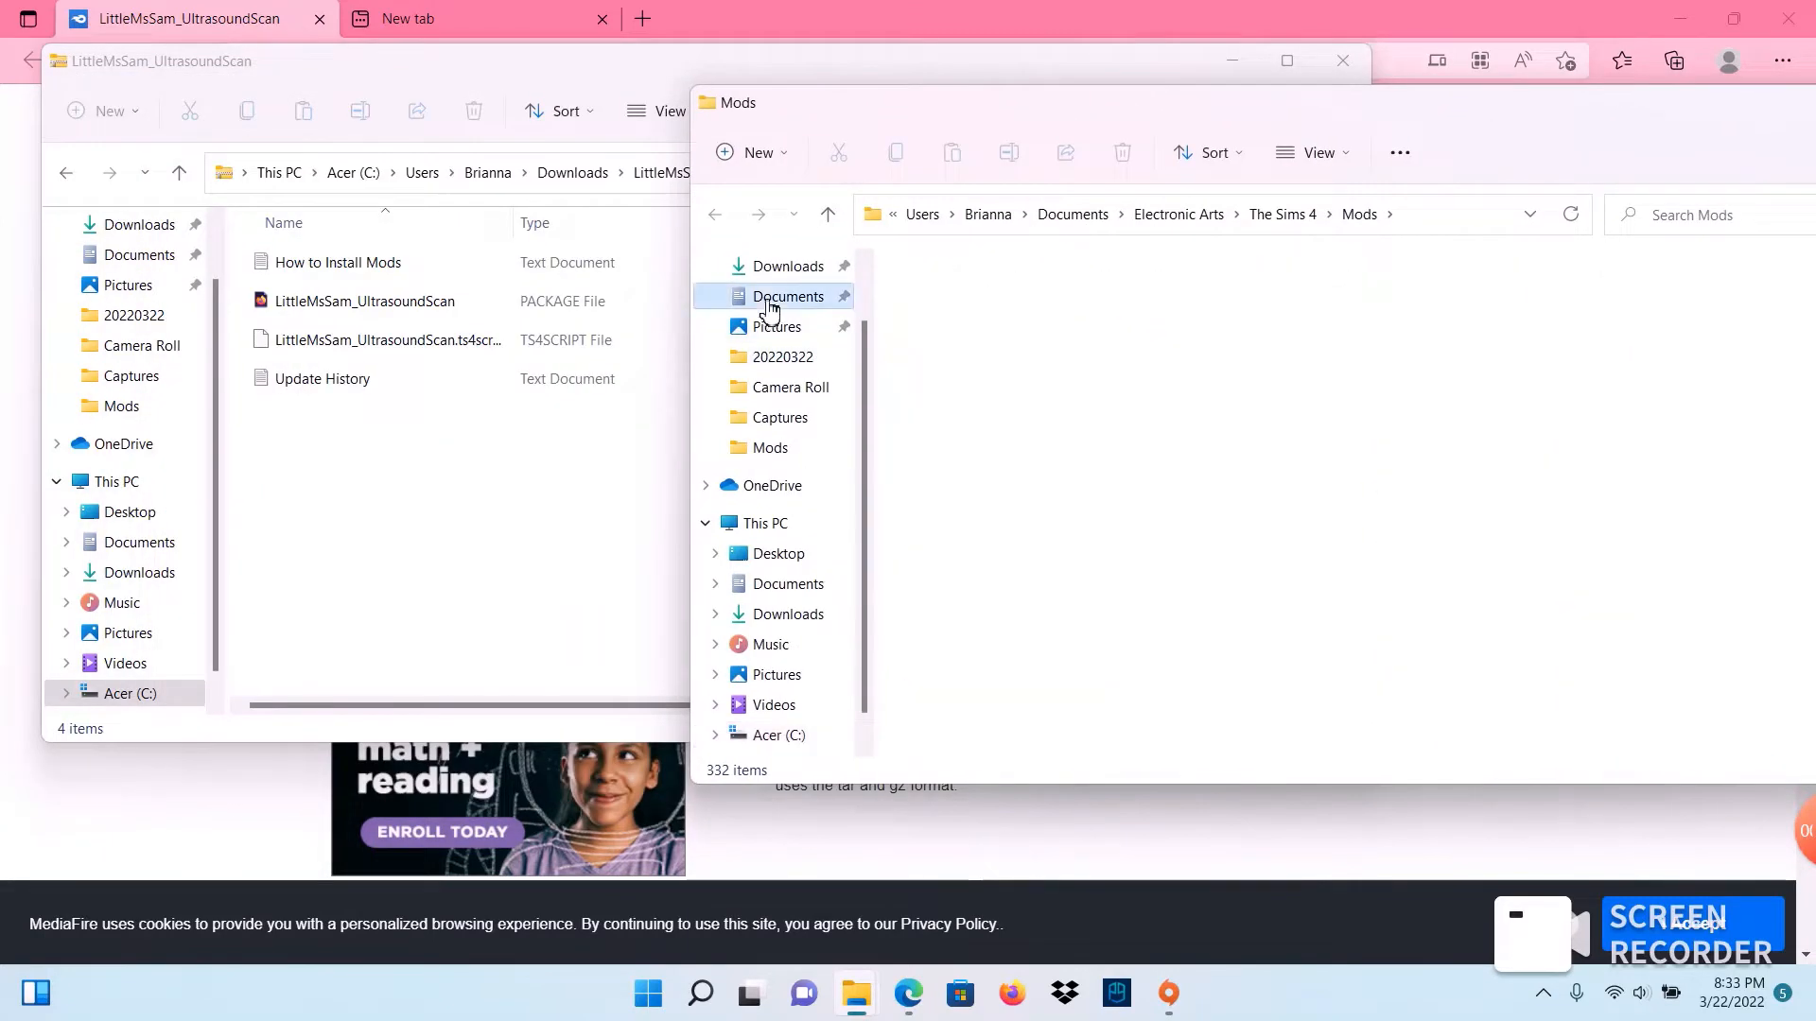
click(789, 297)
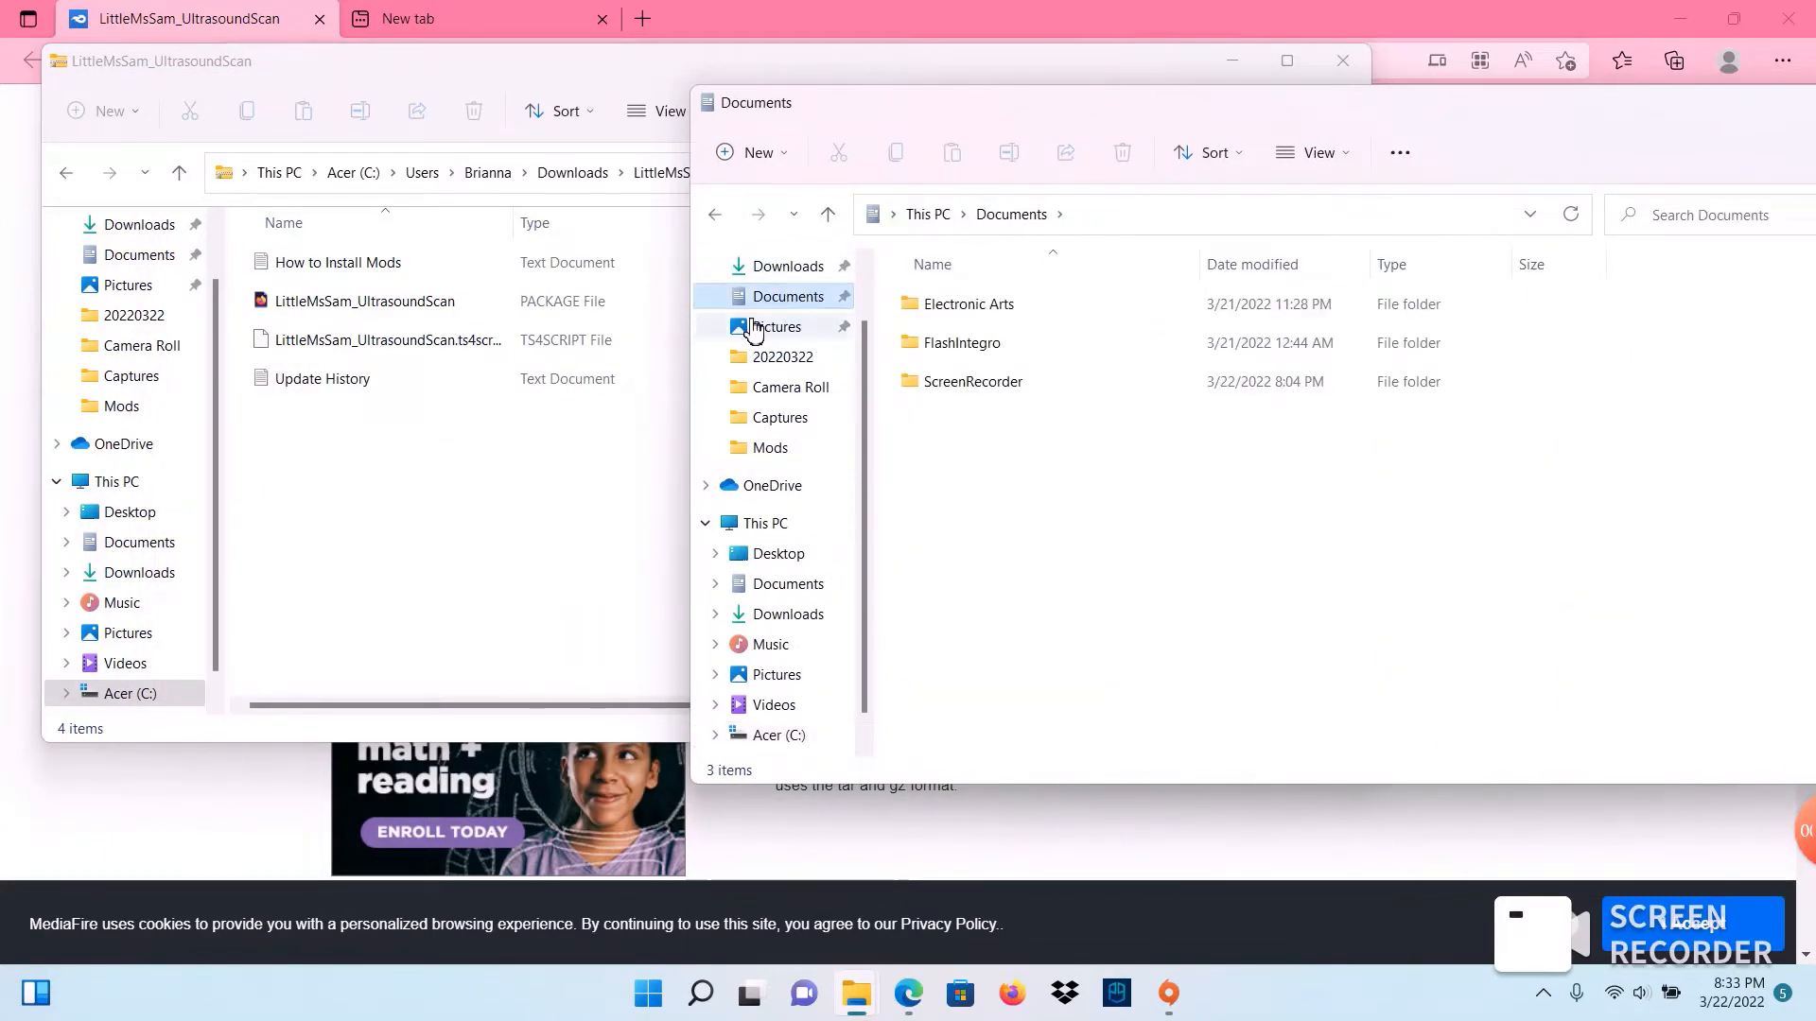
click(966, 303)
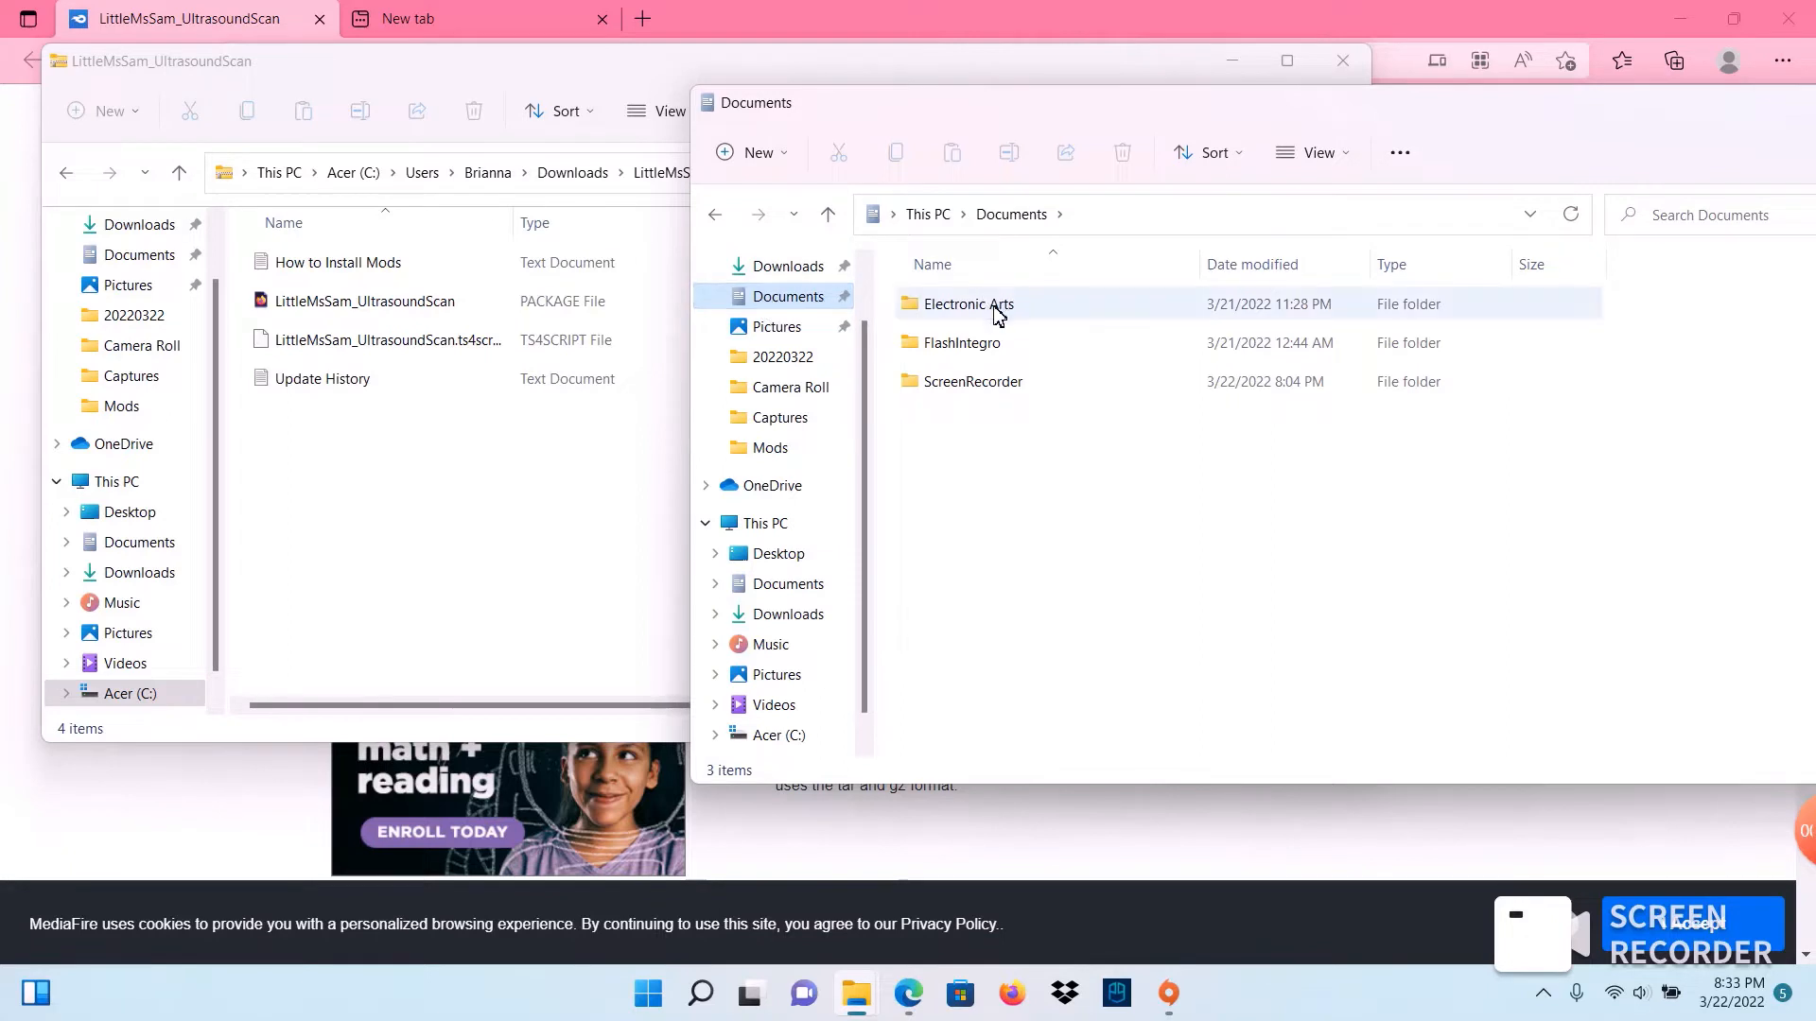
double_click(966, 302)
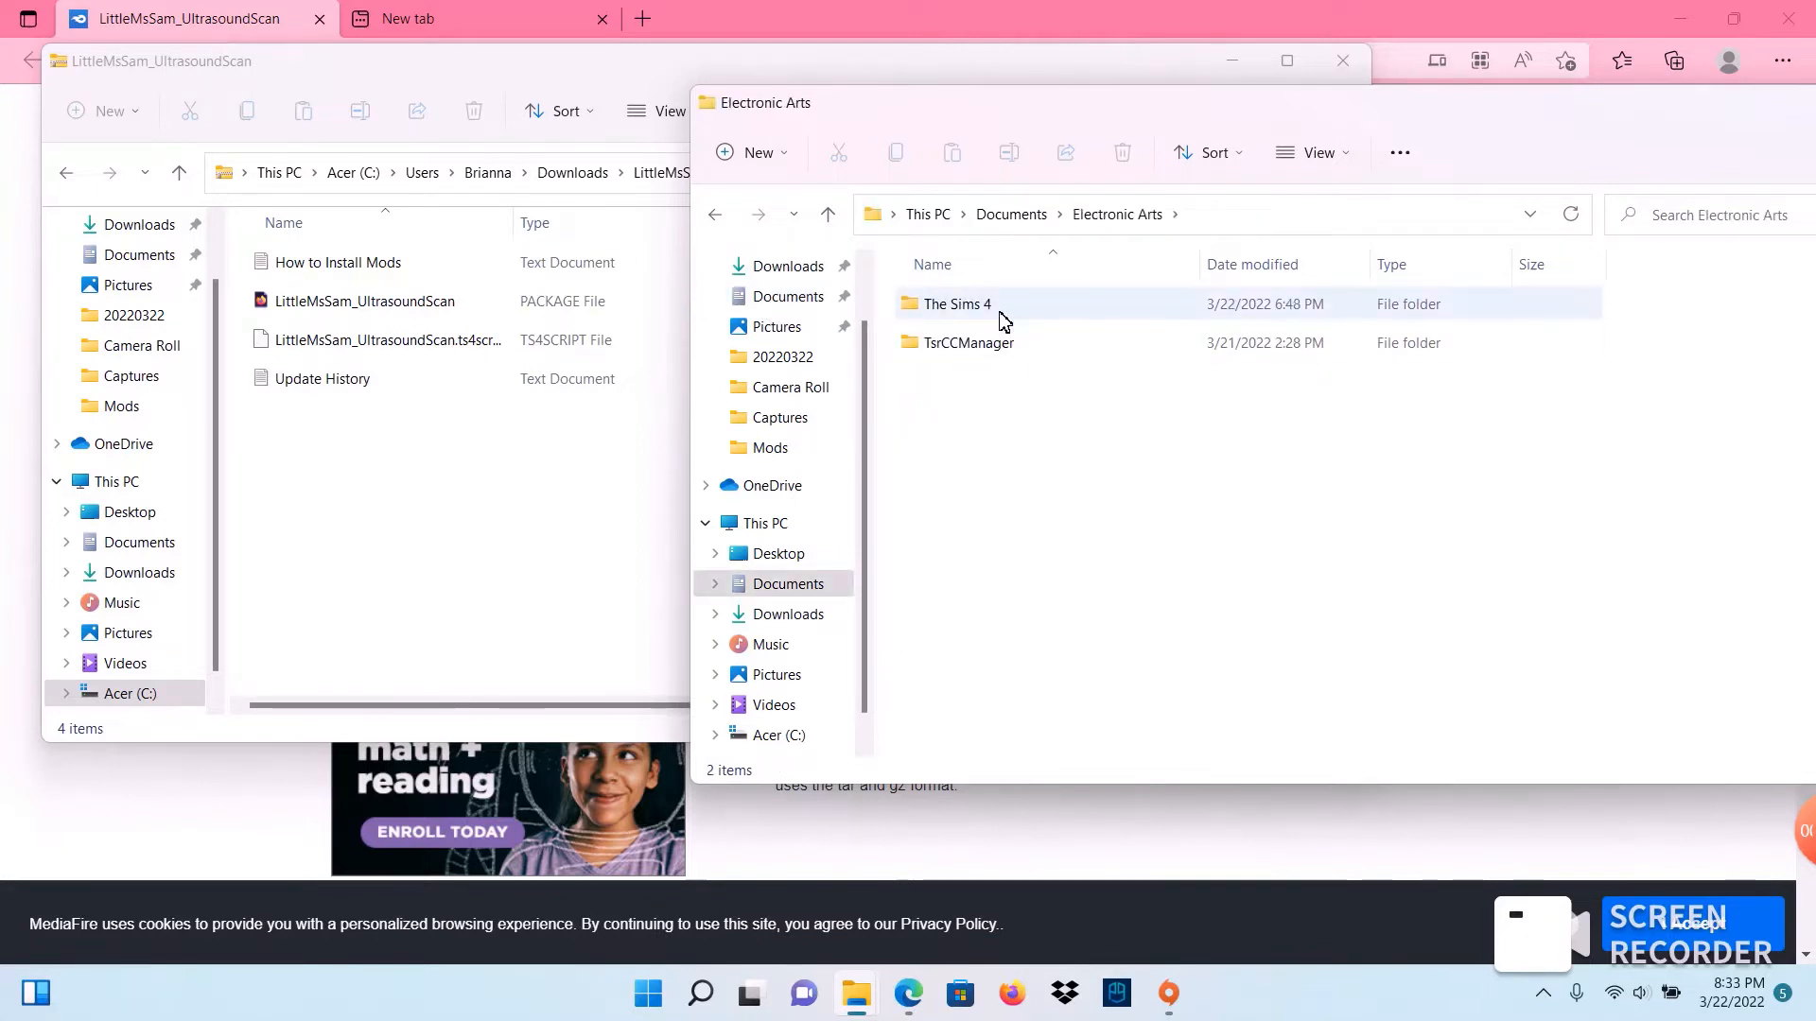
double_click(957, 302)
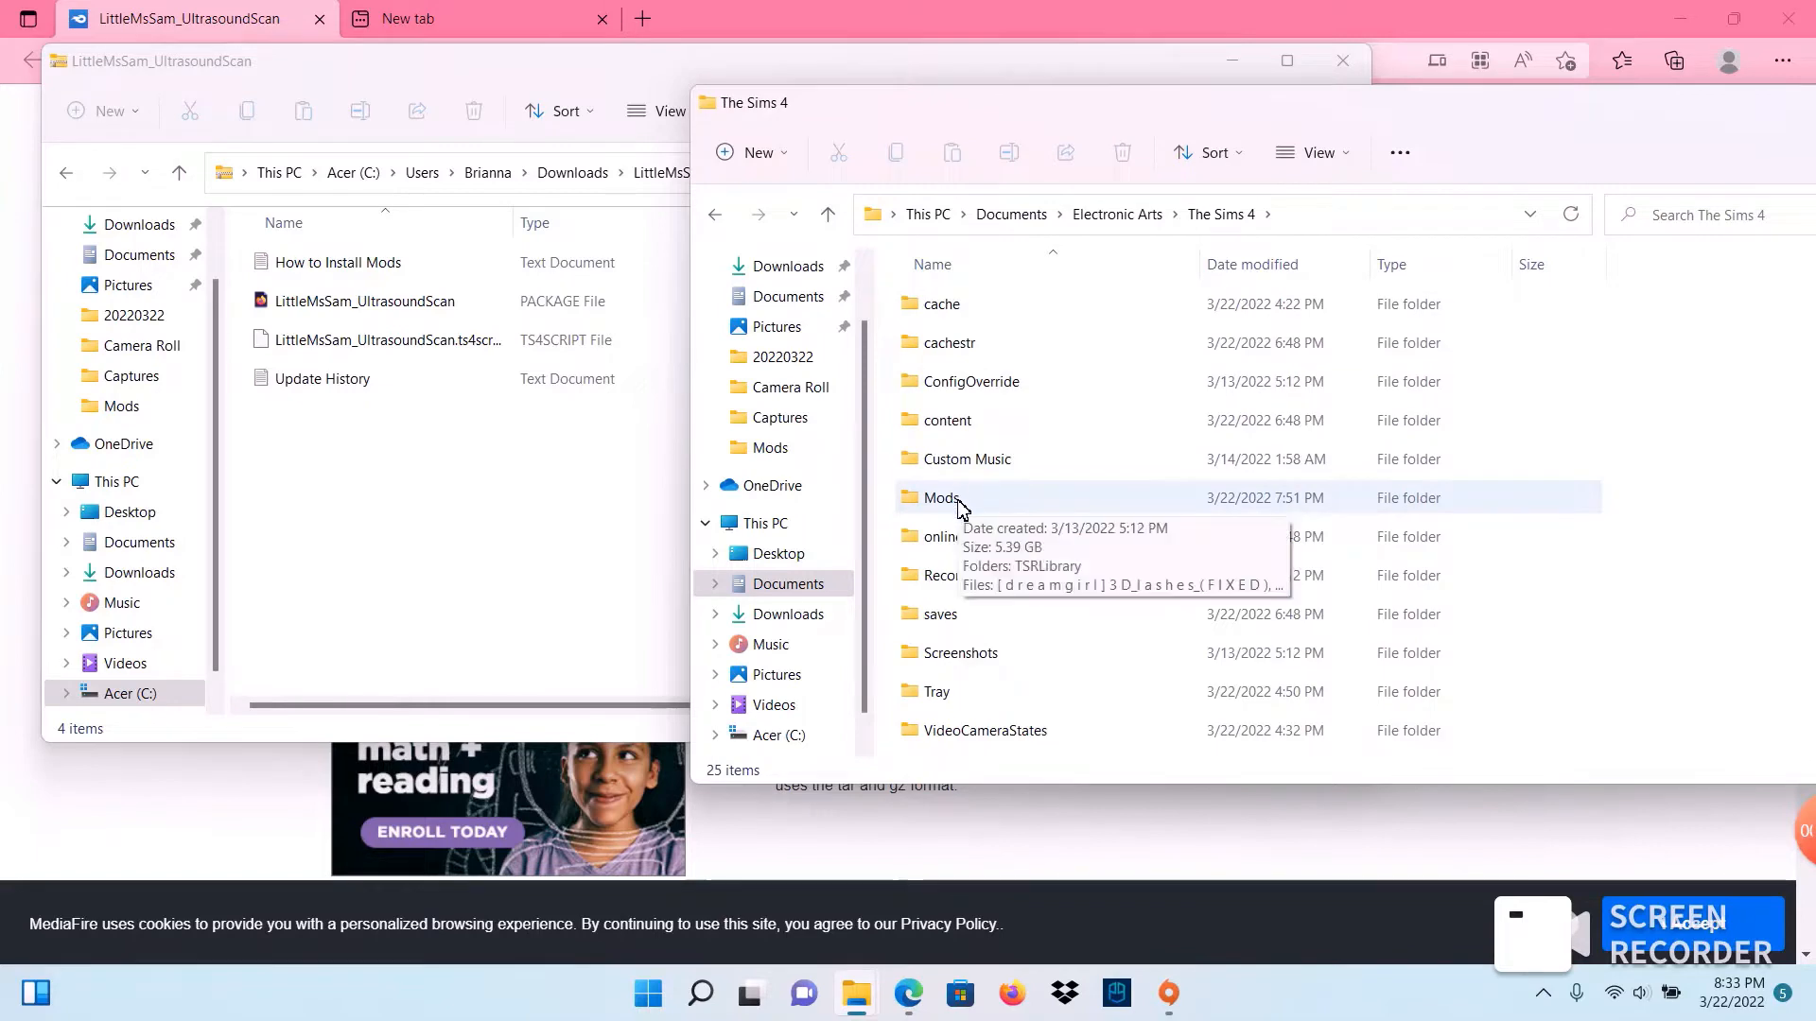
double_click(940, 497)
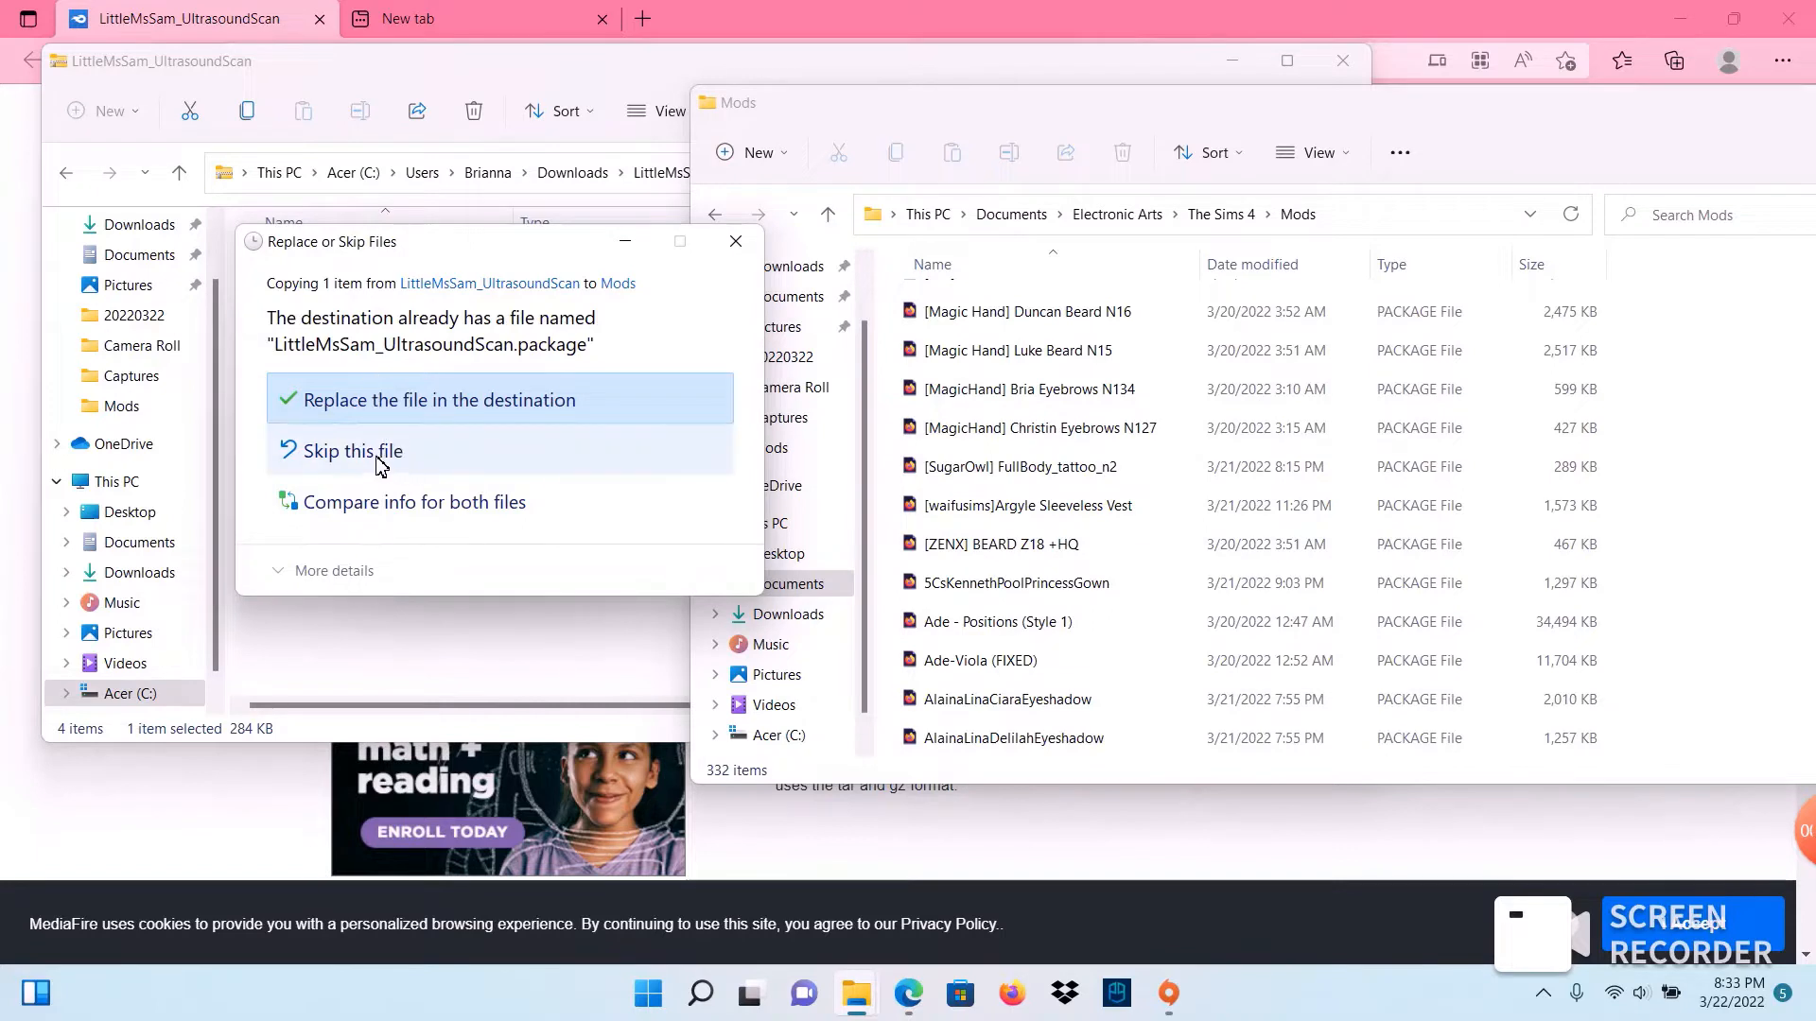
Step: Resolve the replace-or-skip prompts for the UltrasoundScan package and ts4script copied into Mods
click(437, 399)
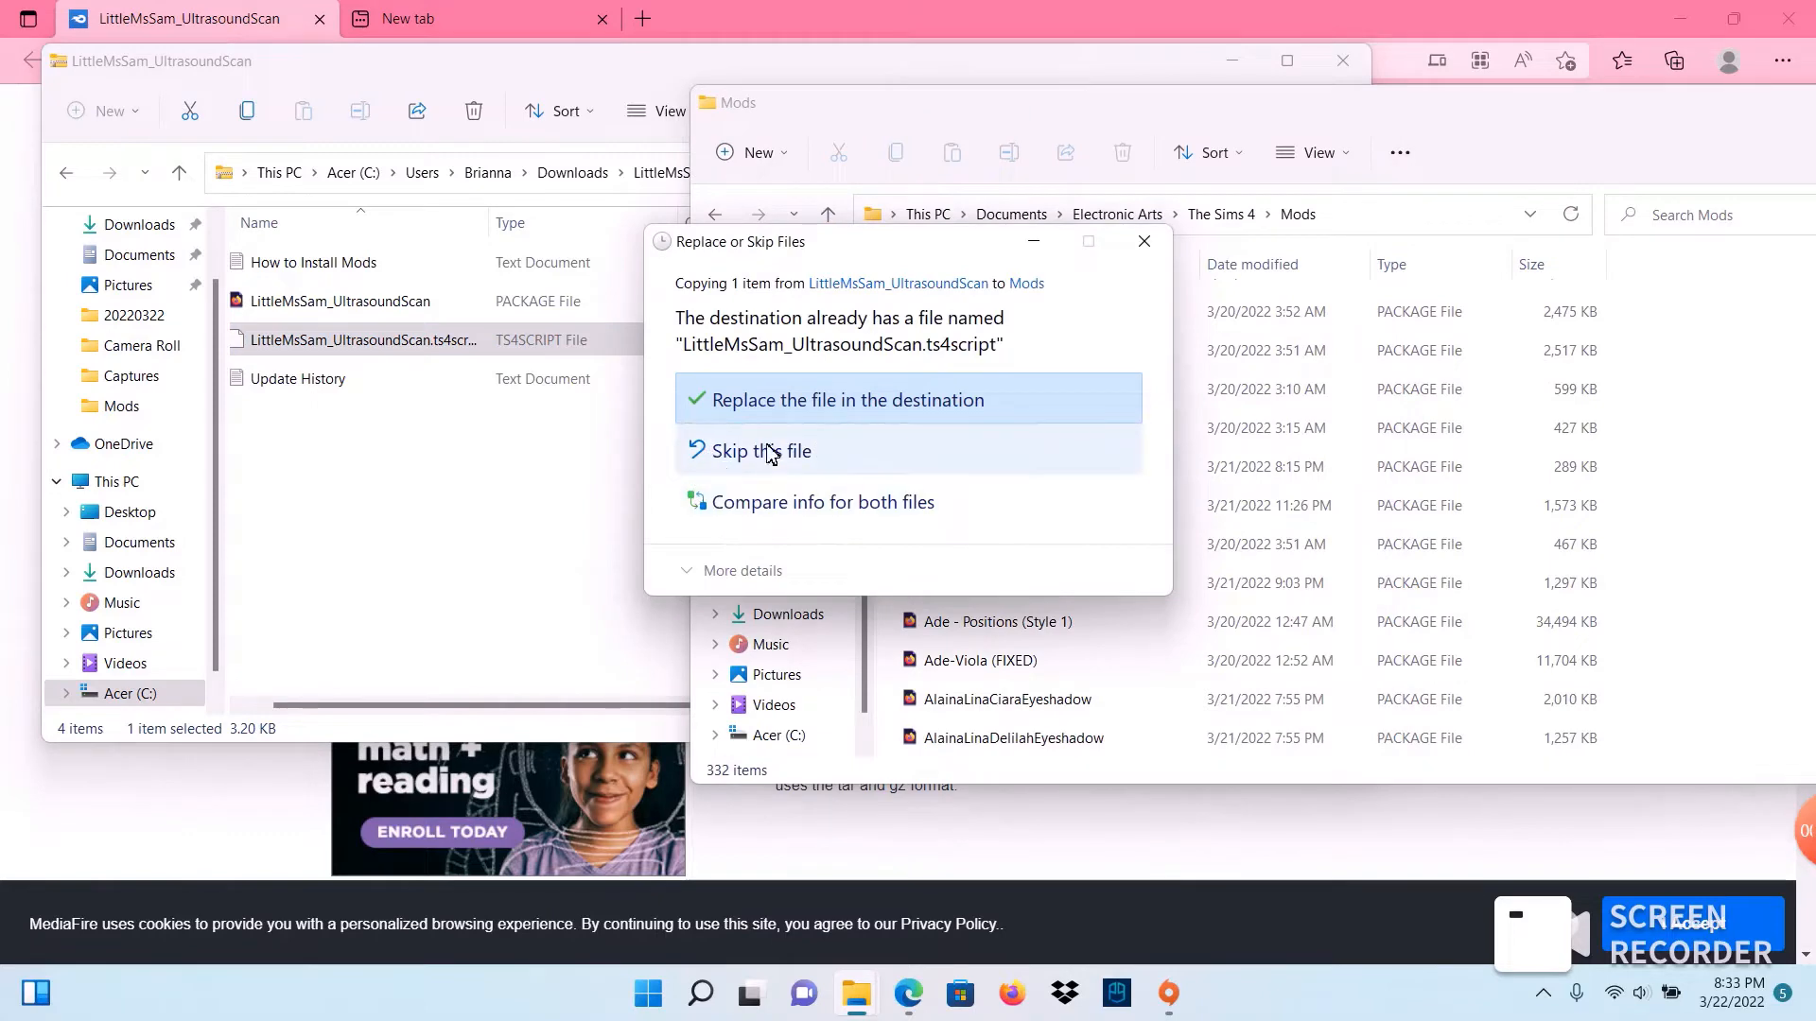
click(848, 399)
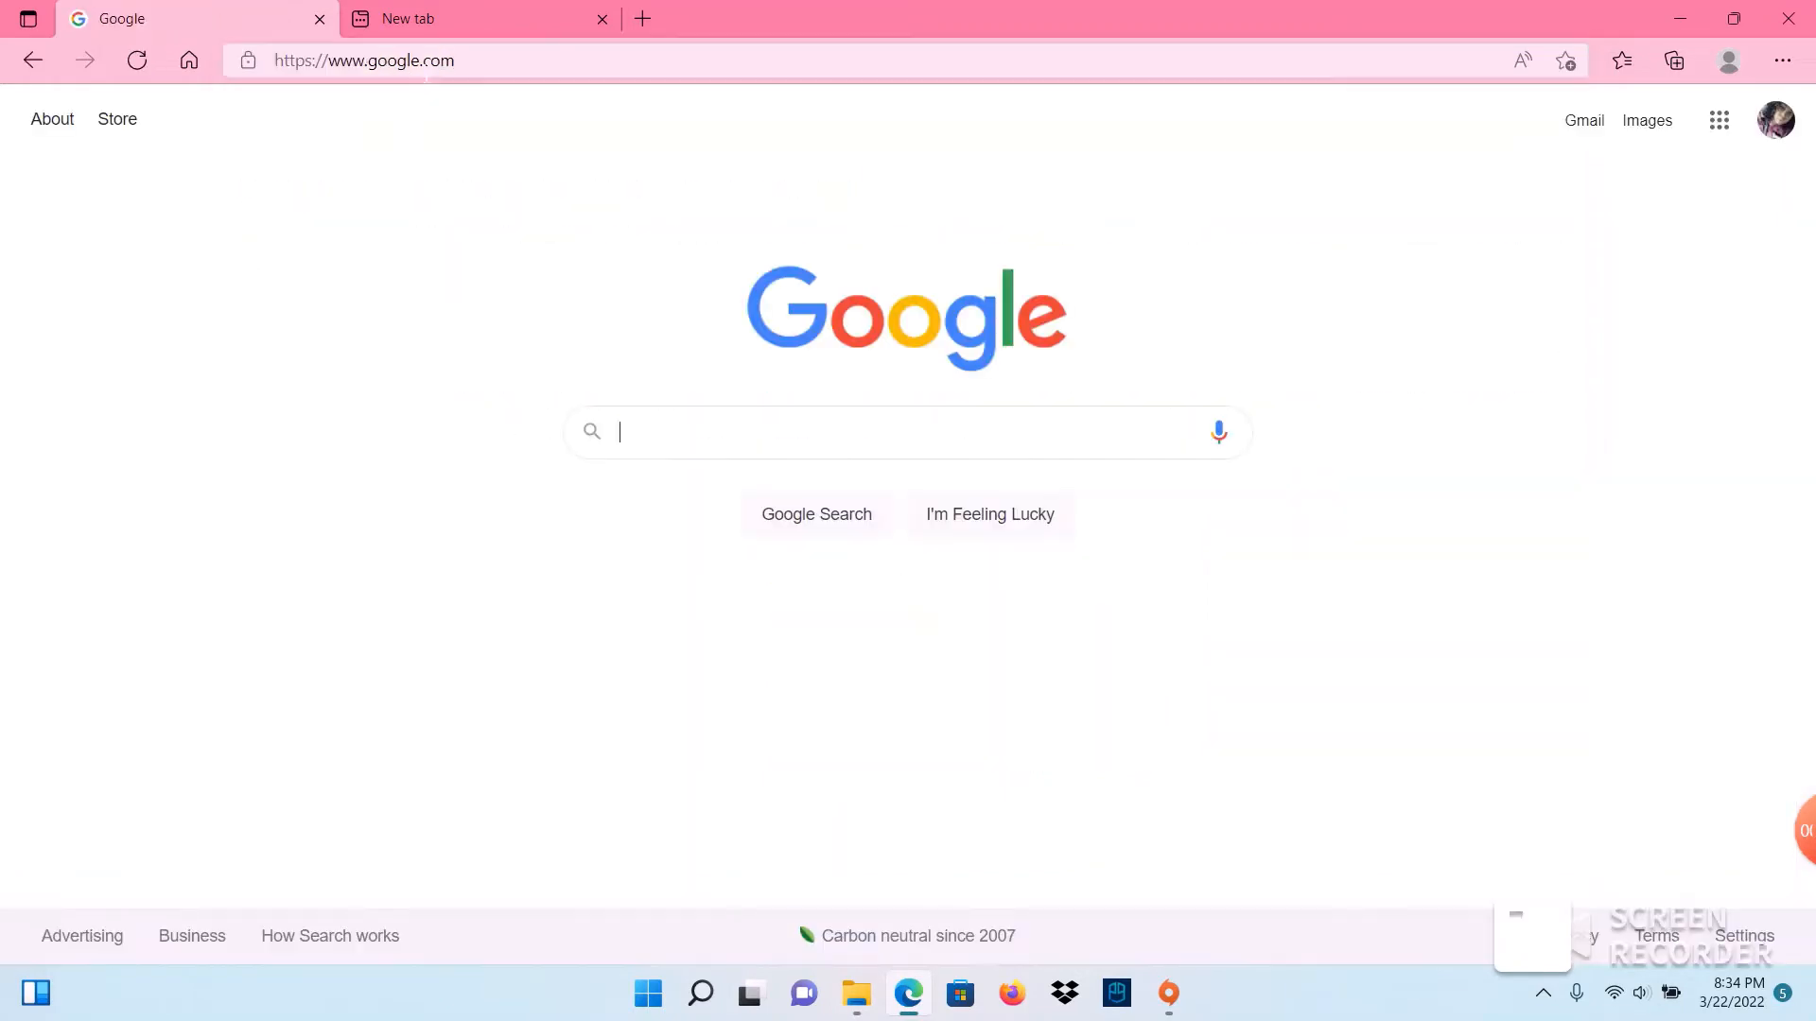
Step: Search Google for 'sims 4 tumblr cc' and open the #sims4cc on Tumblr result
text(sims 4 tumblr cc)
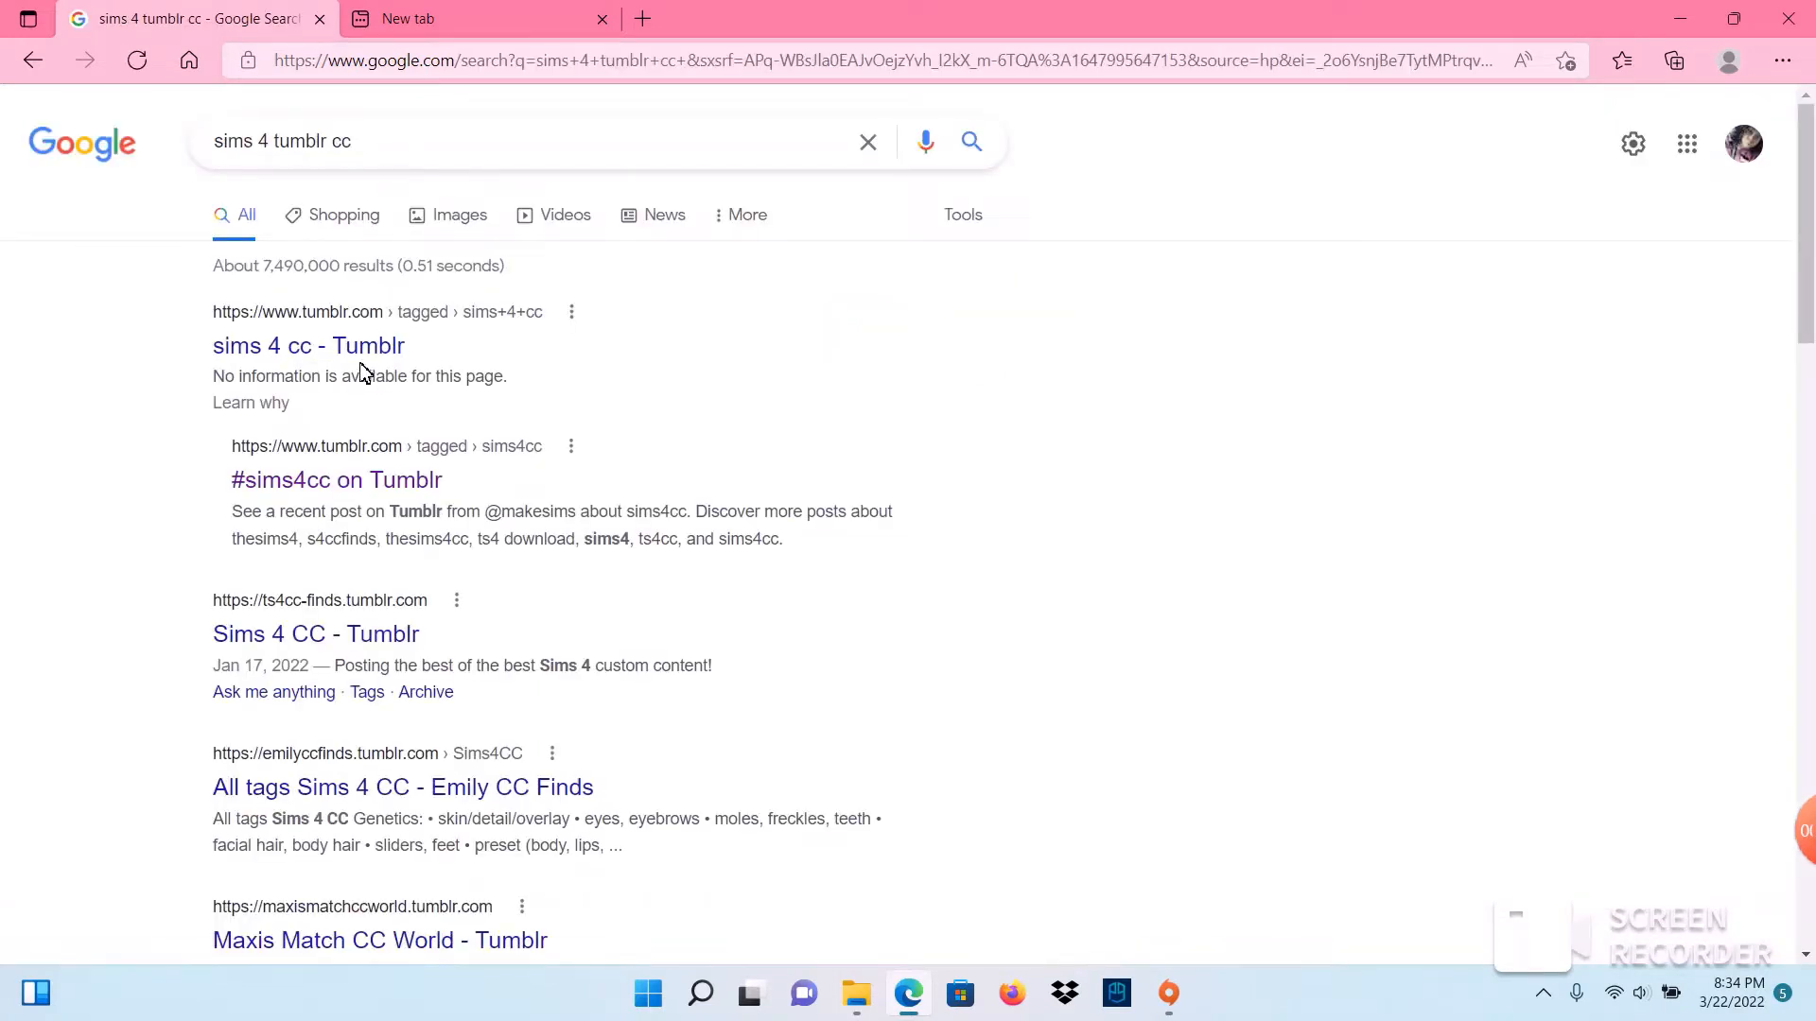
click(337, 479)
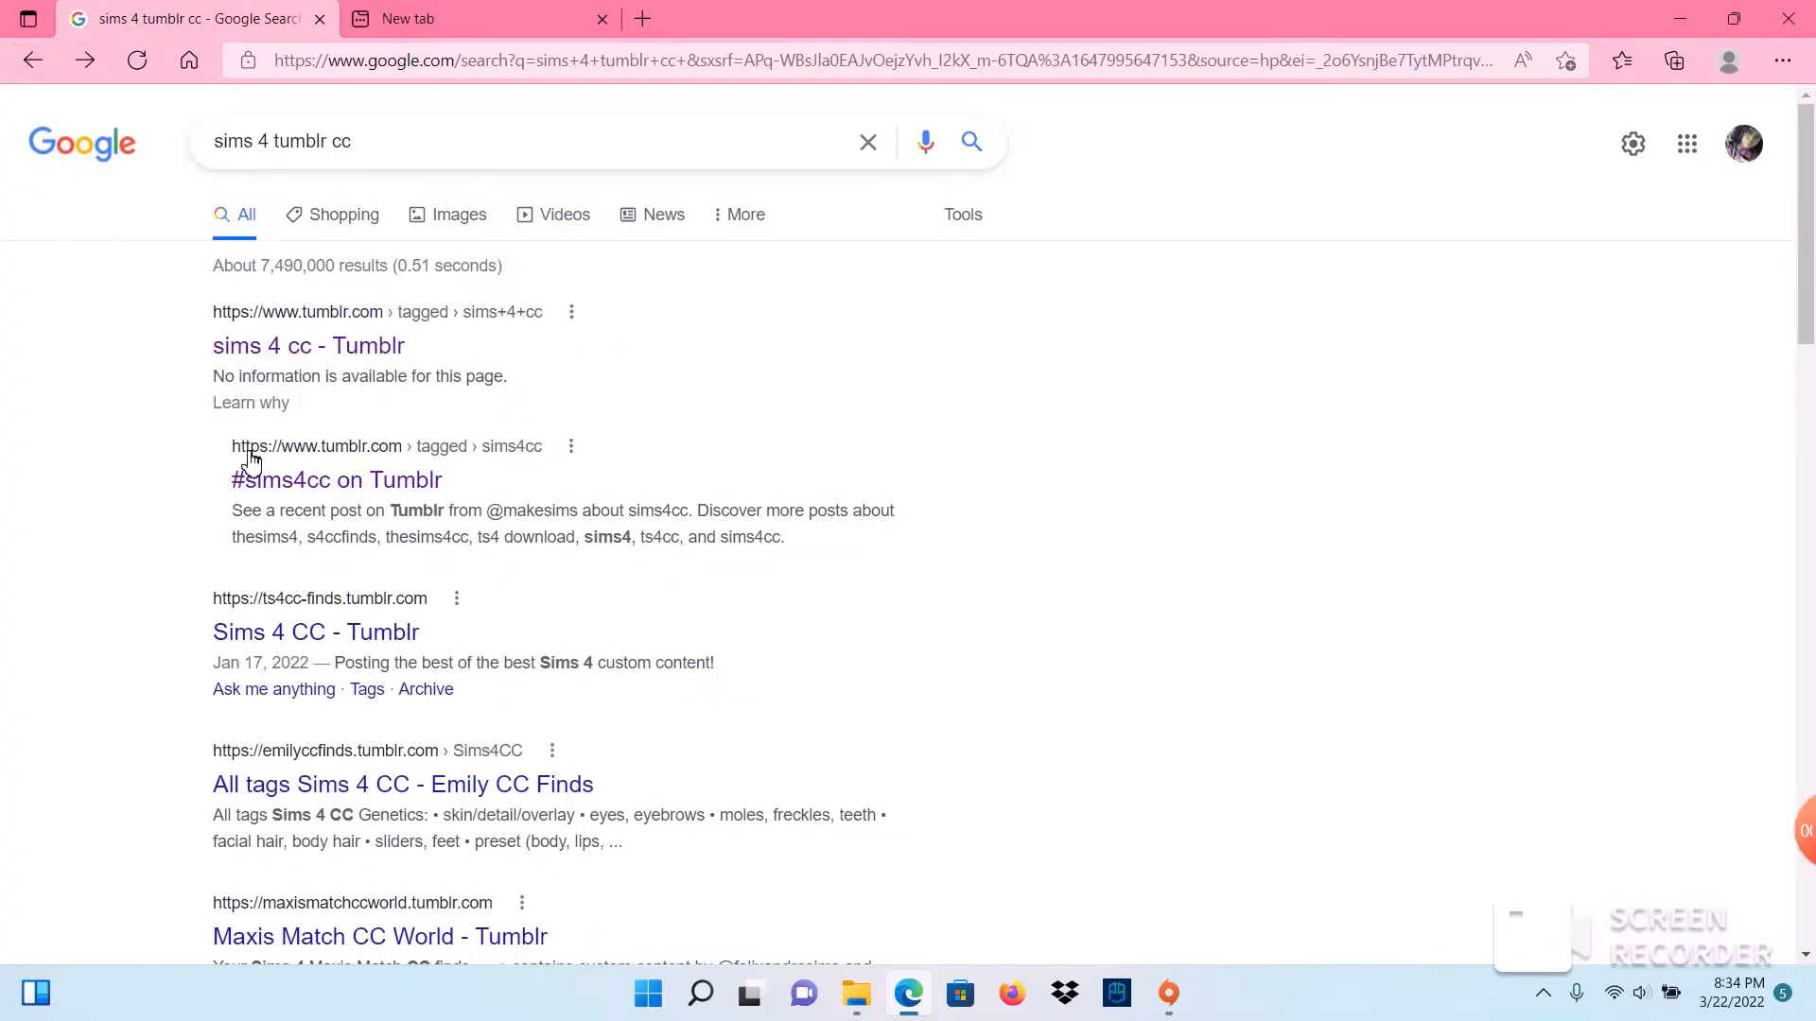
click(337, 478)
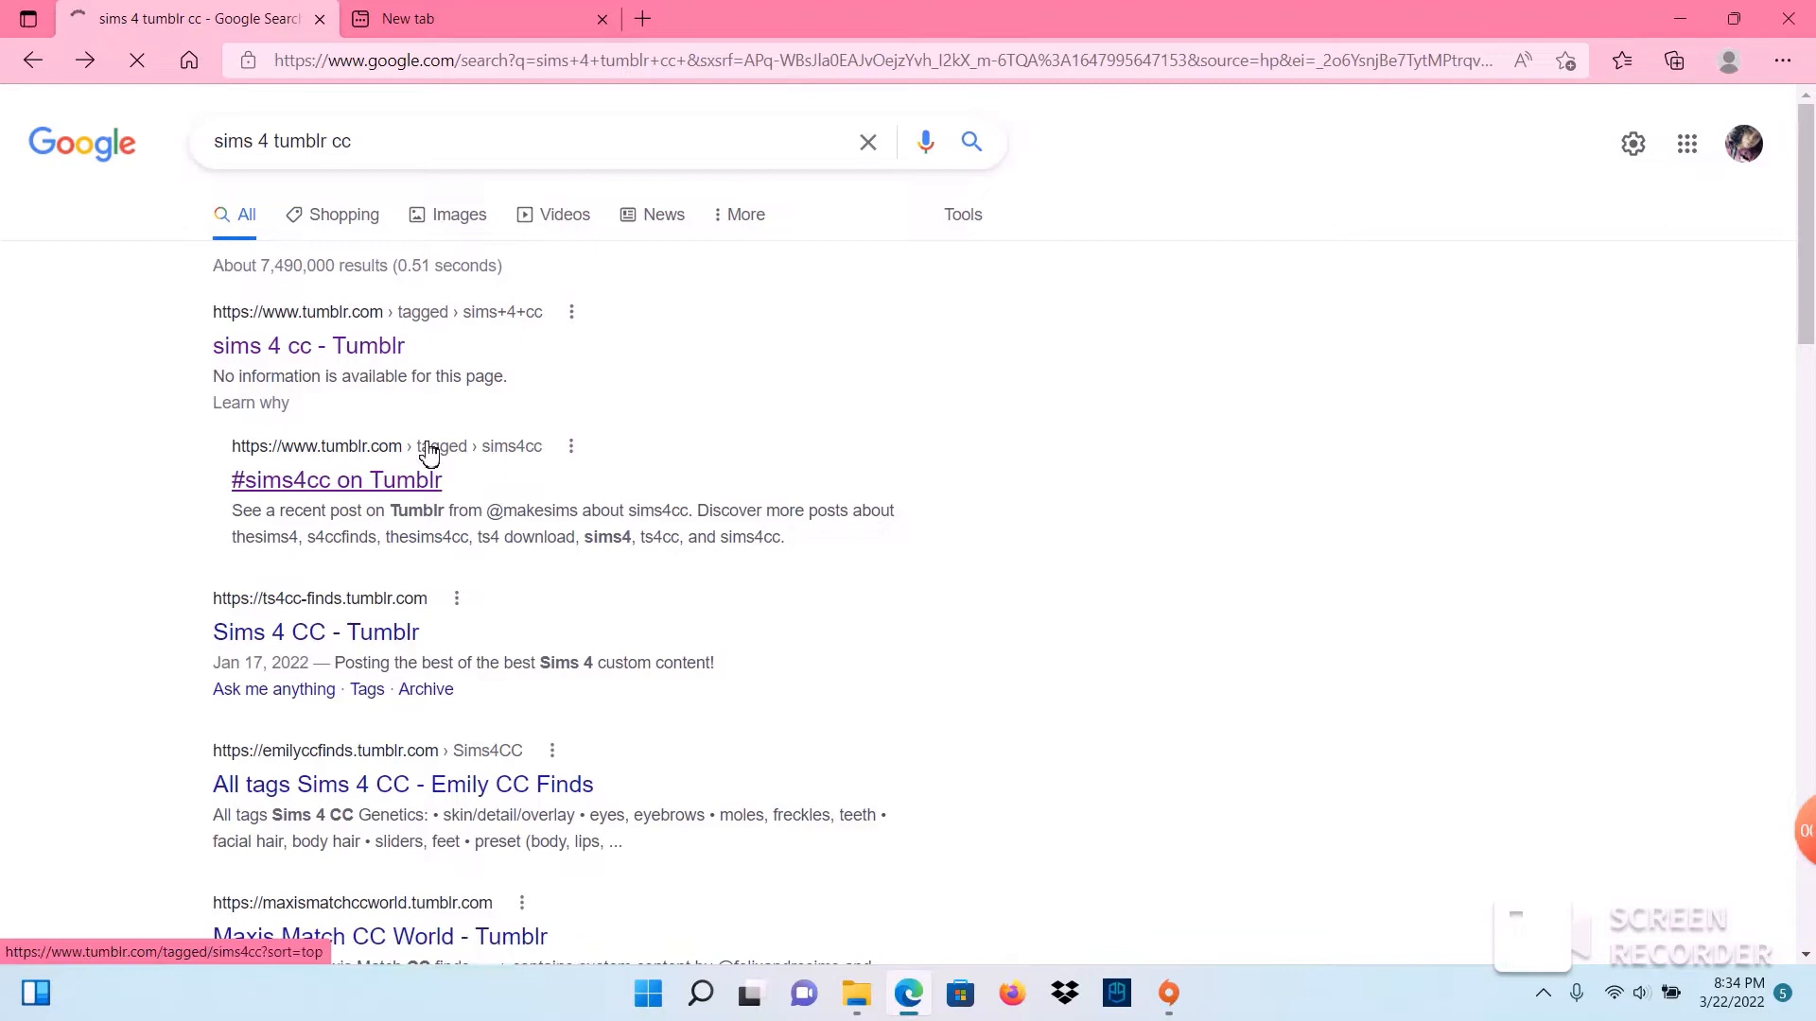
click(337, 478)
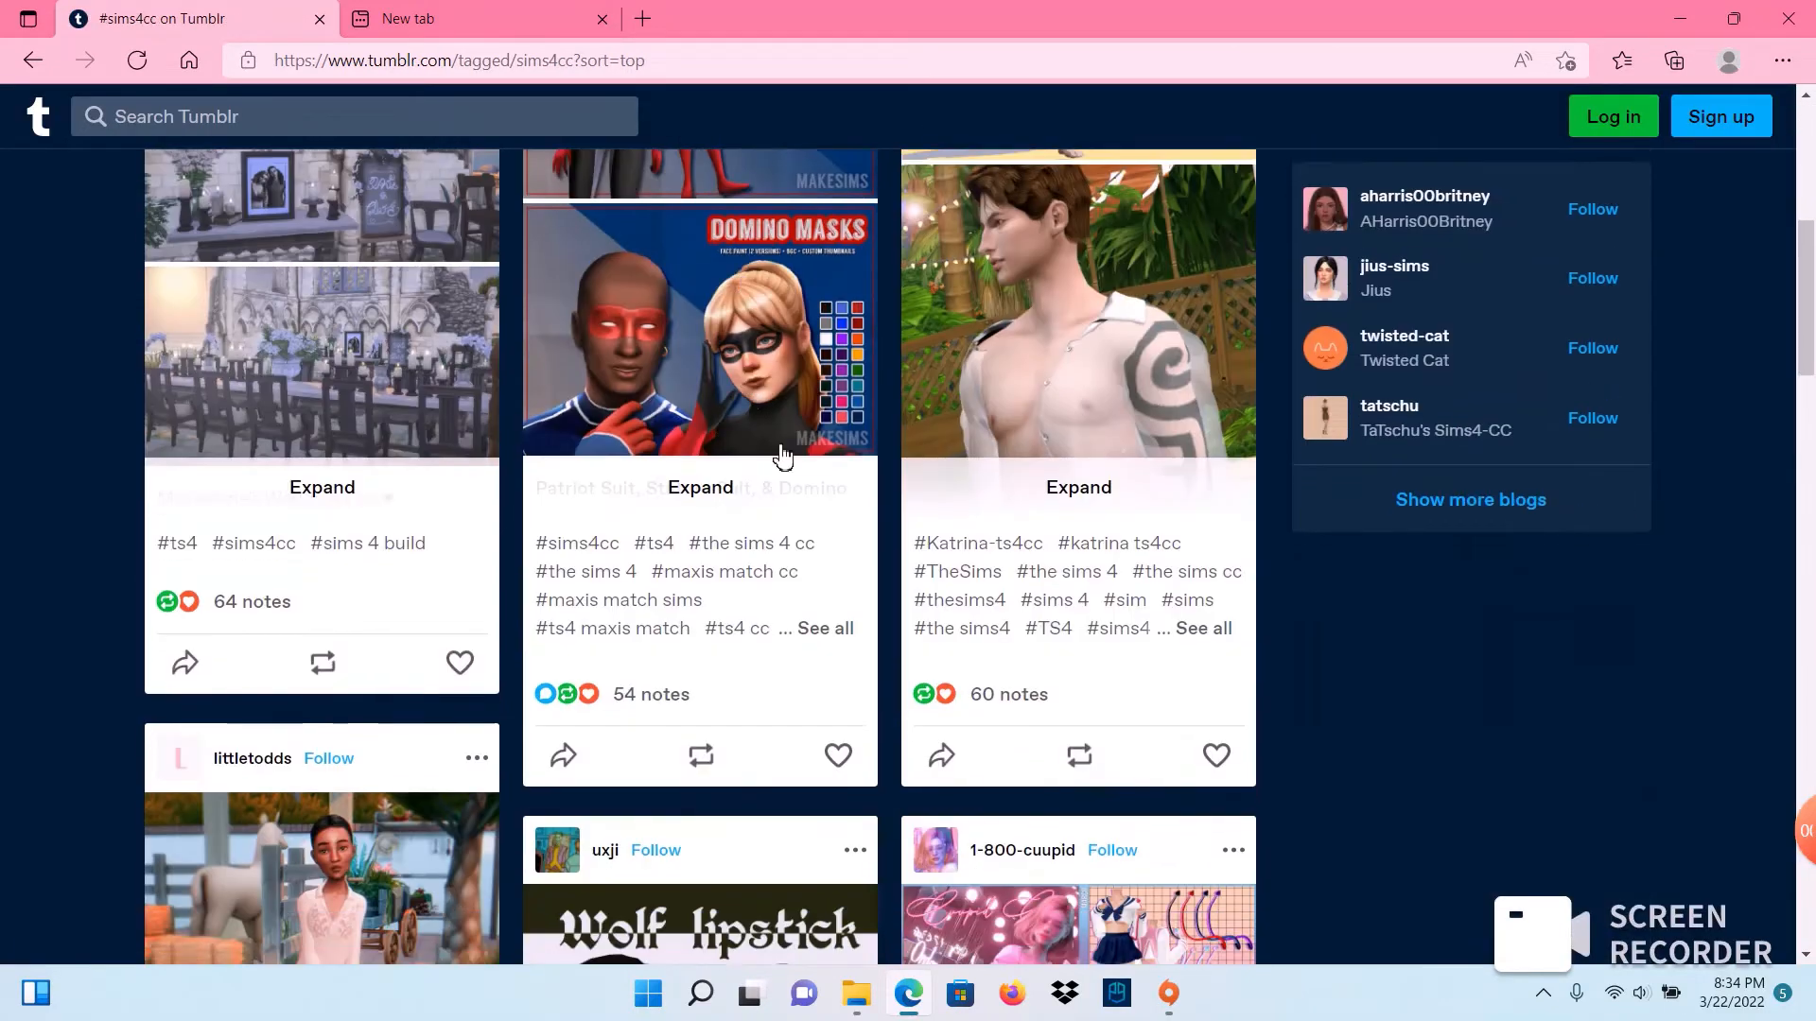
Step: Scroll the #sims4cc feed and expand the Briyana Wedding Dress post to read its details
scroll(down, 3)
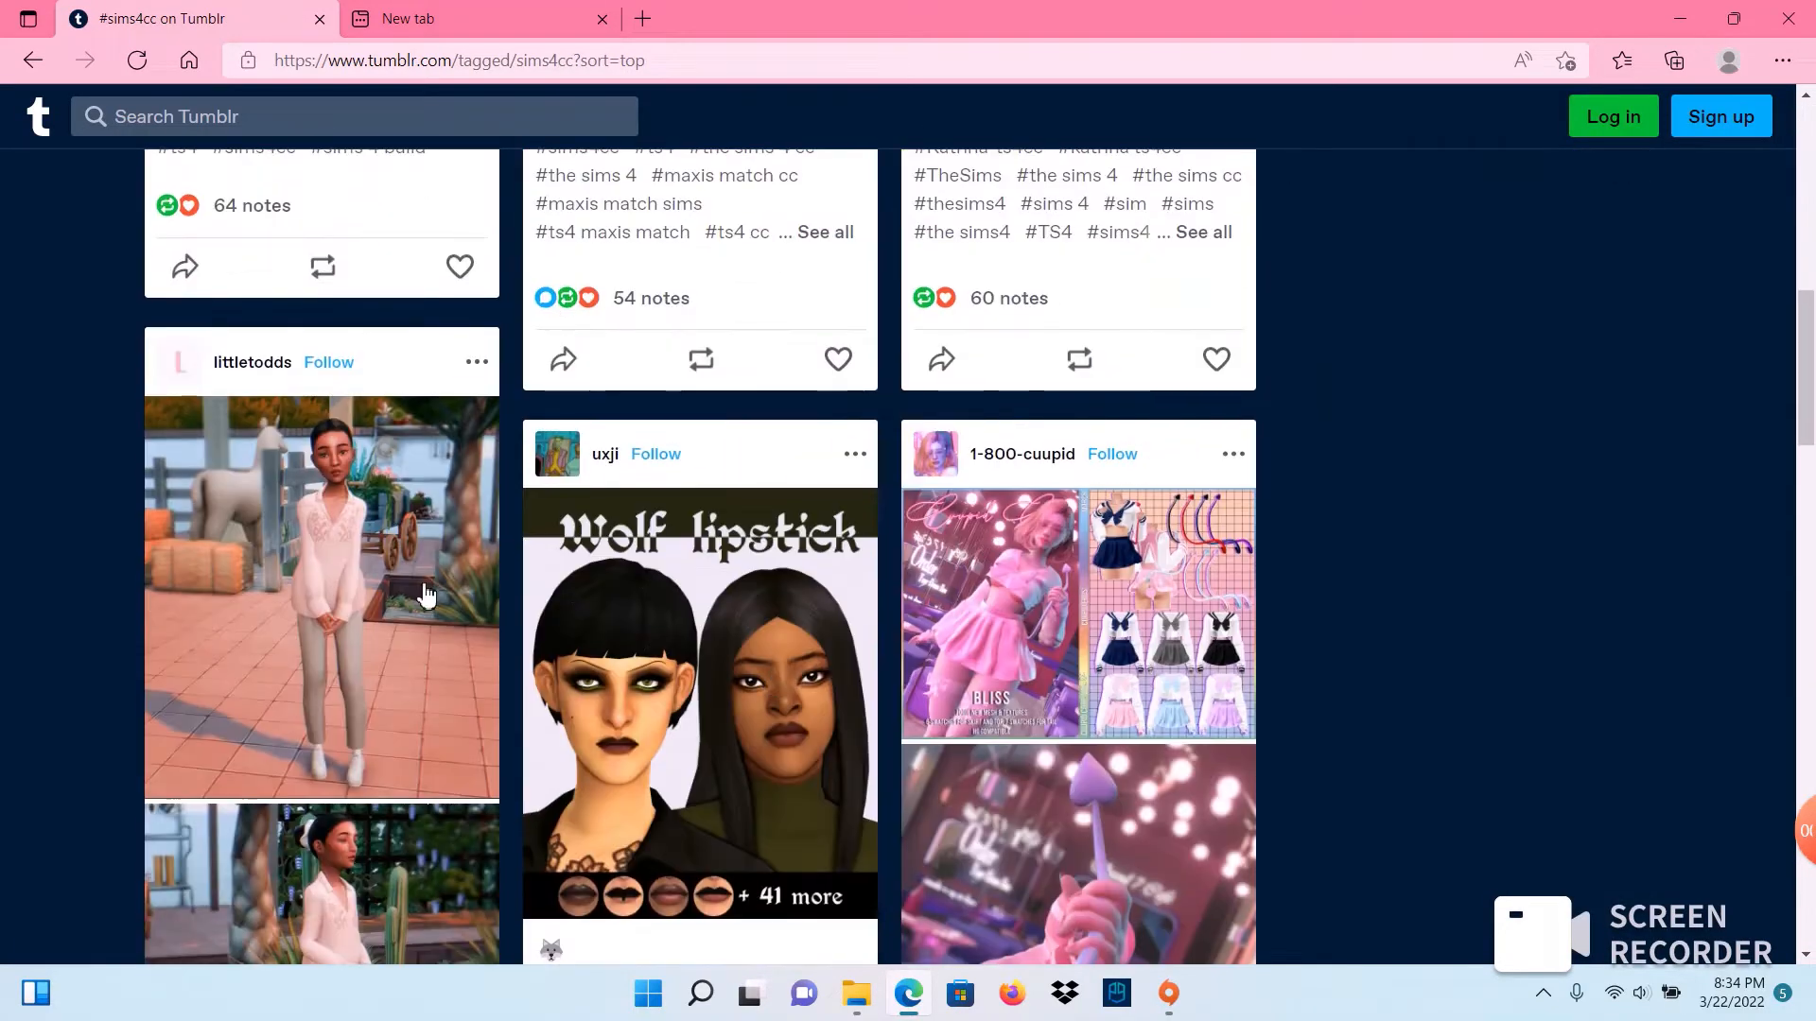
scroll(down, 3)
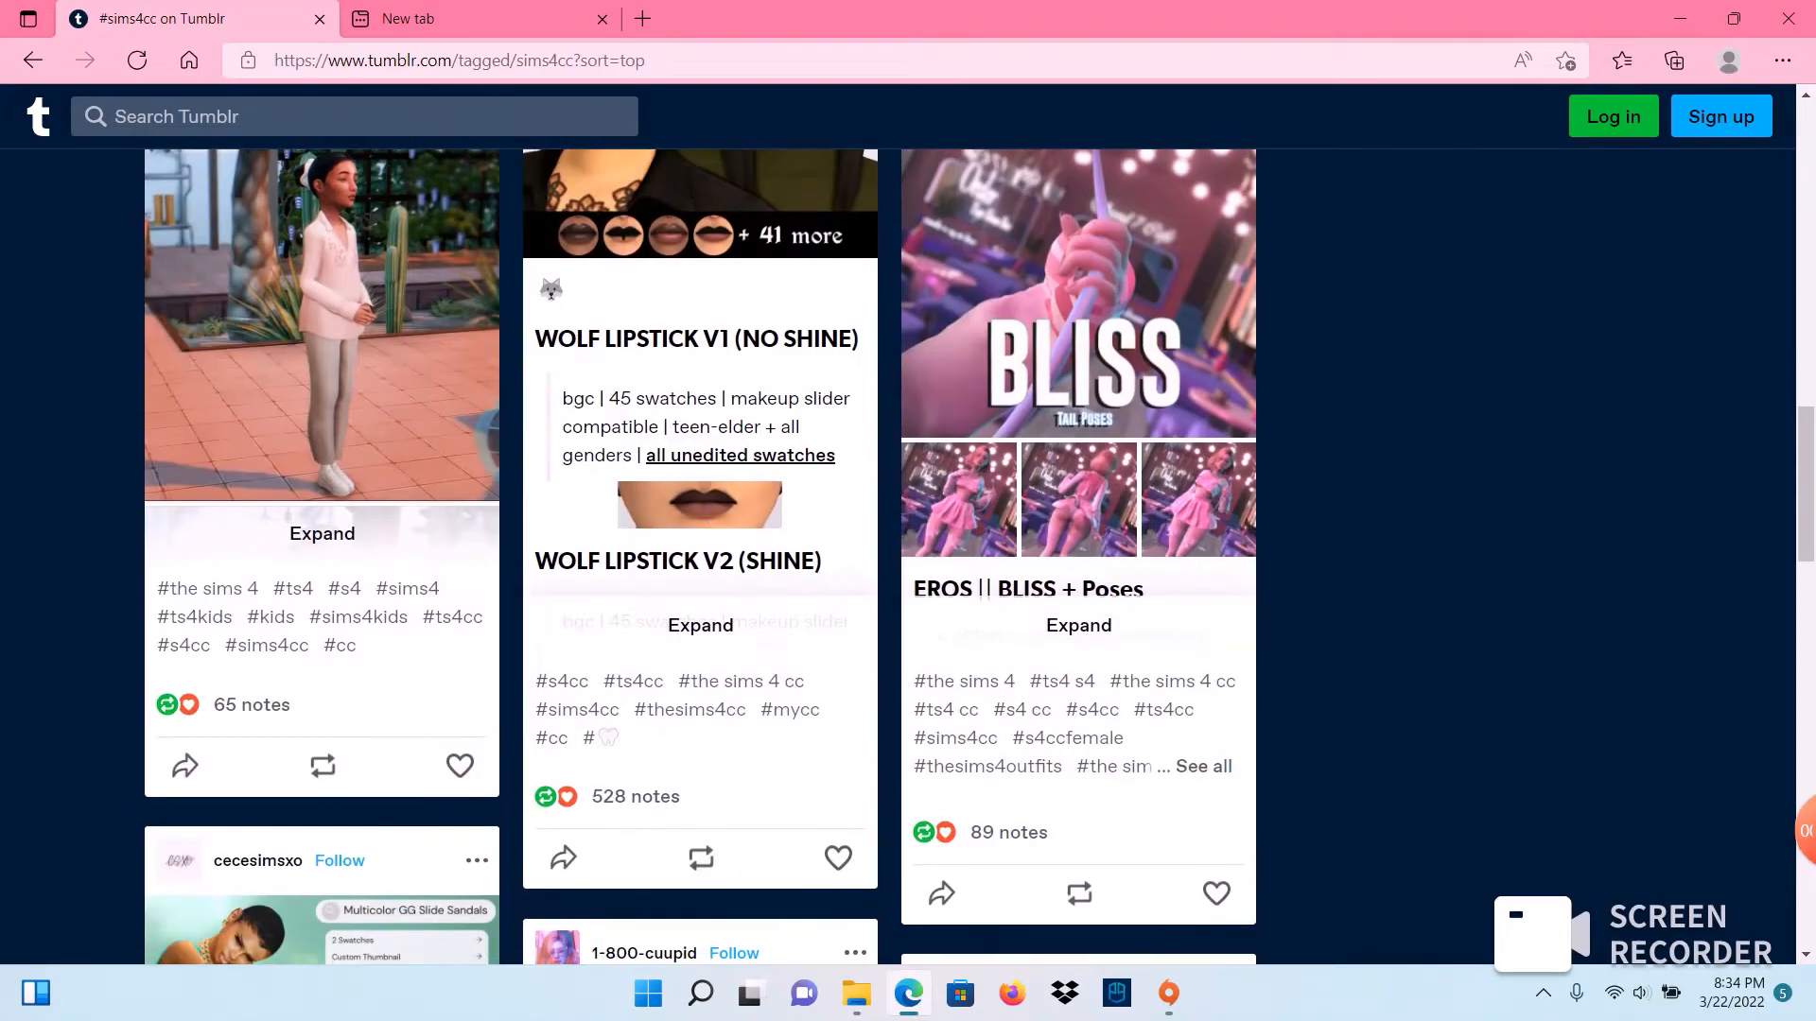
scroll(down, 3)
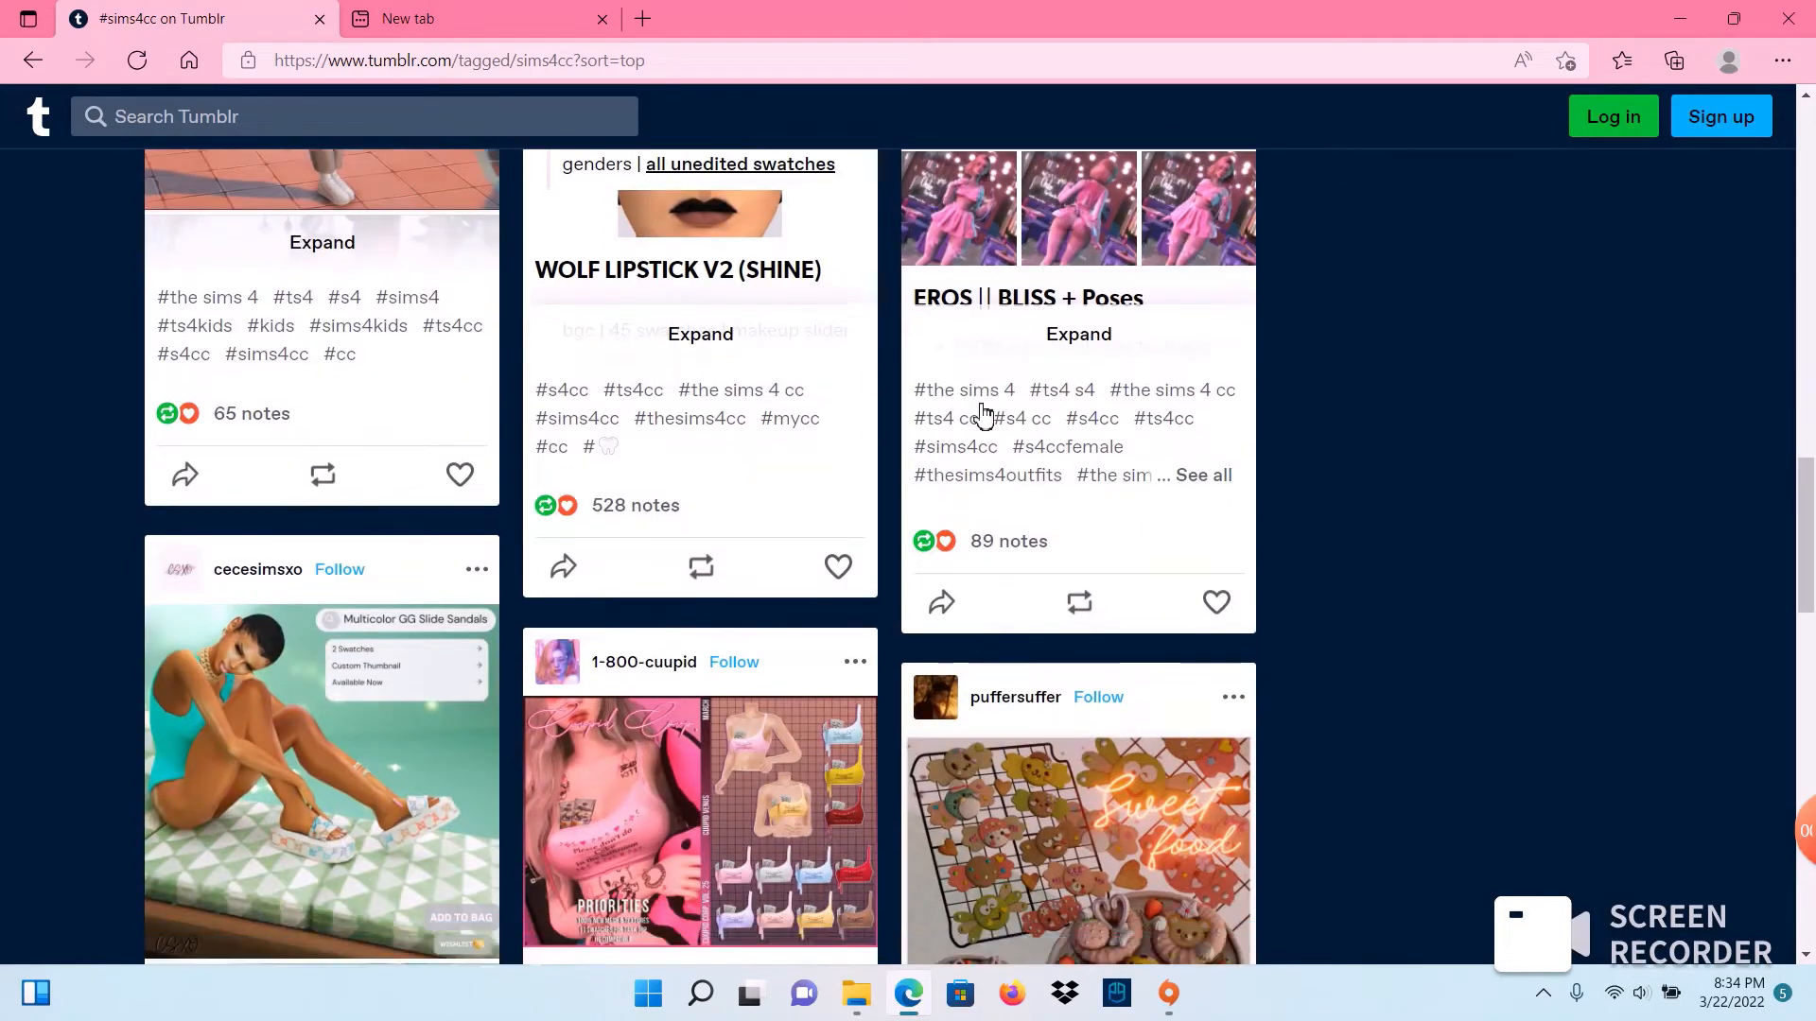
scroll(down, 3)
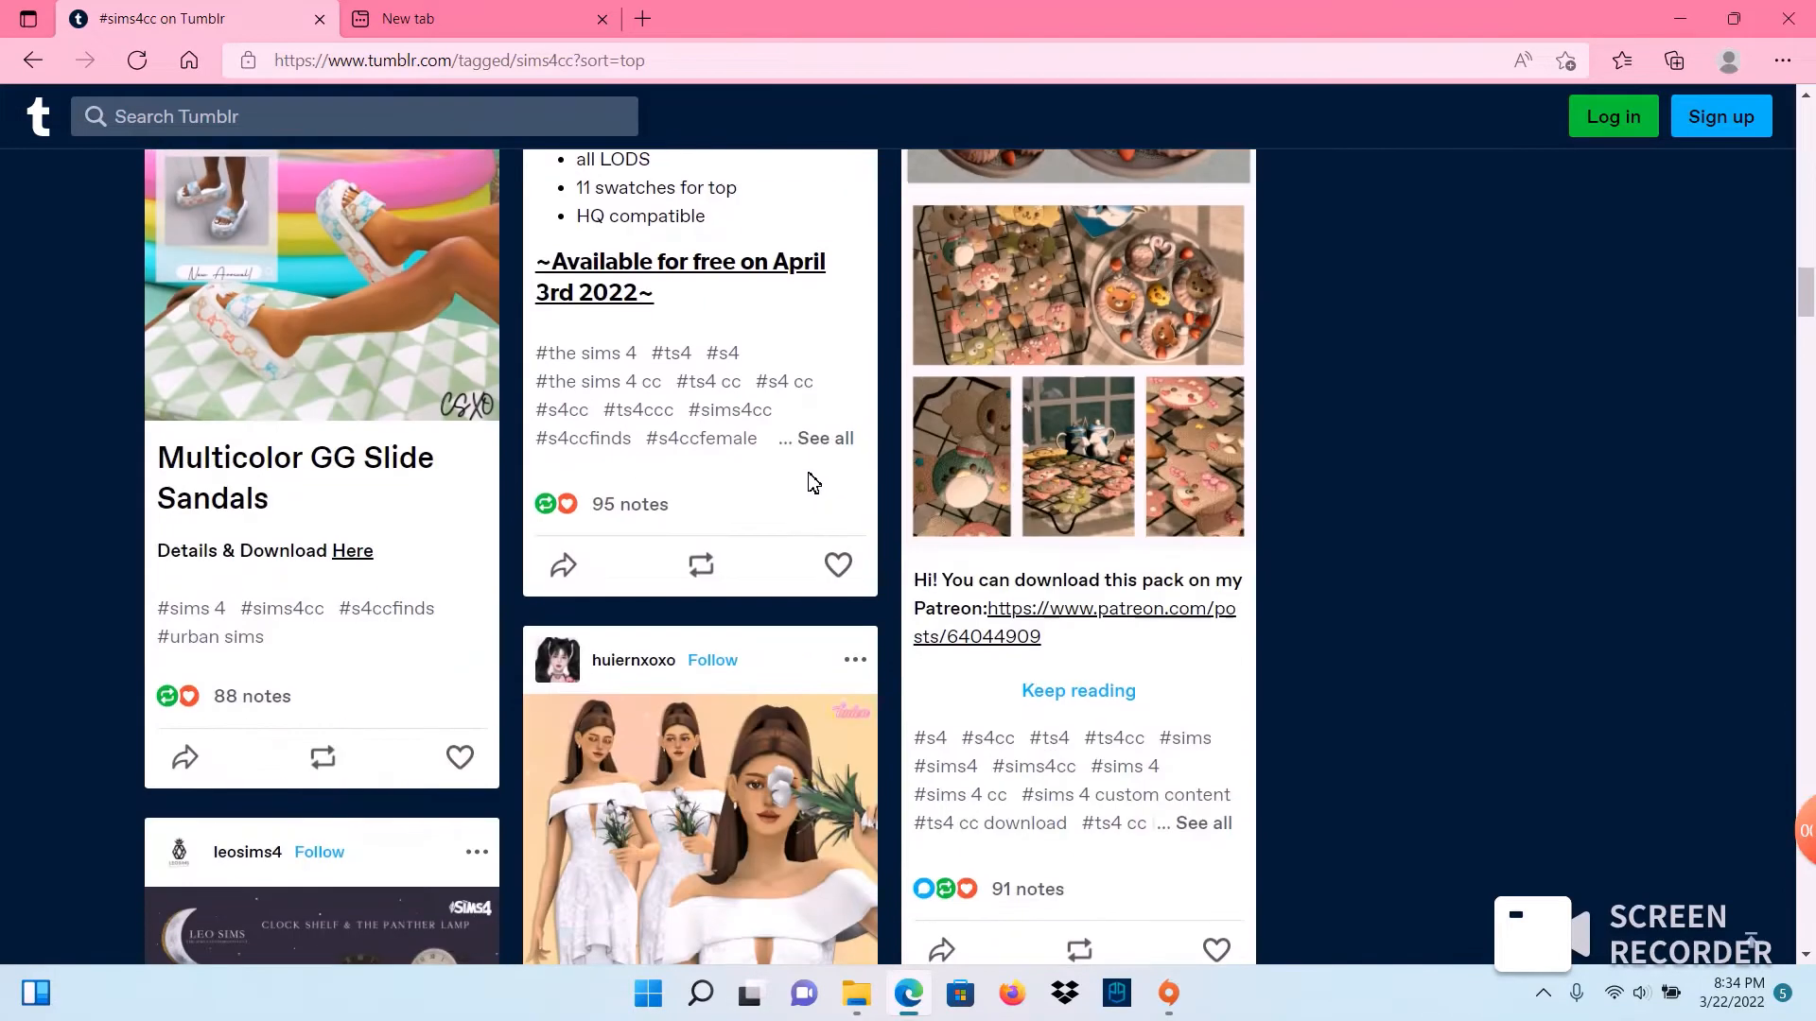
scroll(down, 3)
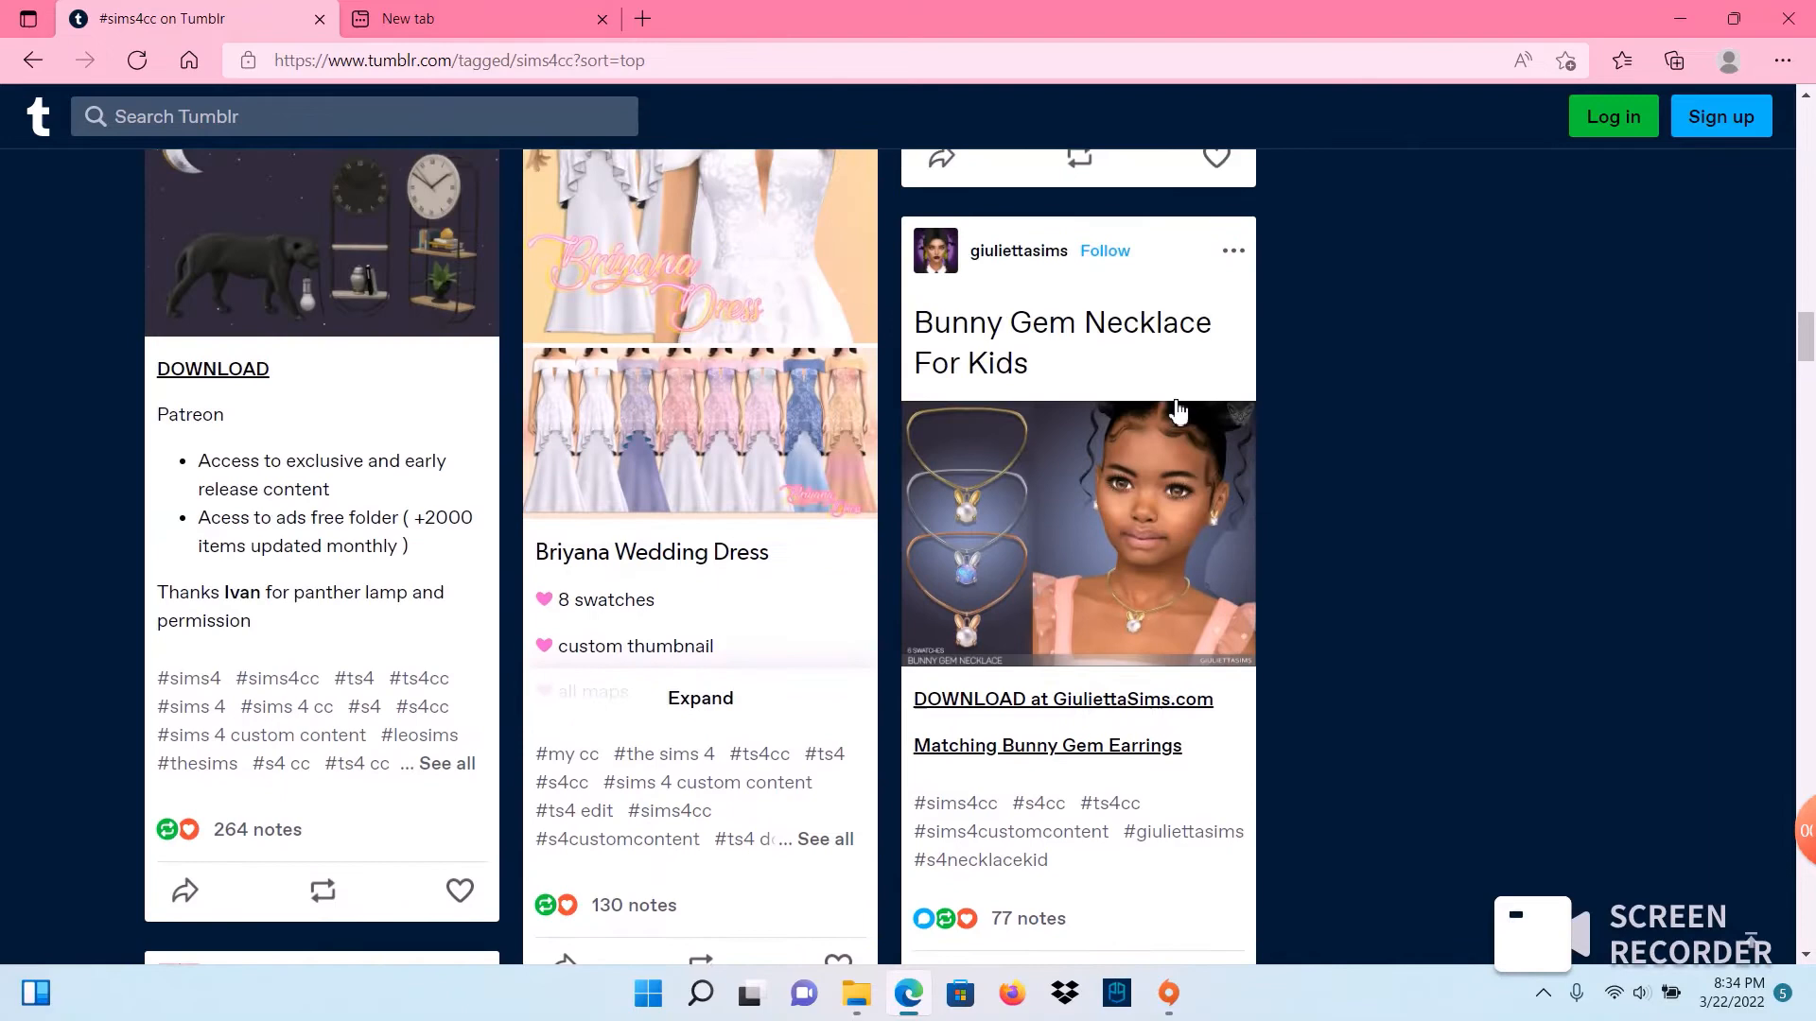
scroll(down, 3)
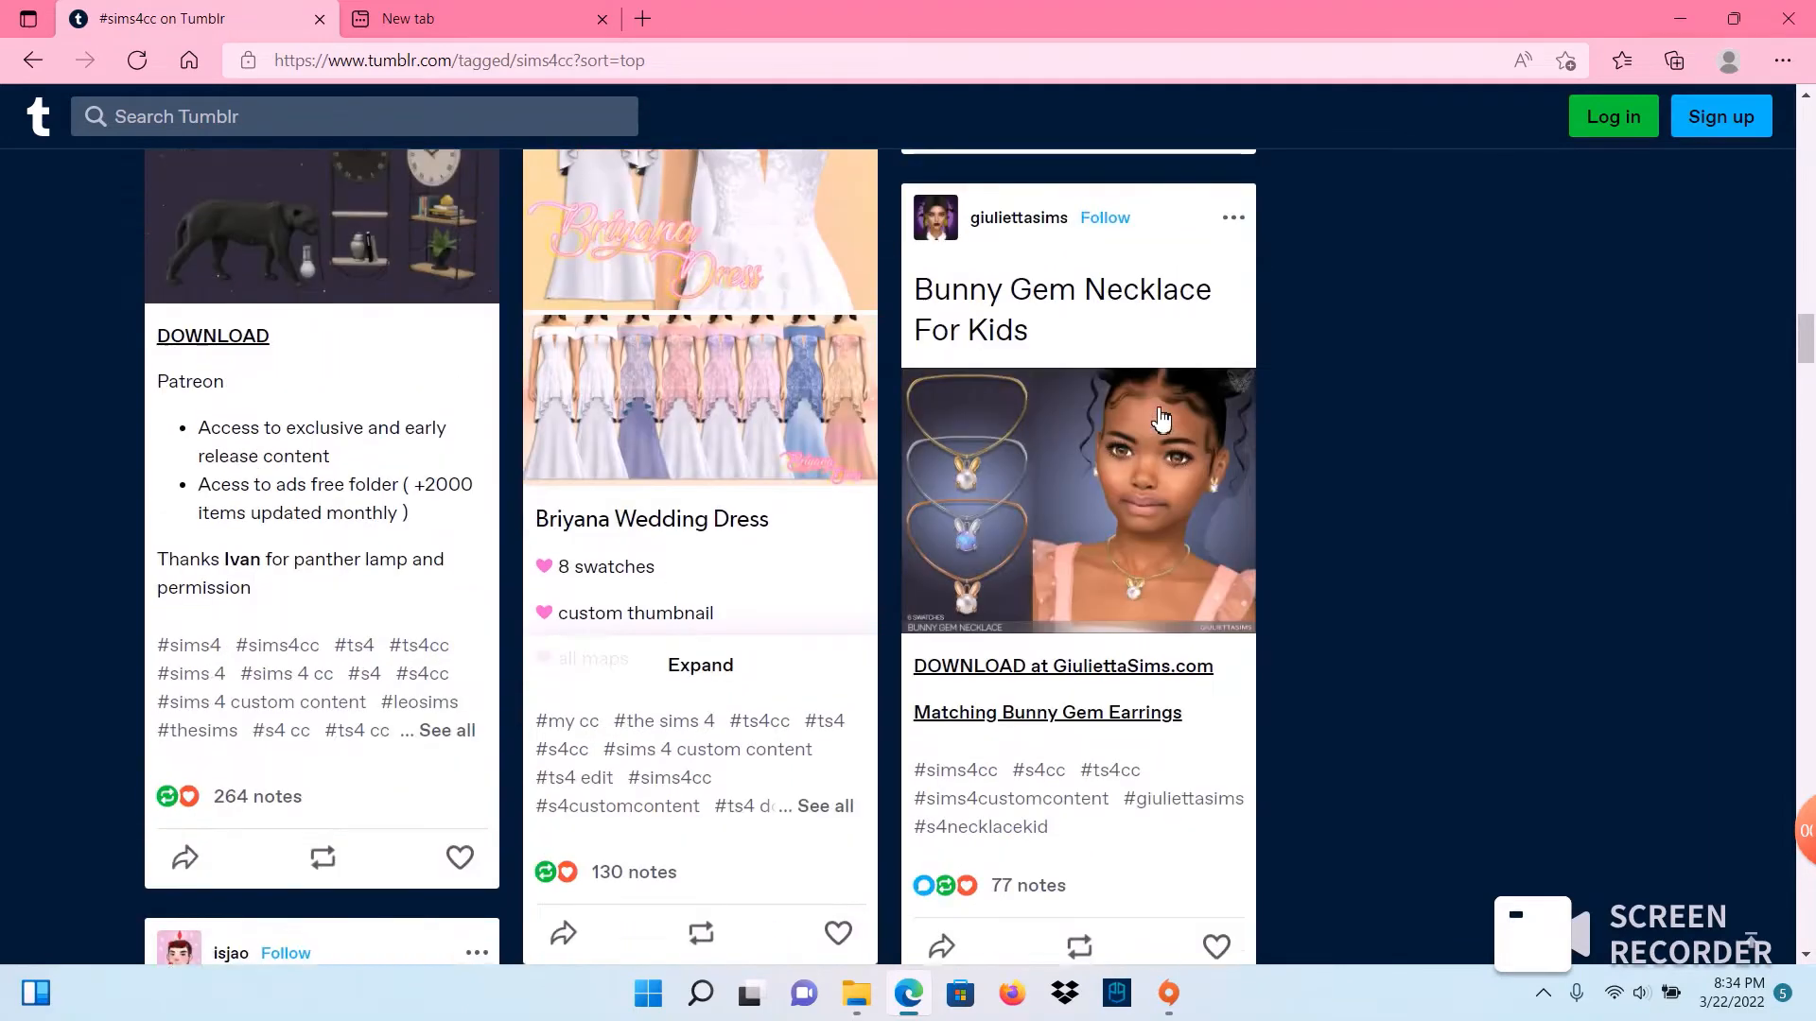
scroll(down, 3)
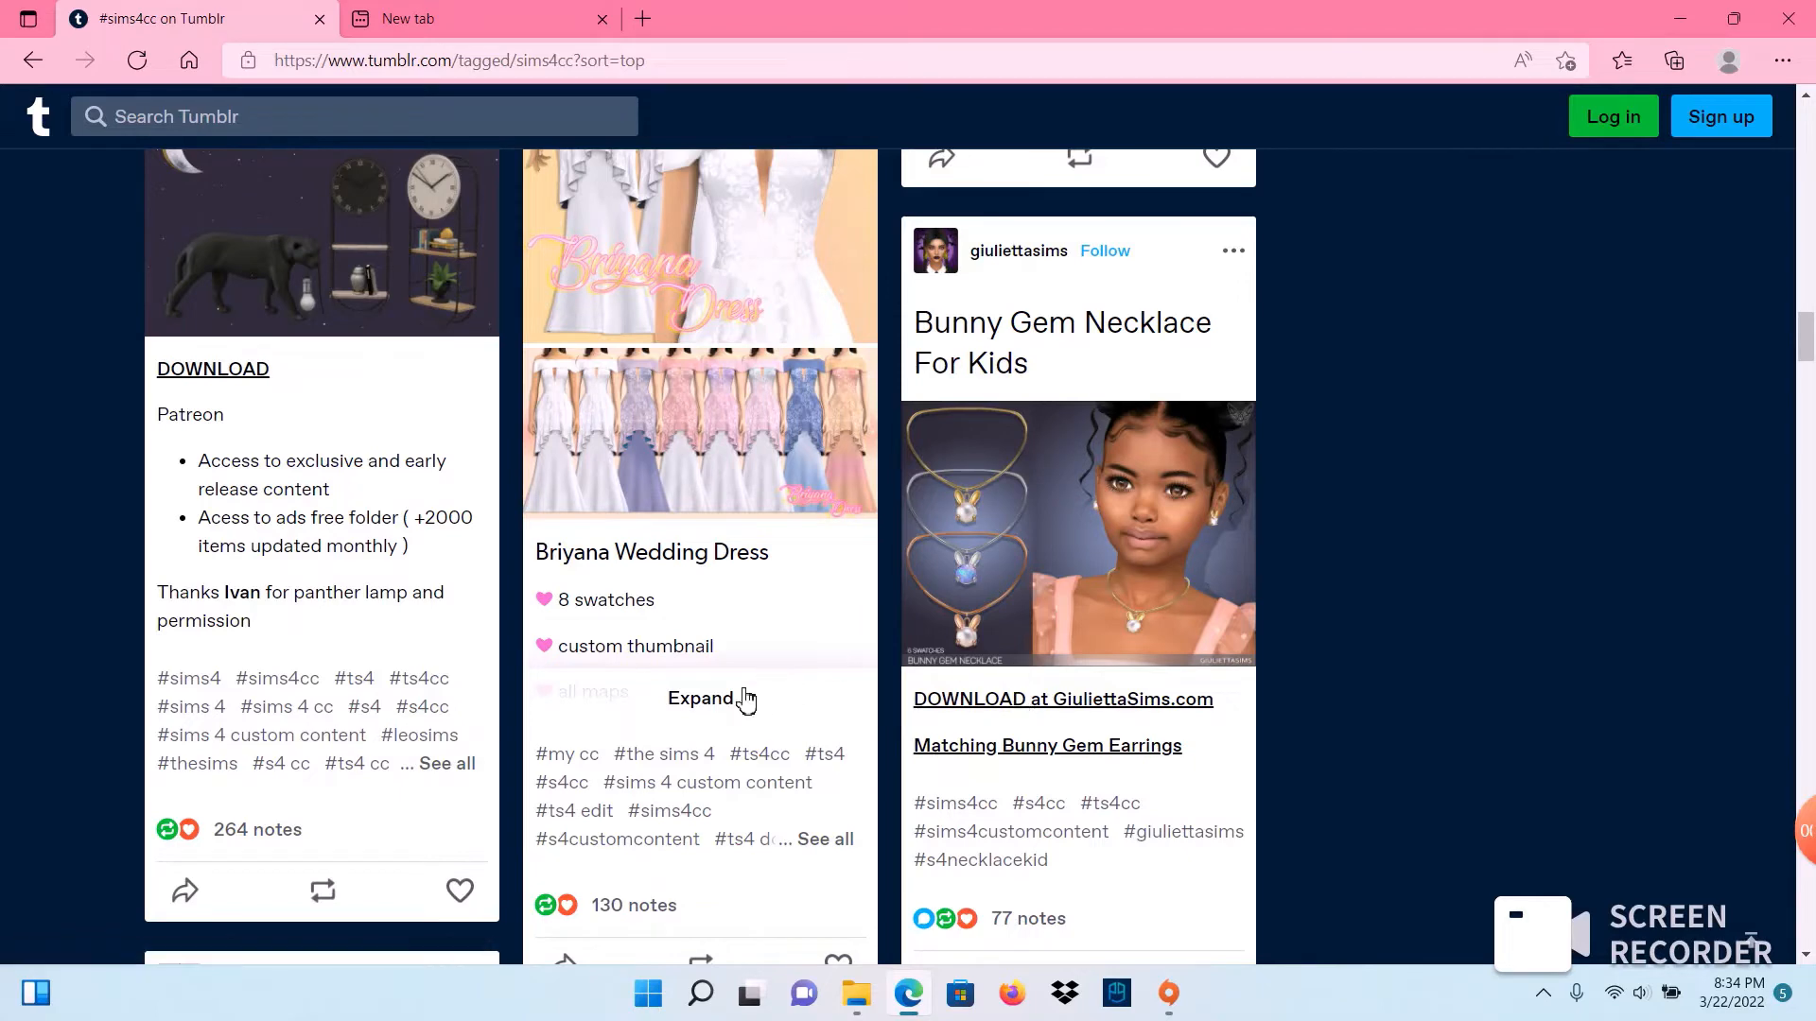
click(699, 697)
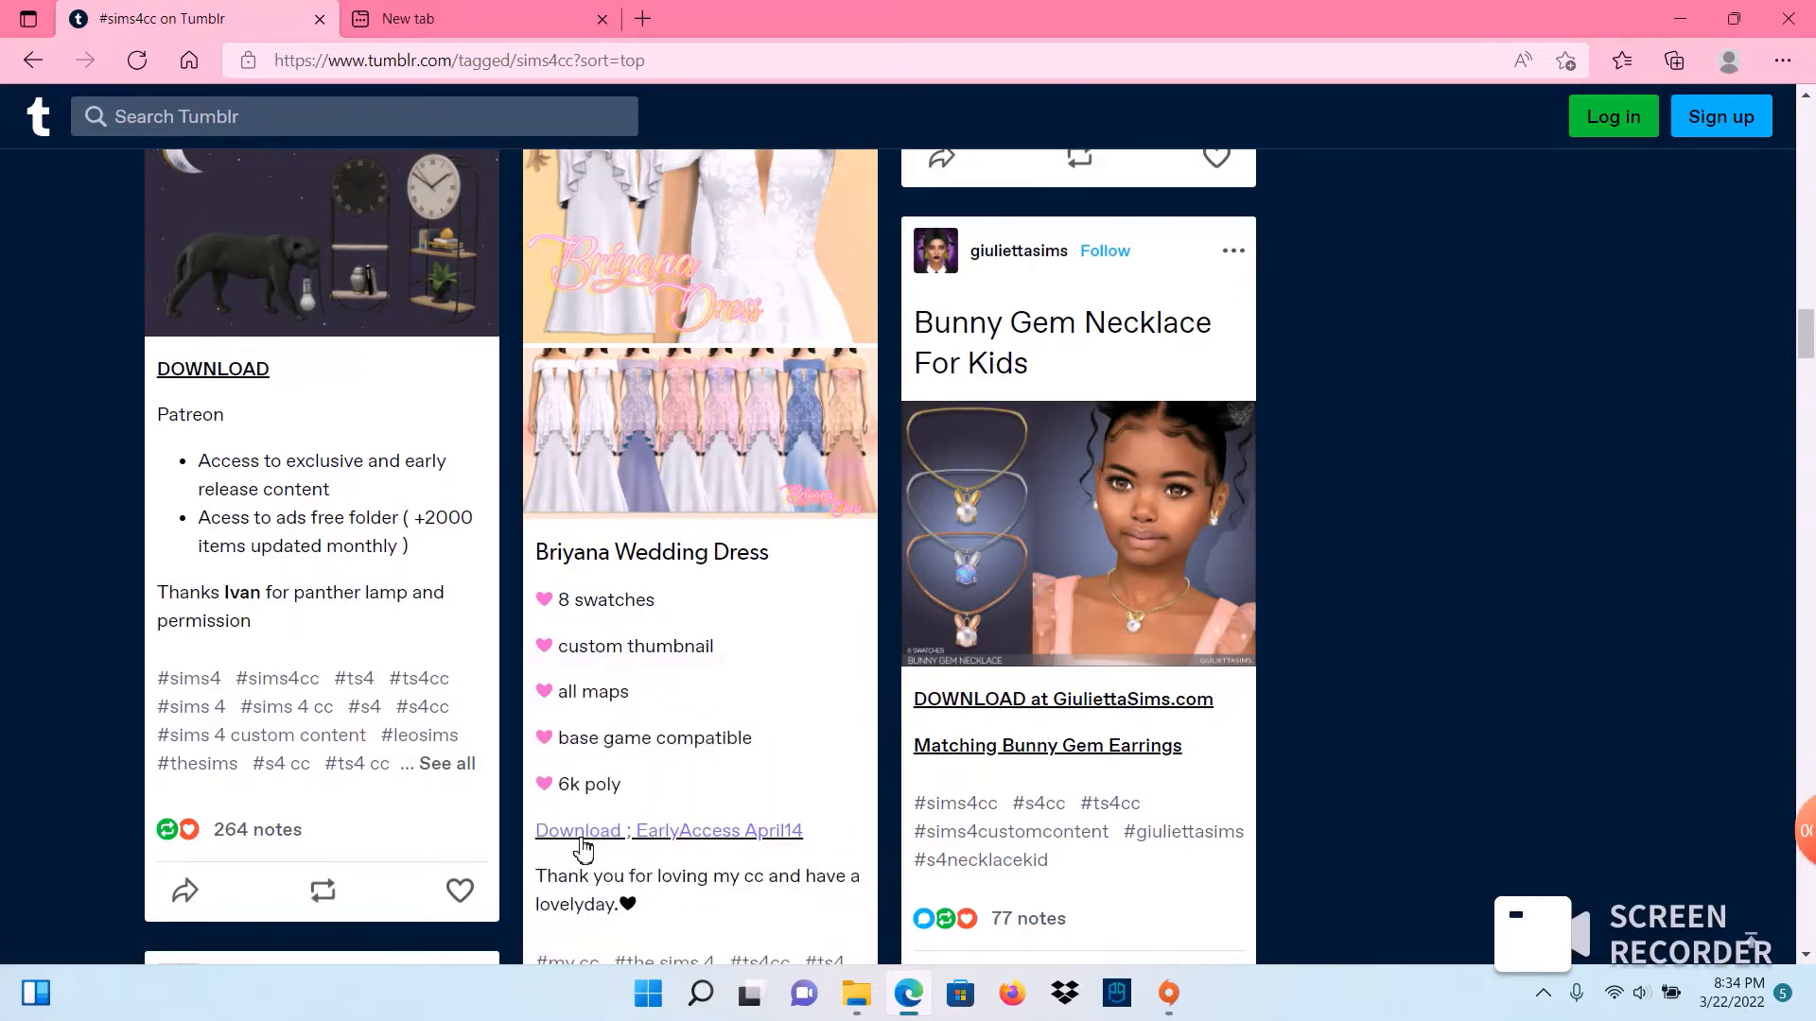
mouse_move(204, 315)
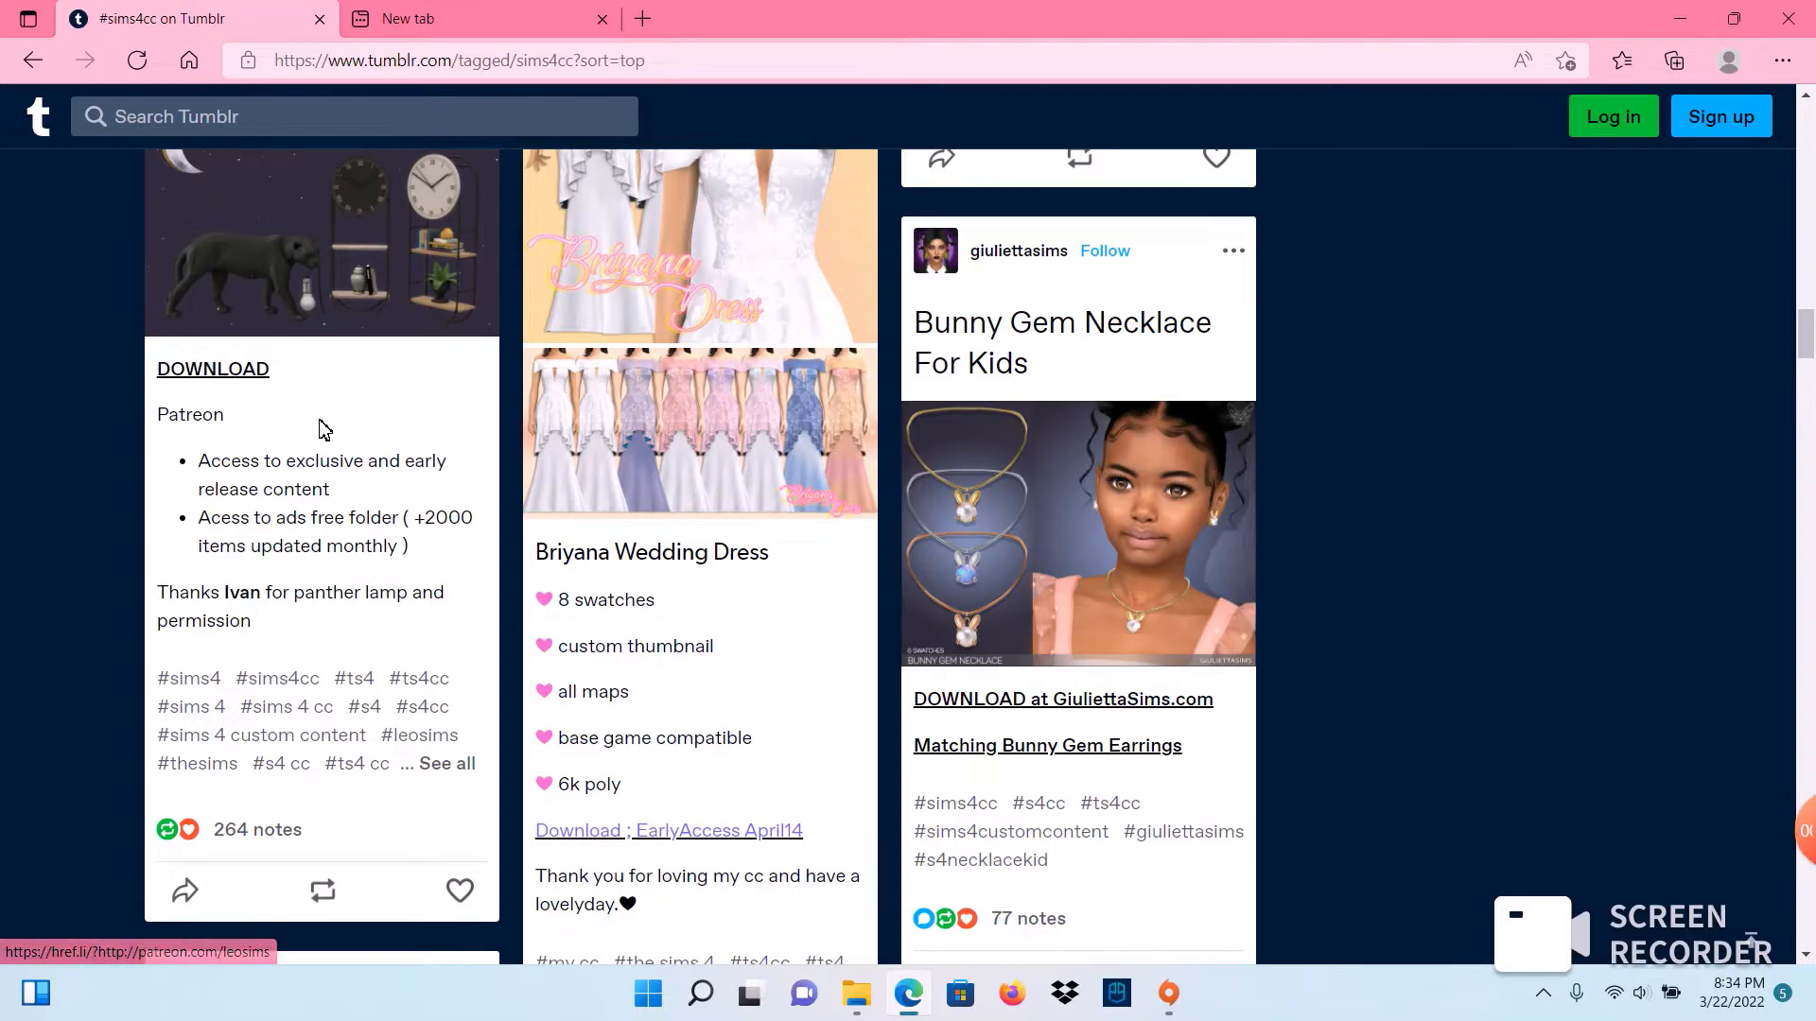
scroll(down, 3)
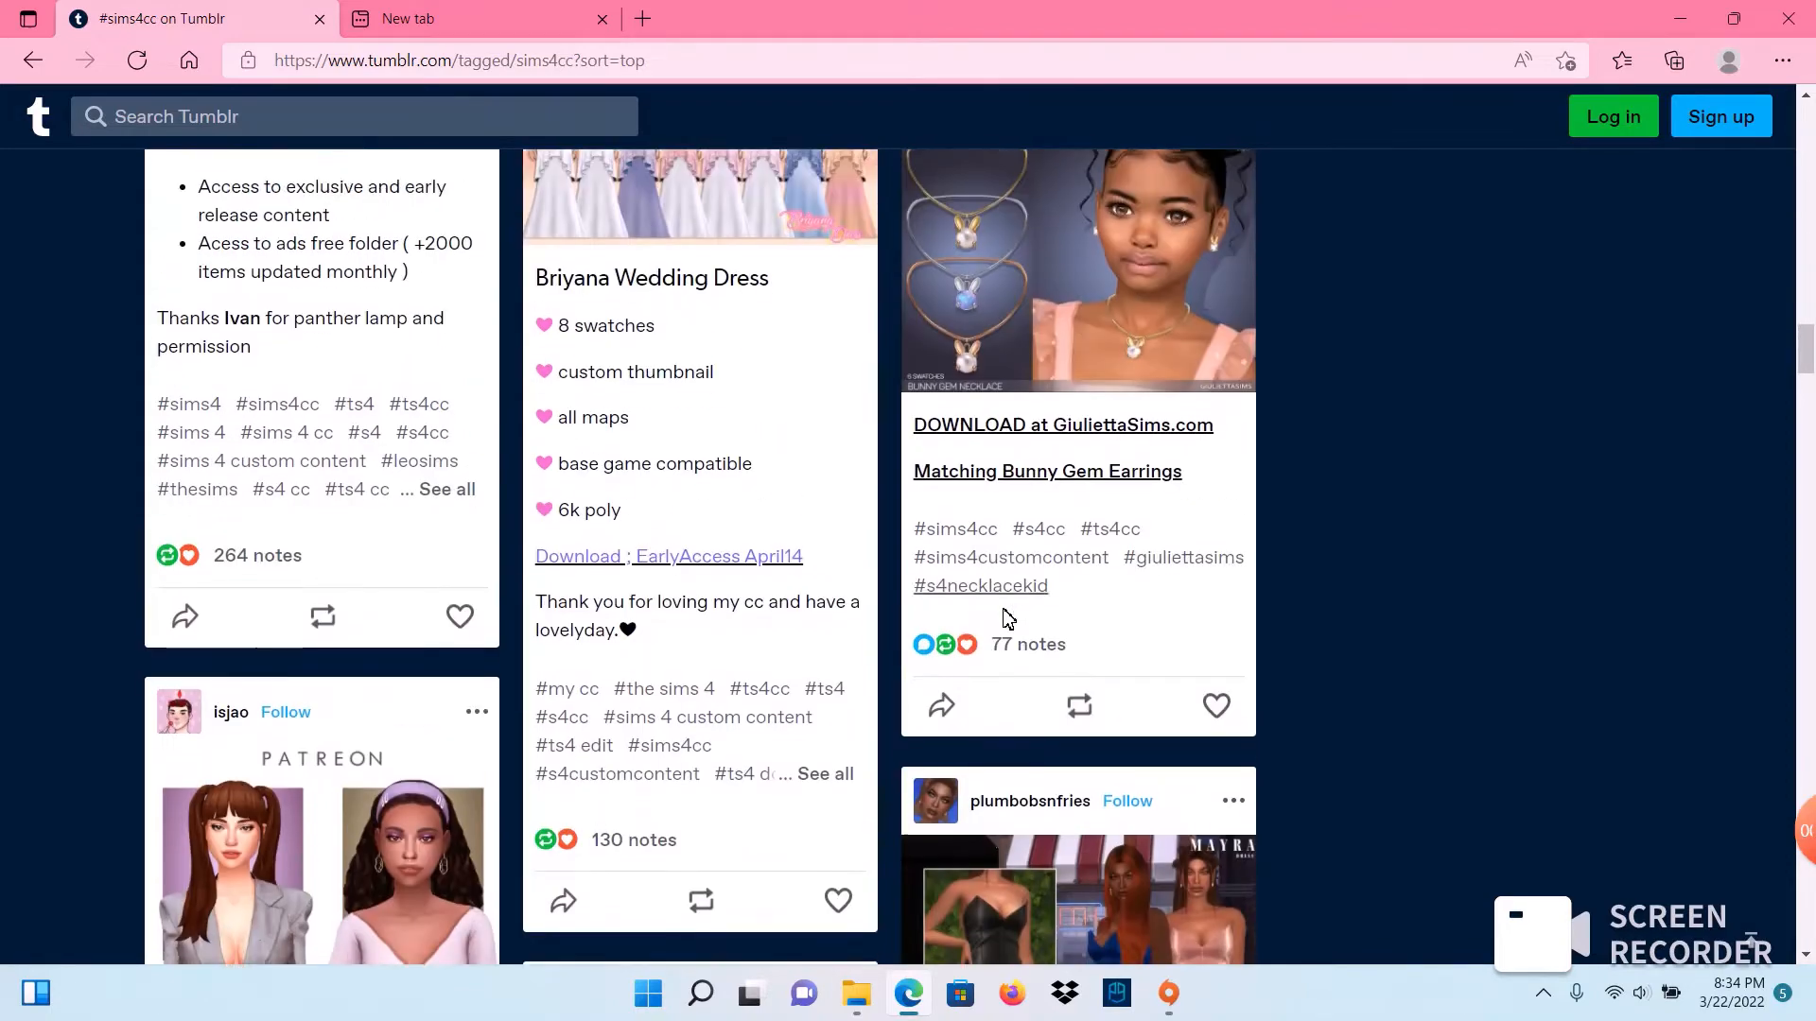
scroll(down, 3)
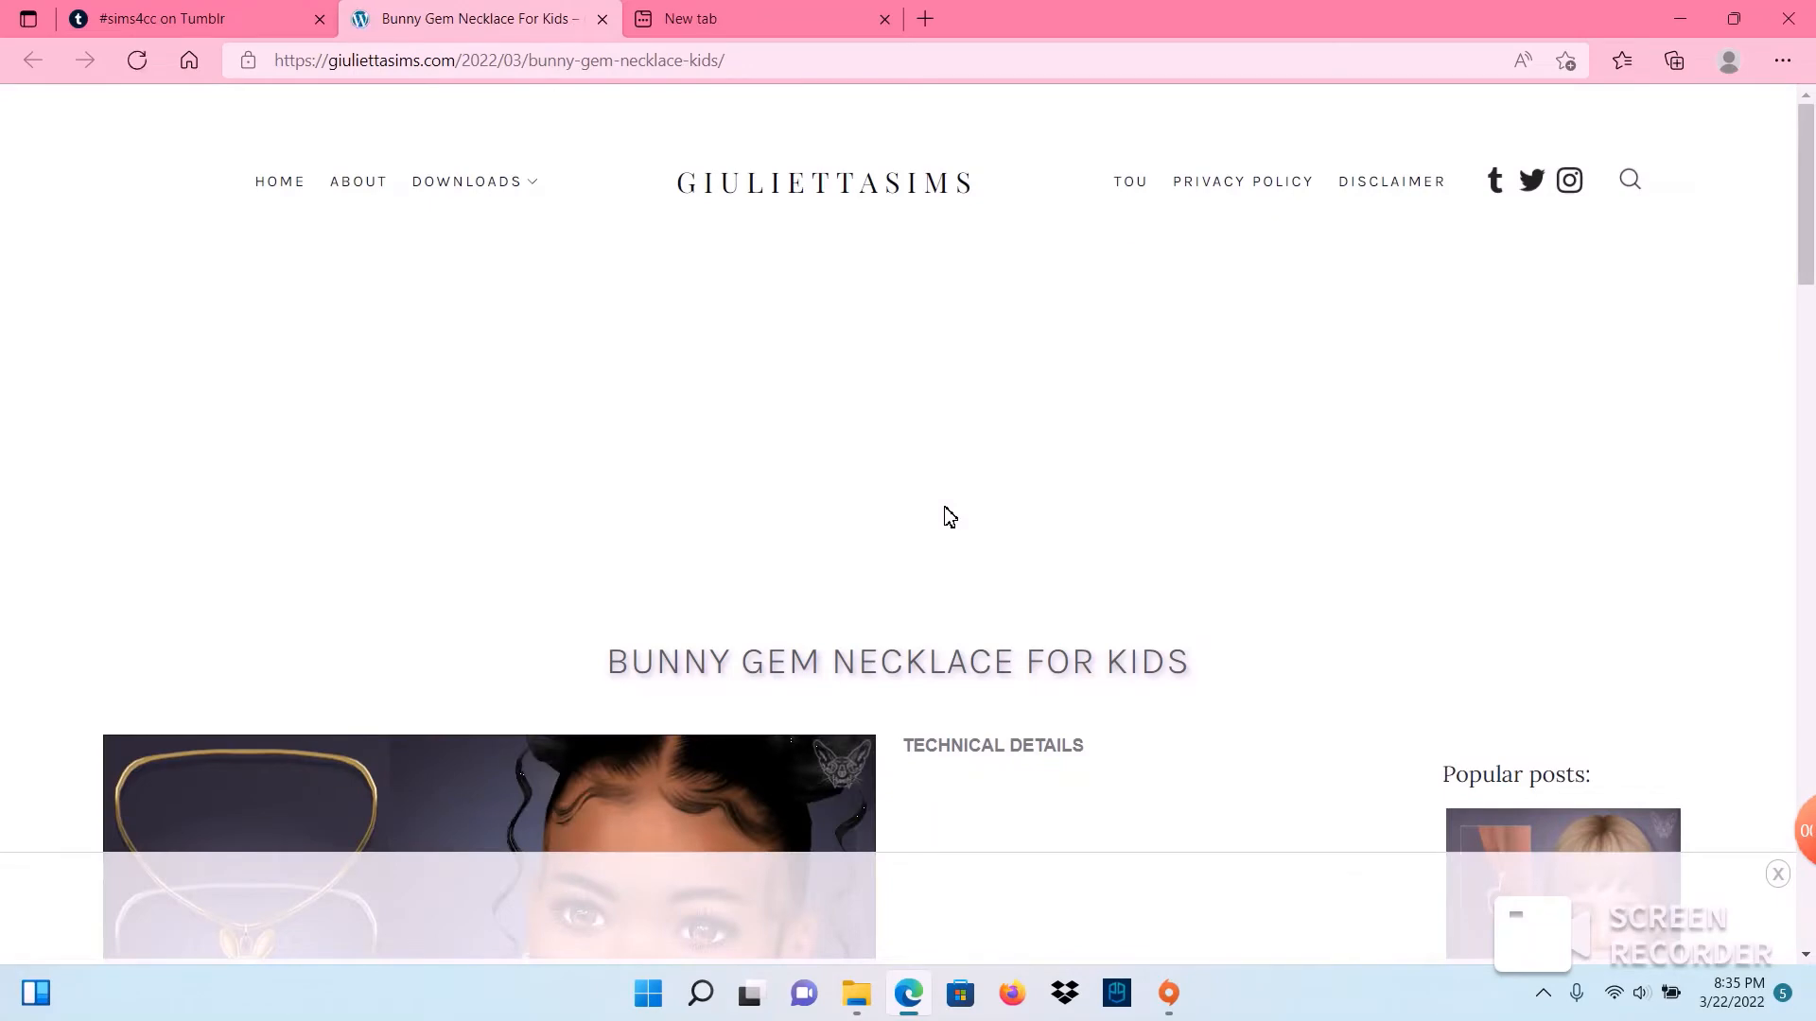
Step: Follow the SIMFILESHARE download link on the Bunny Gem Necklace For Kids post
scroll(down, 3)
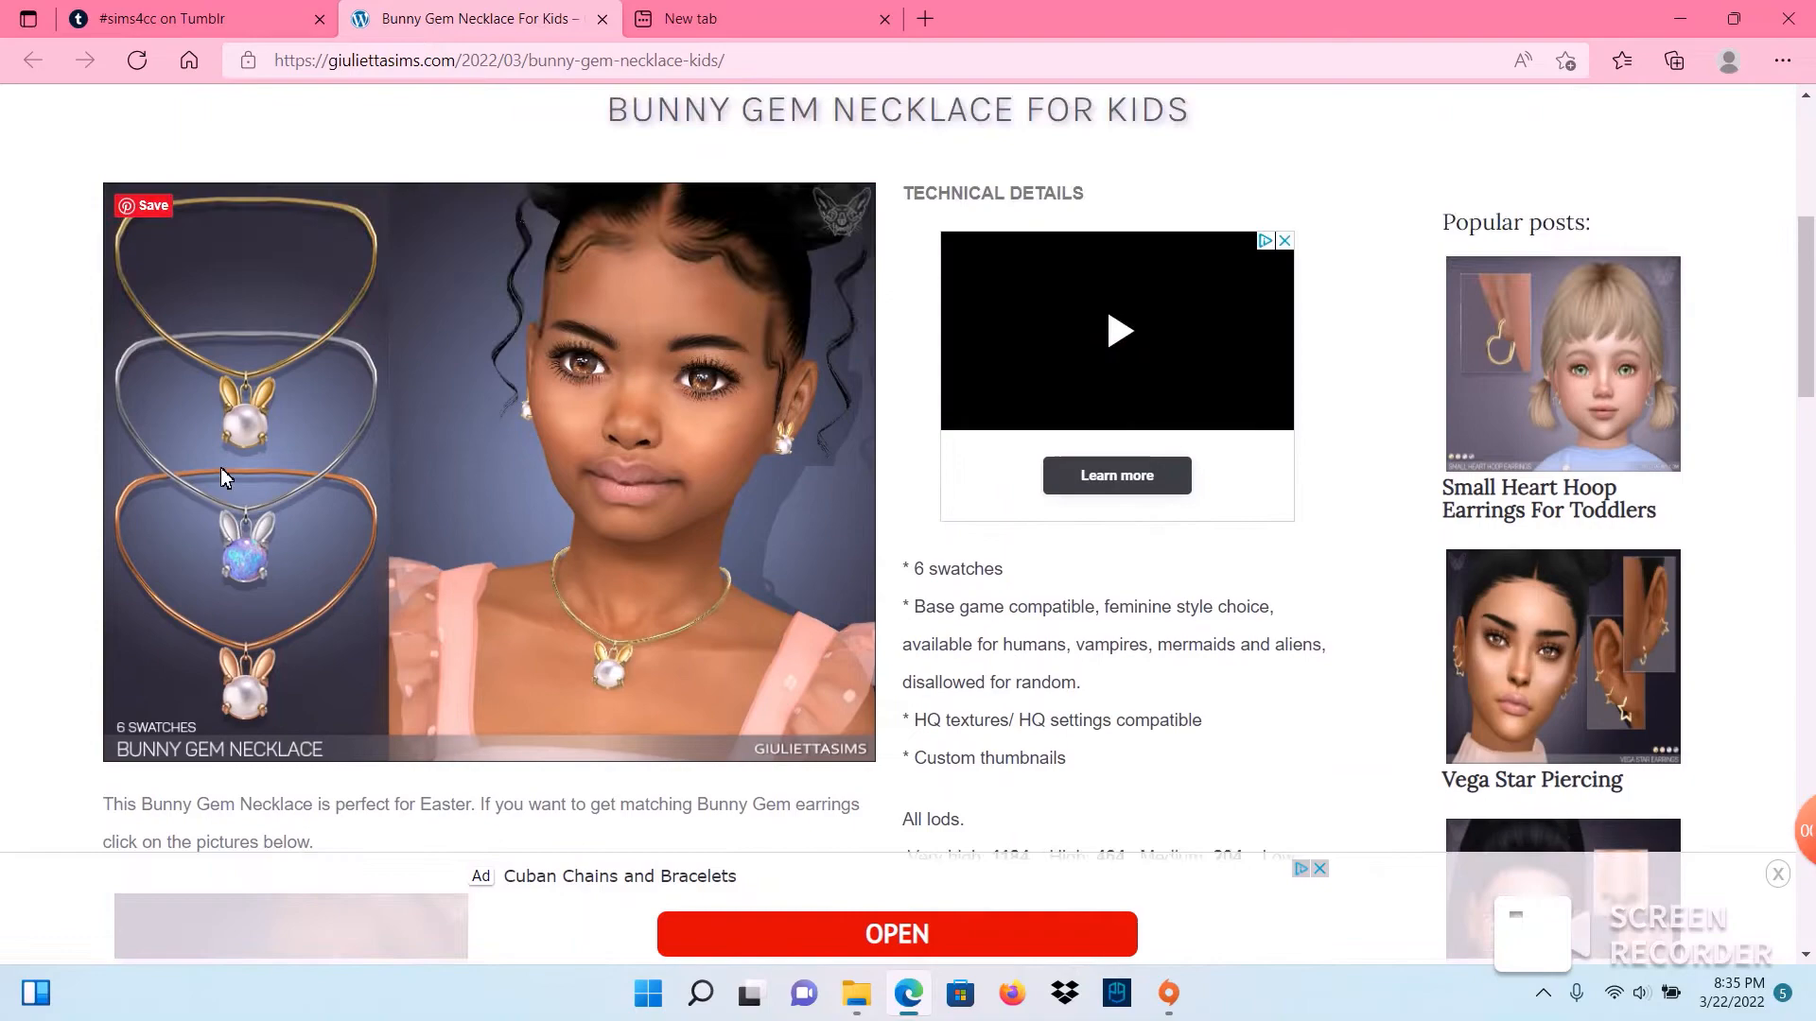
scroll(down, 3)
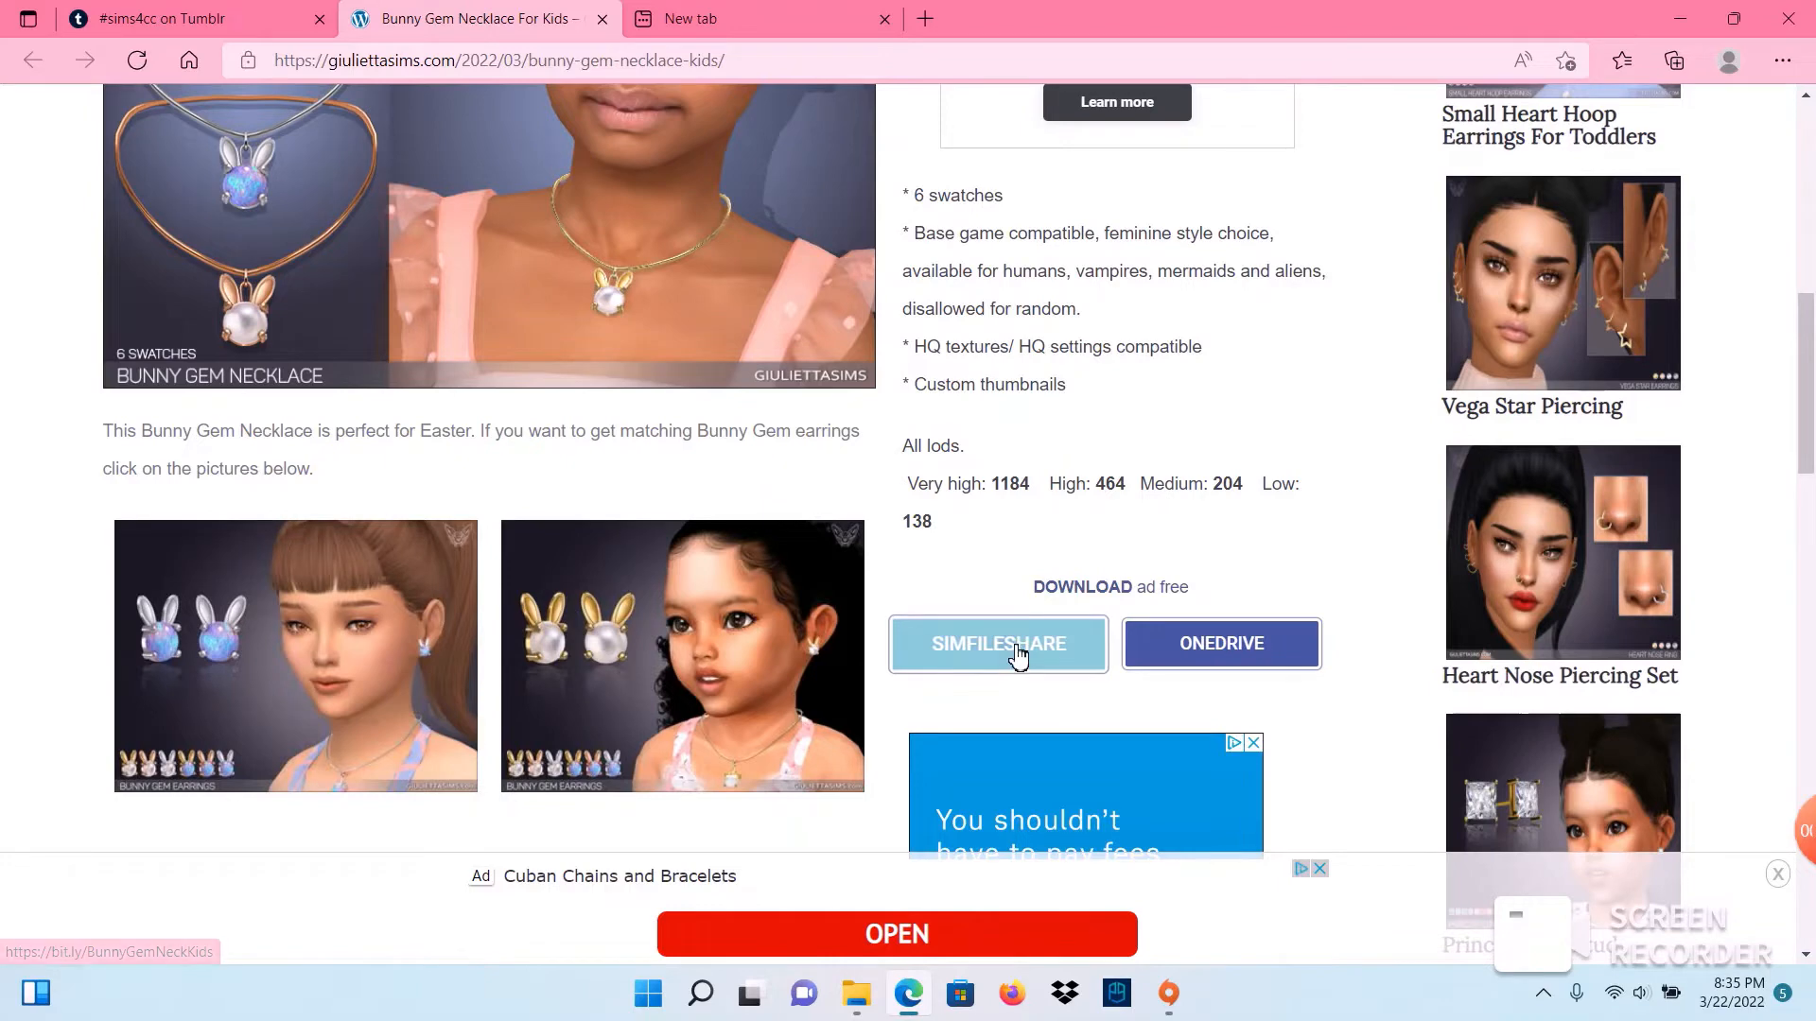
click(997, 643)
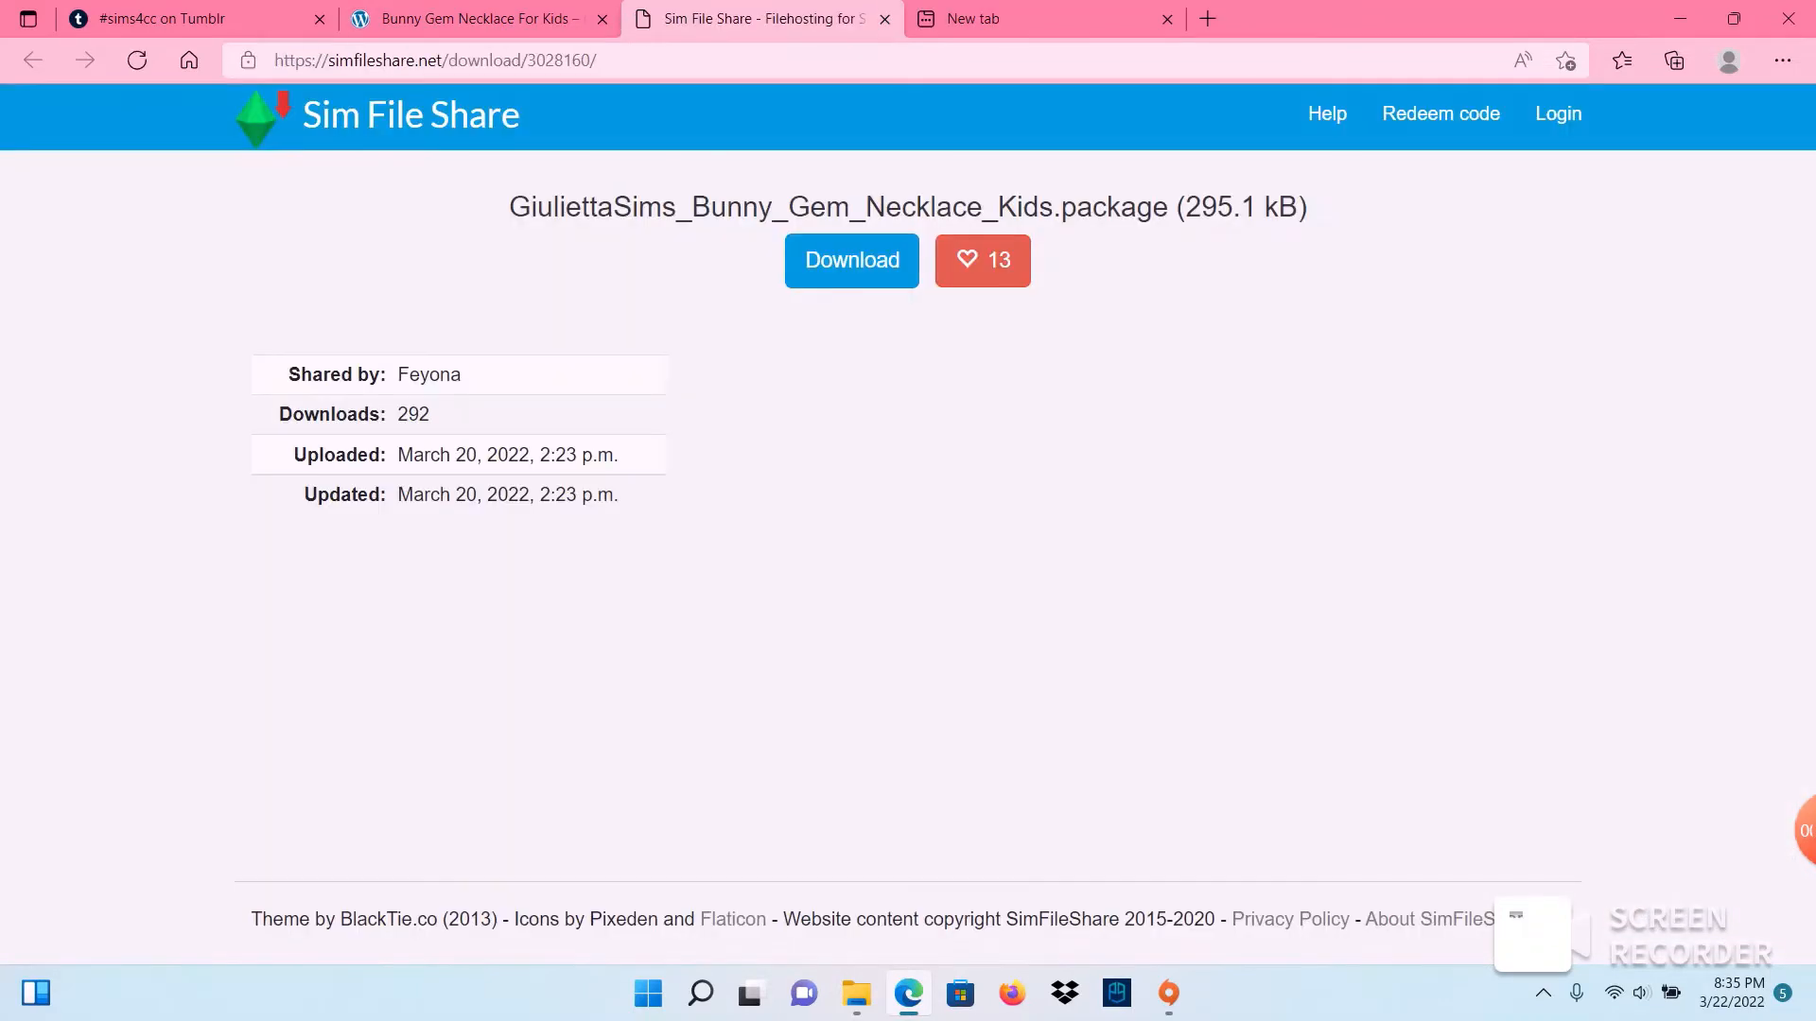
Step: Download GiuliettaSims_Bunny_Gem_Necklace_Kids.package and show it in the Downloads folder
click(849, 259)
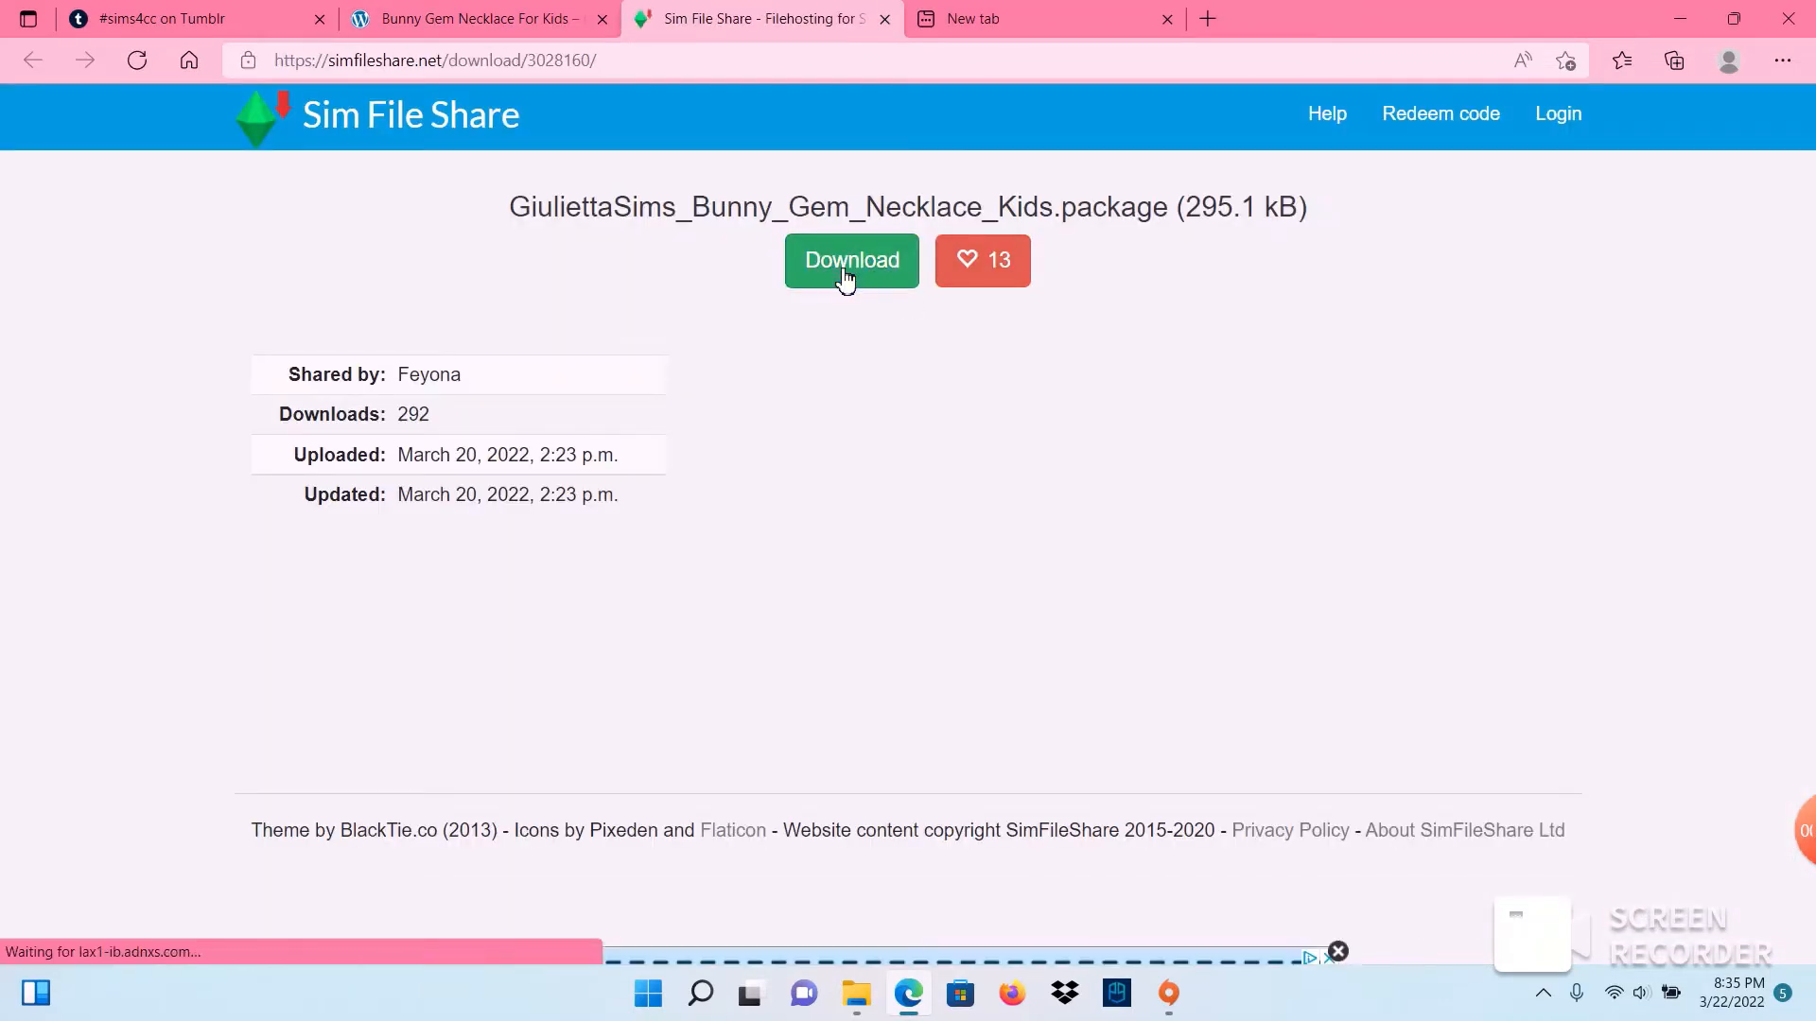
click(849, 259)
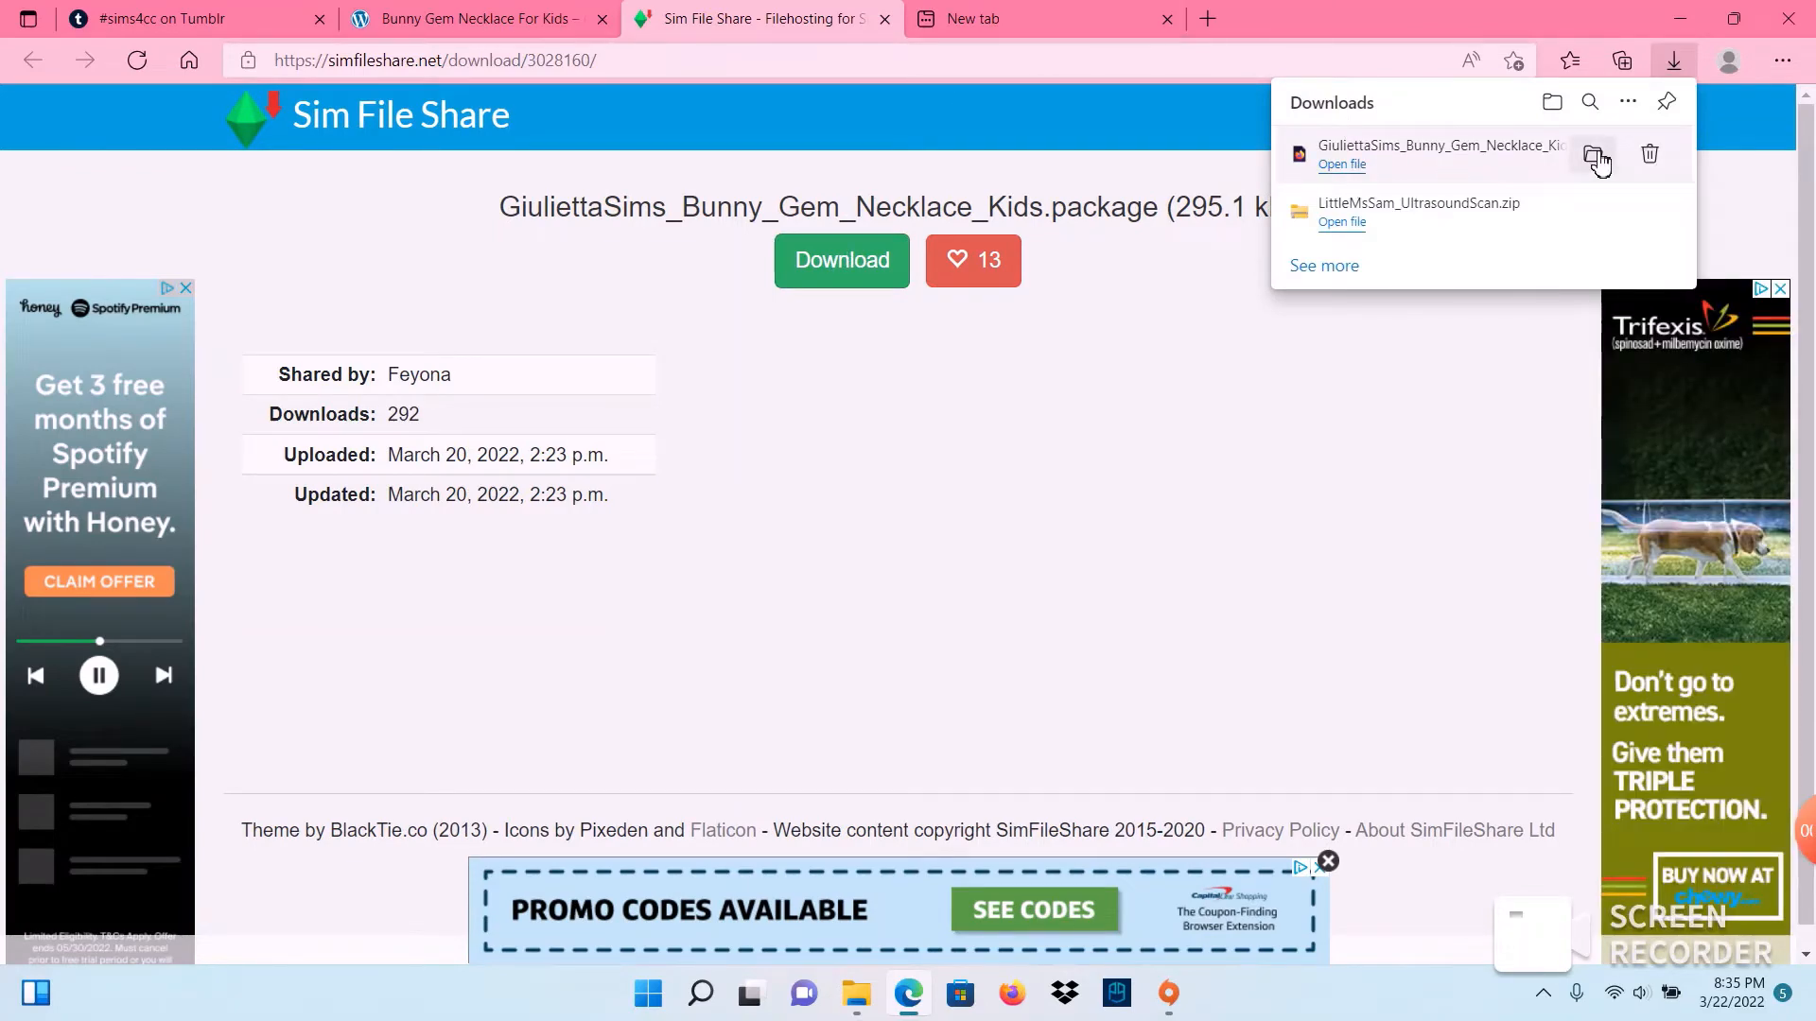
click(1596, 153)
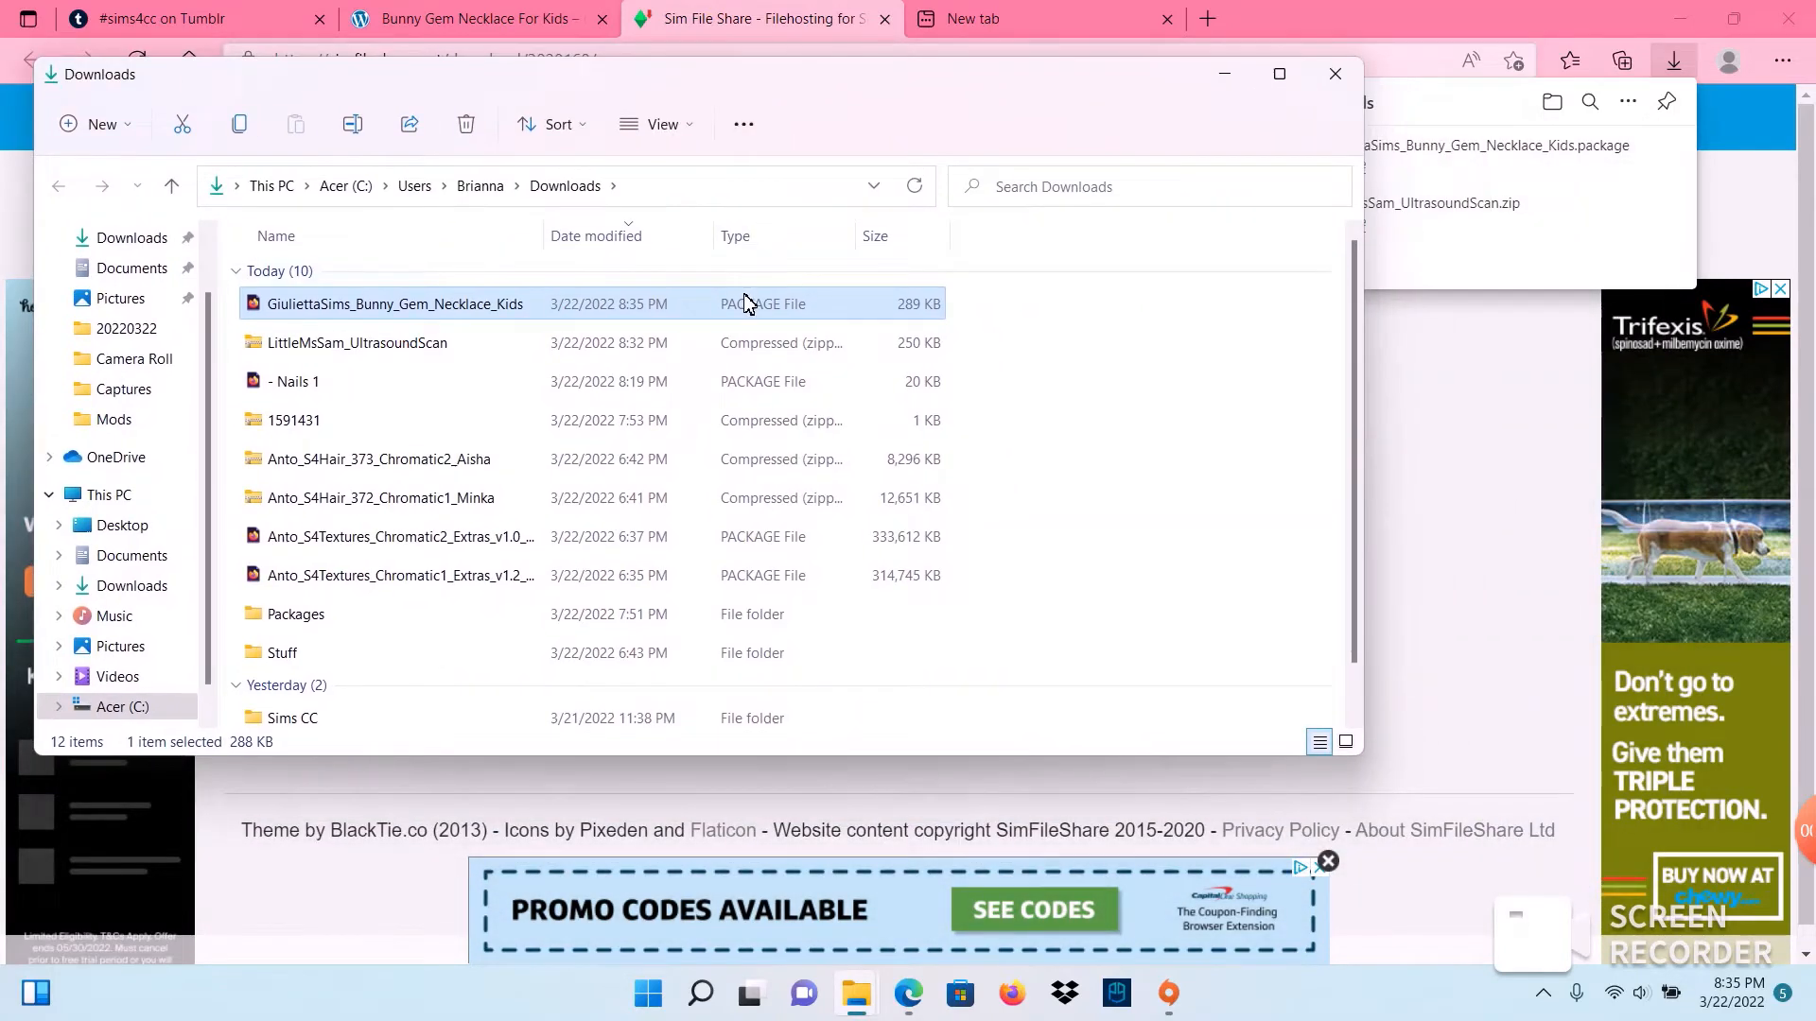
Step: Open the Mods folder from the Explorer jump list to move the necklace package there
right_click(855, 993)
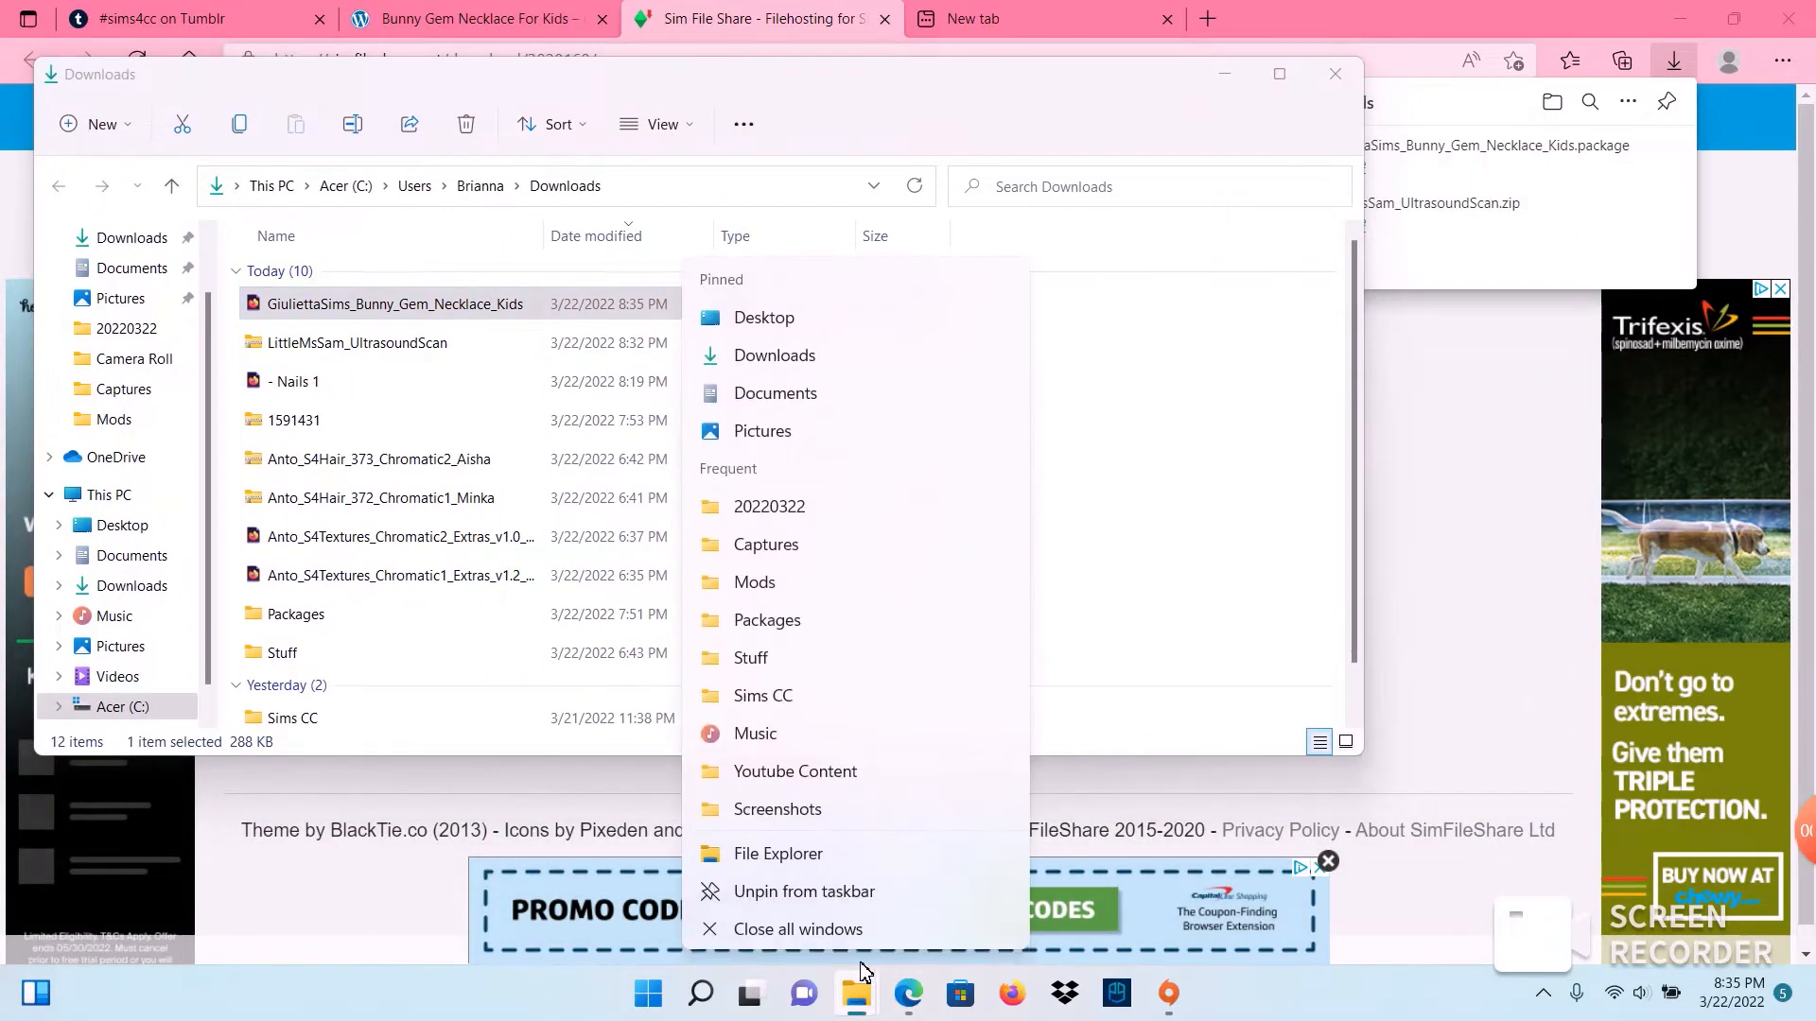
click(755, 581)
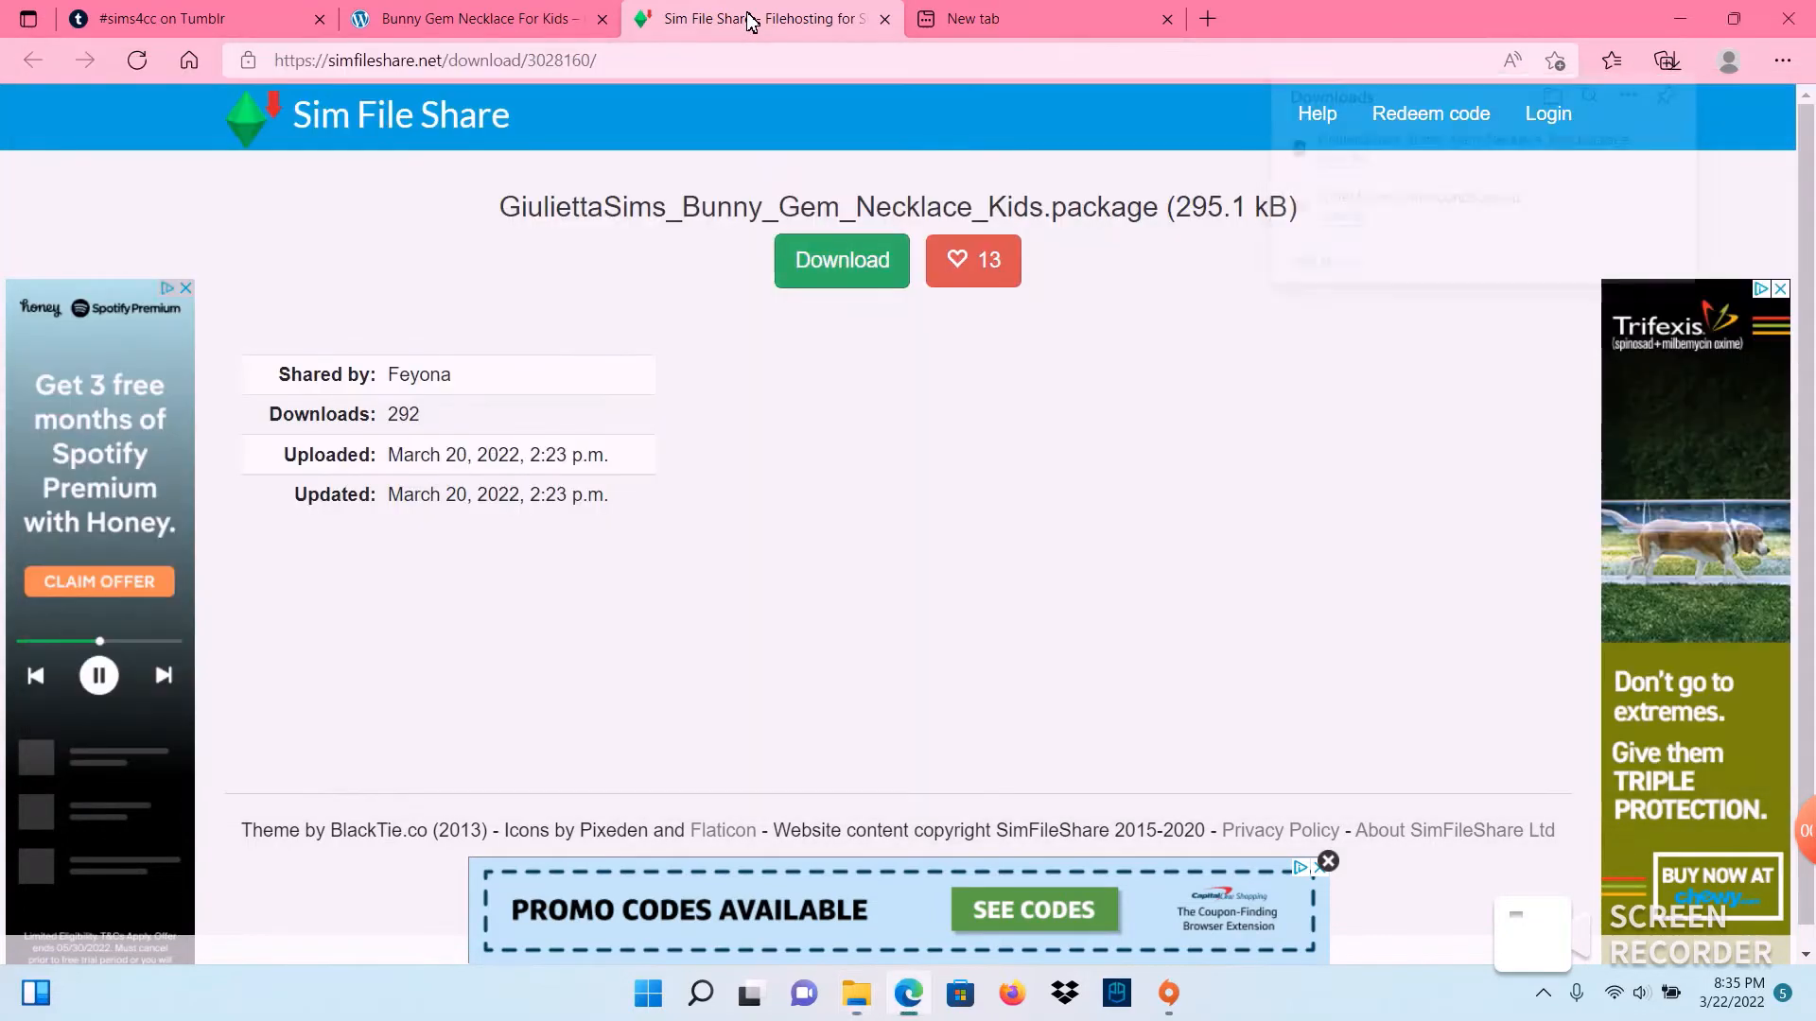
Step: Go to thesimsresource.com and browse to the Sims 4 Sets download category
click(435, 60)
text(thesims)
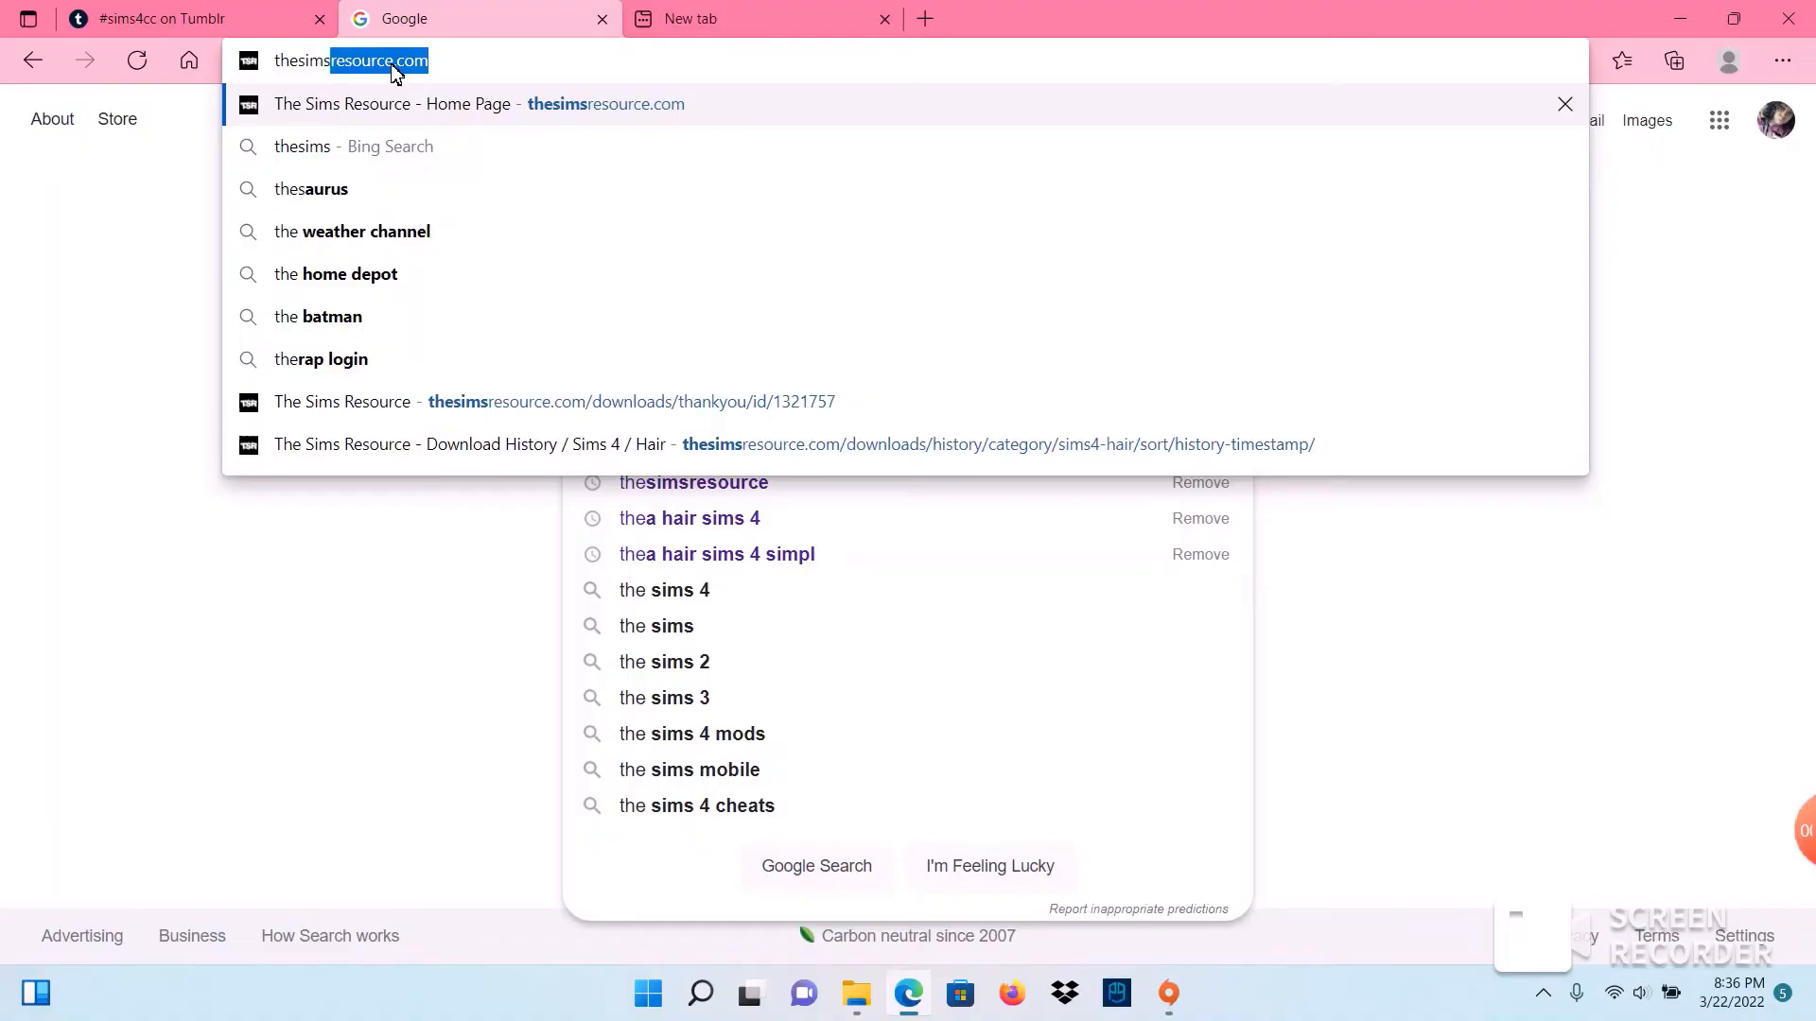
click(477, 102)
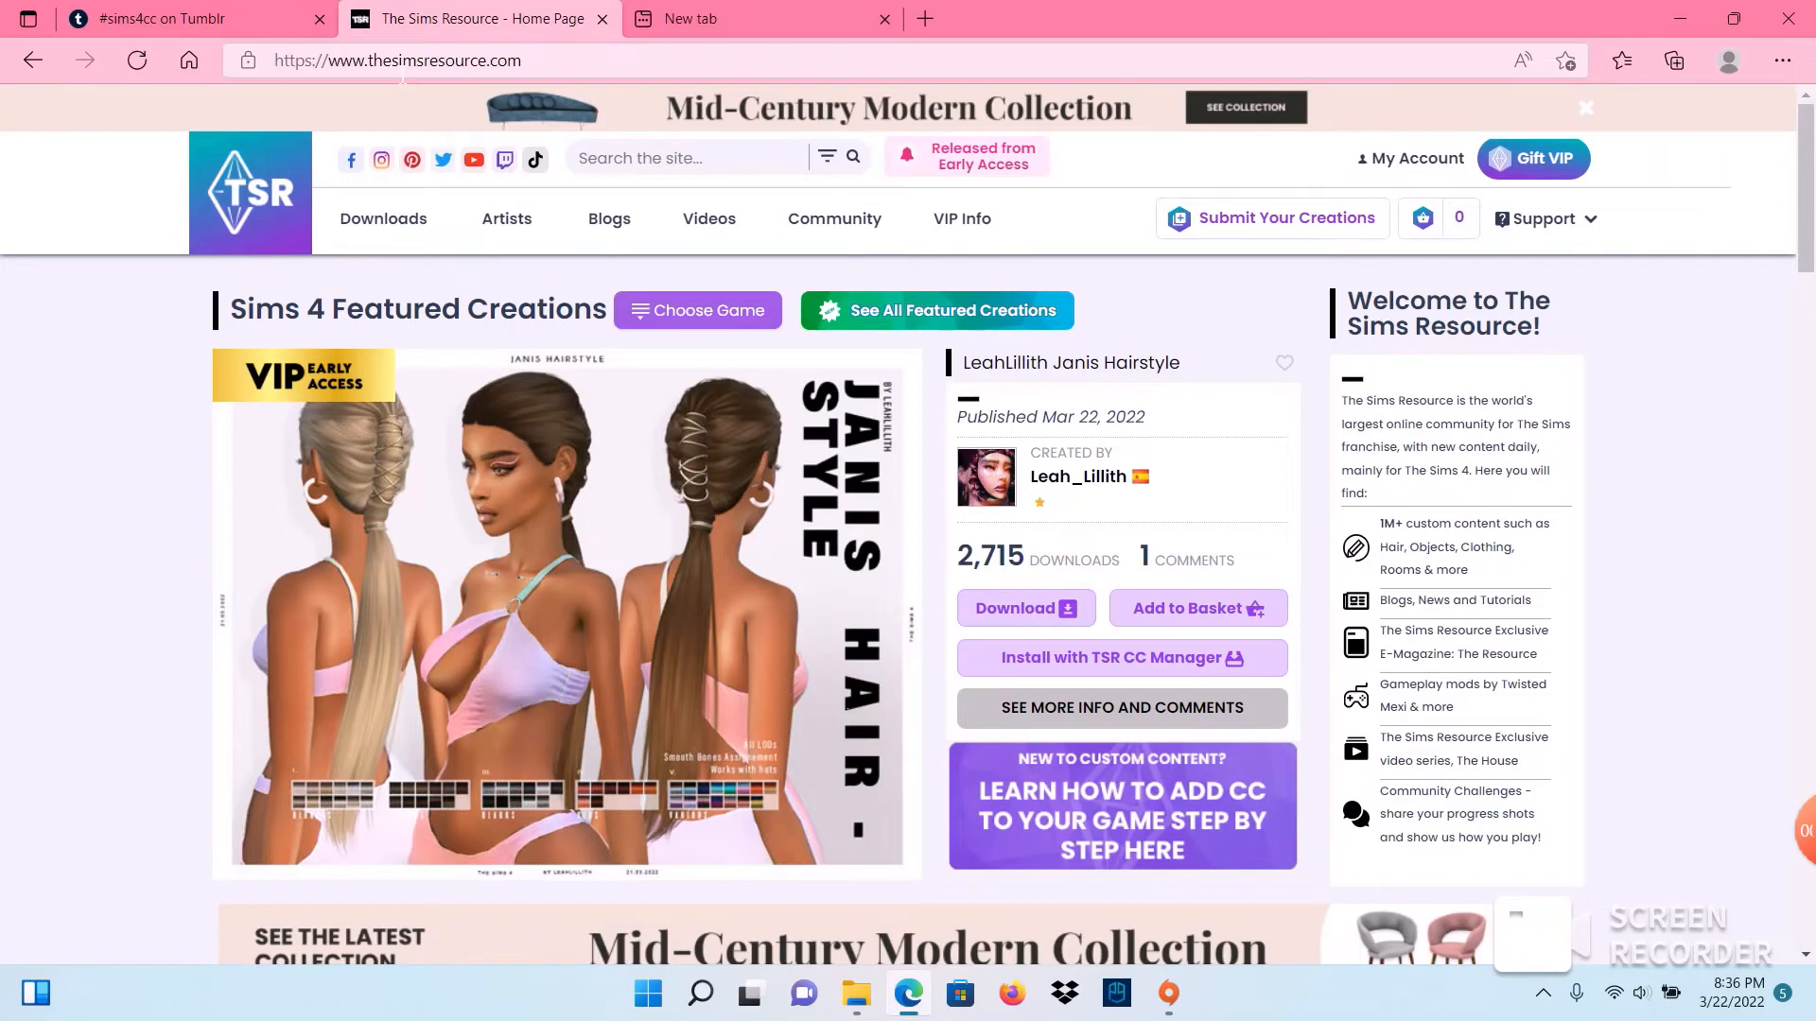
click(384, 220)
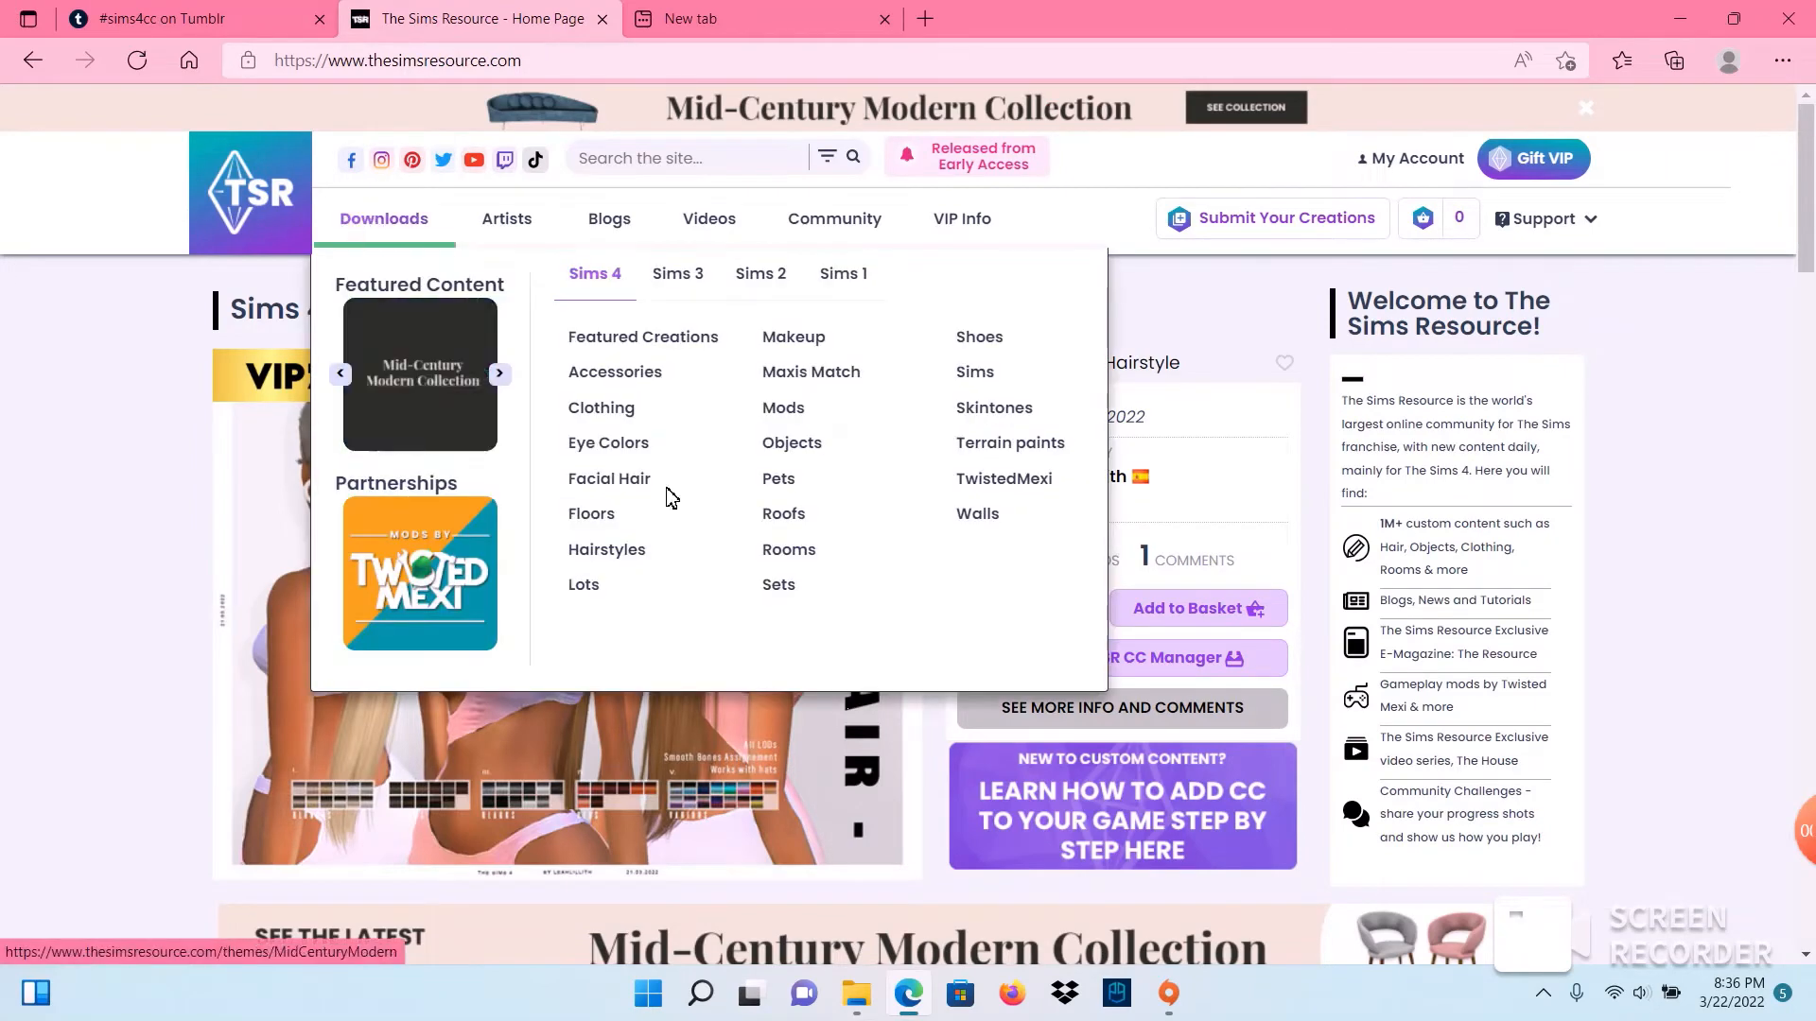
mouse_move(778, 584)
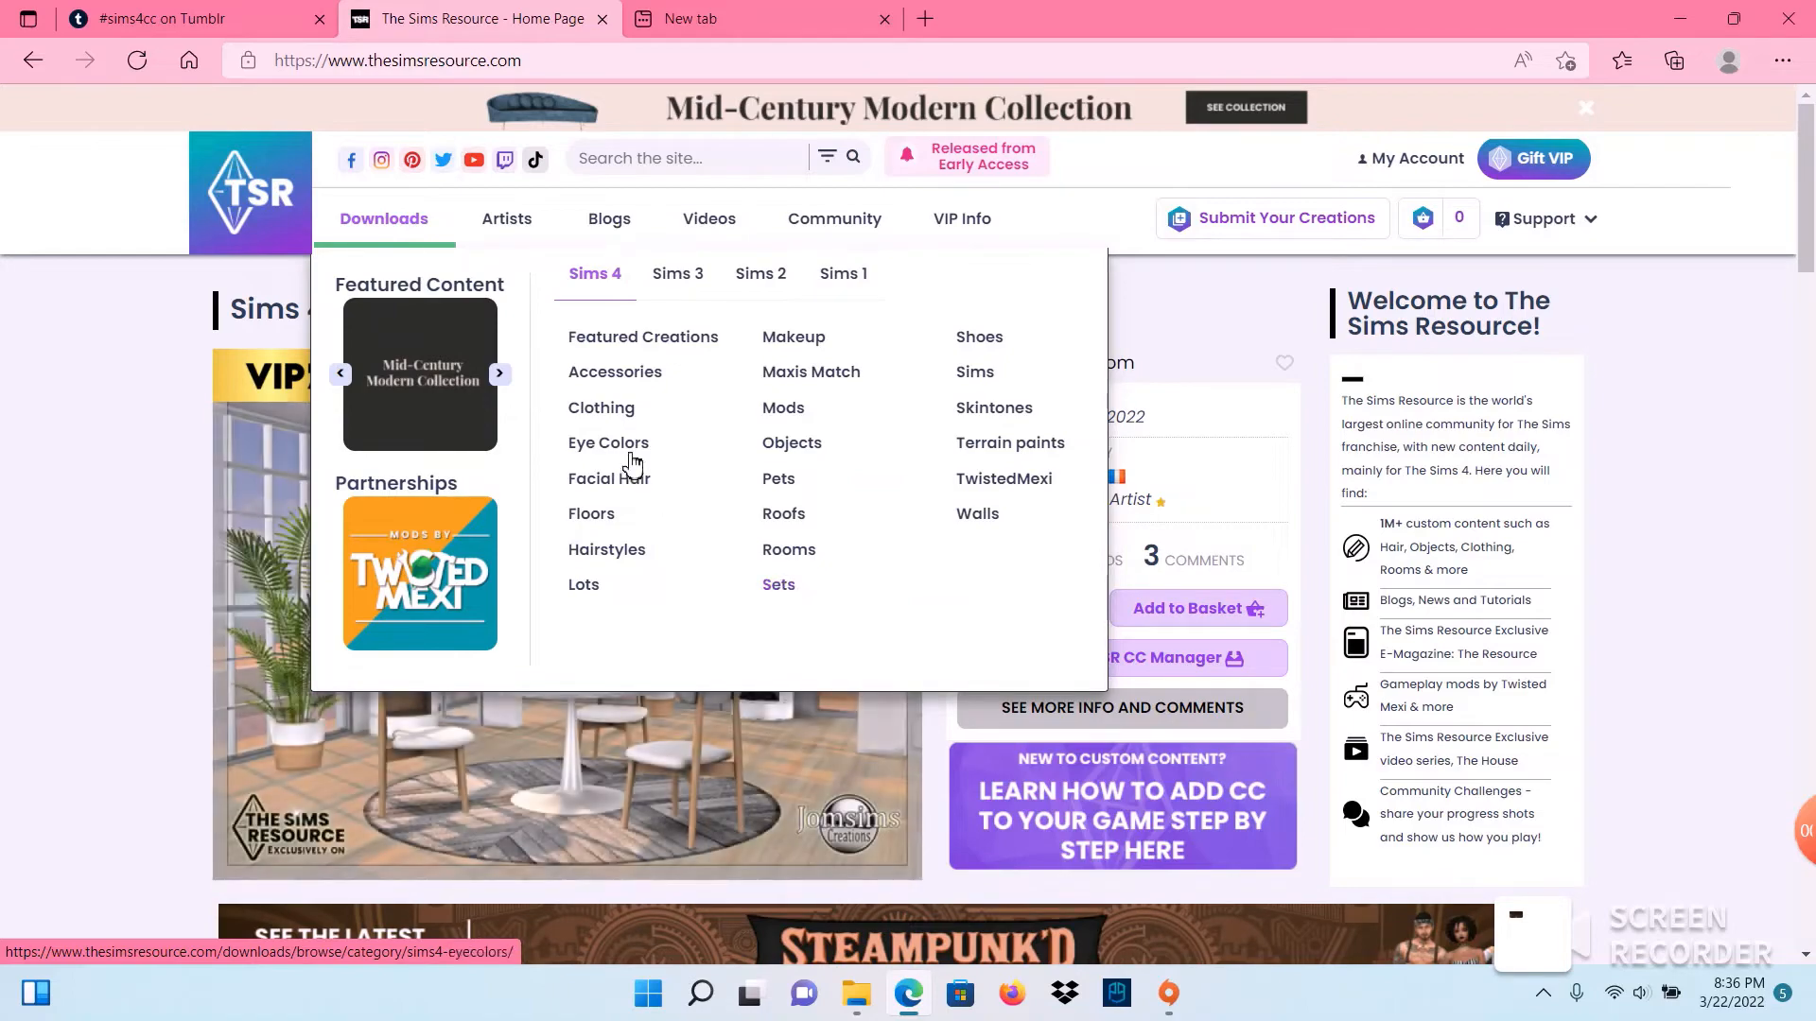
click(777, 584)
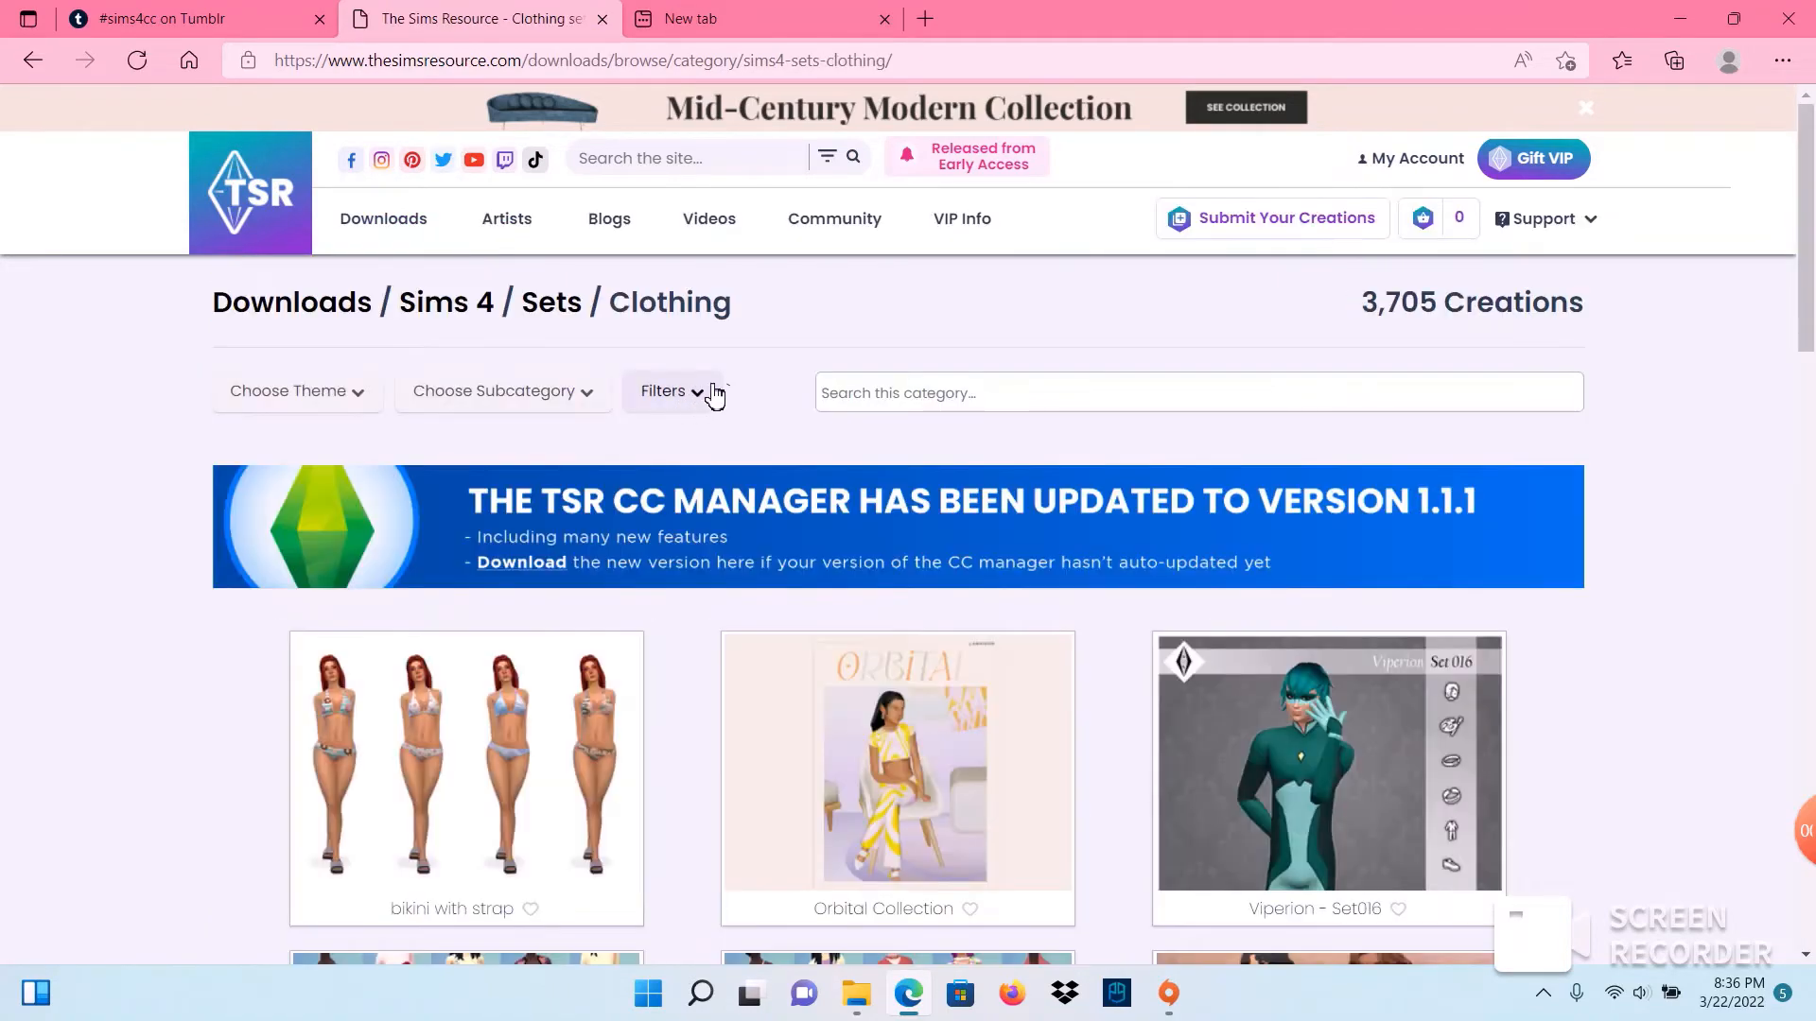
Step: From page 2 of the clothing sets, download D.O.Lilac's Stretch Satin Top [SET] DO188 package
scroll(down, 3)
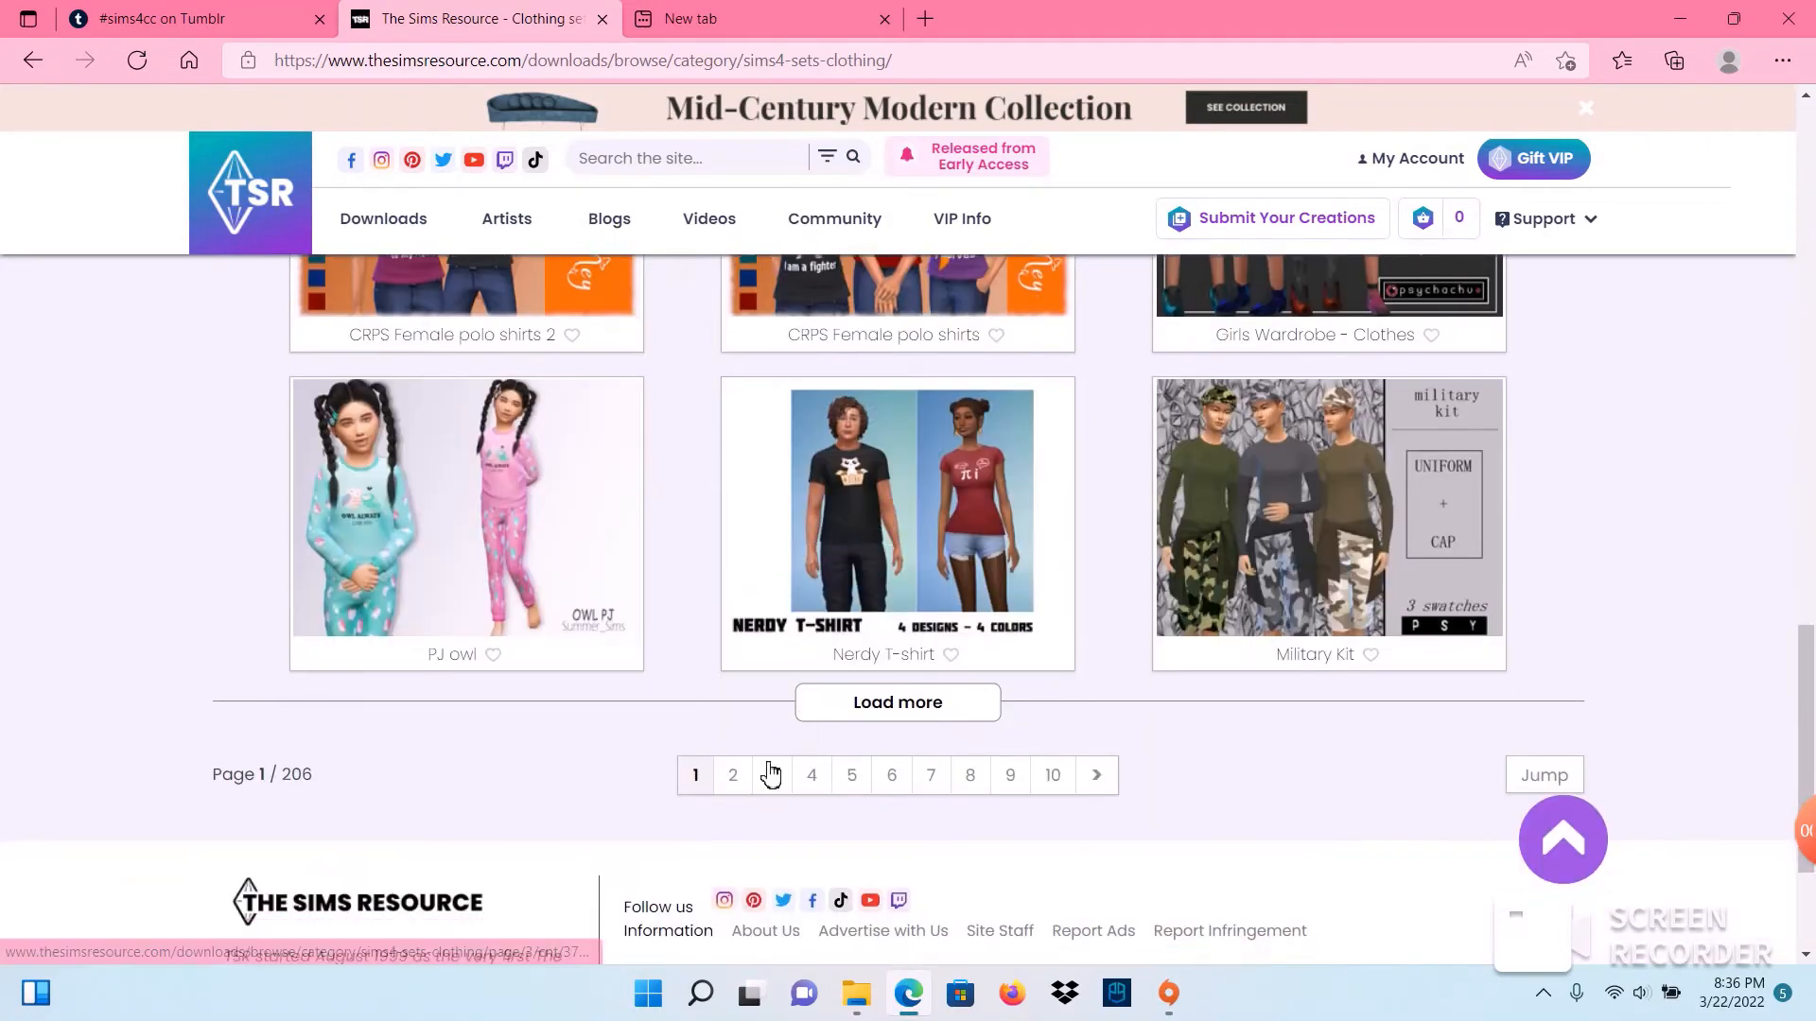
click(732, 775)
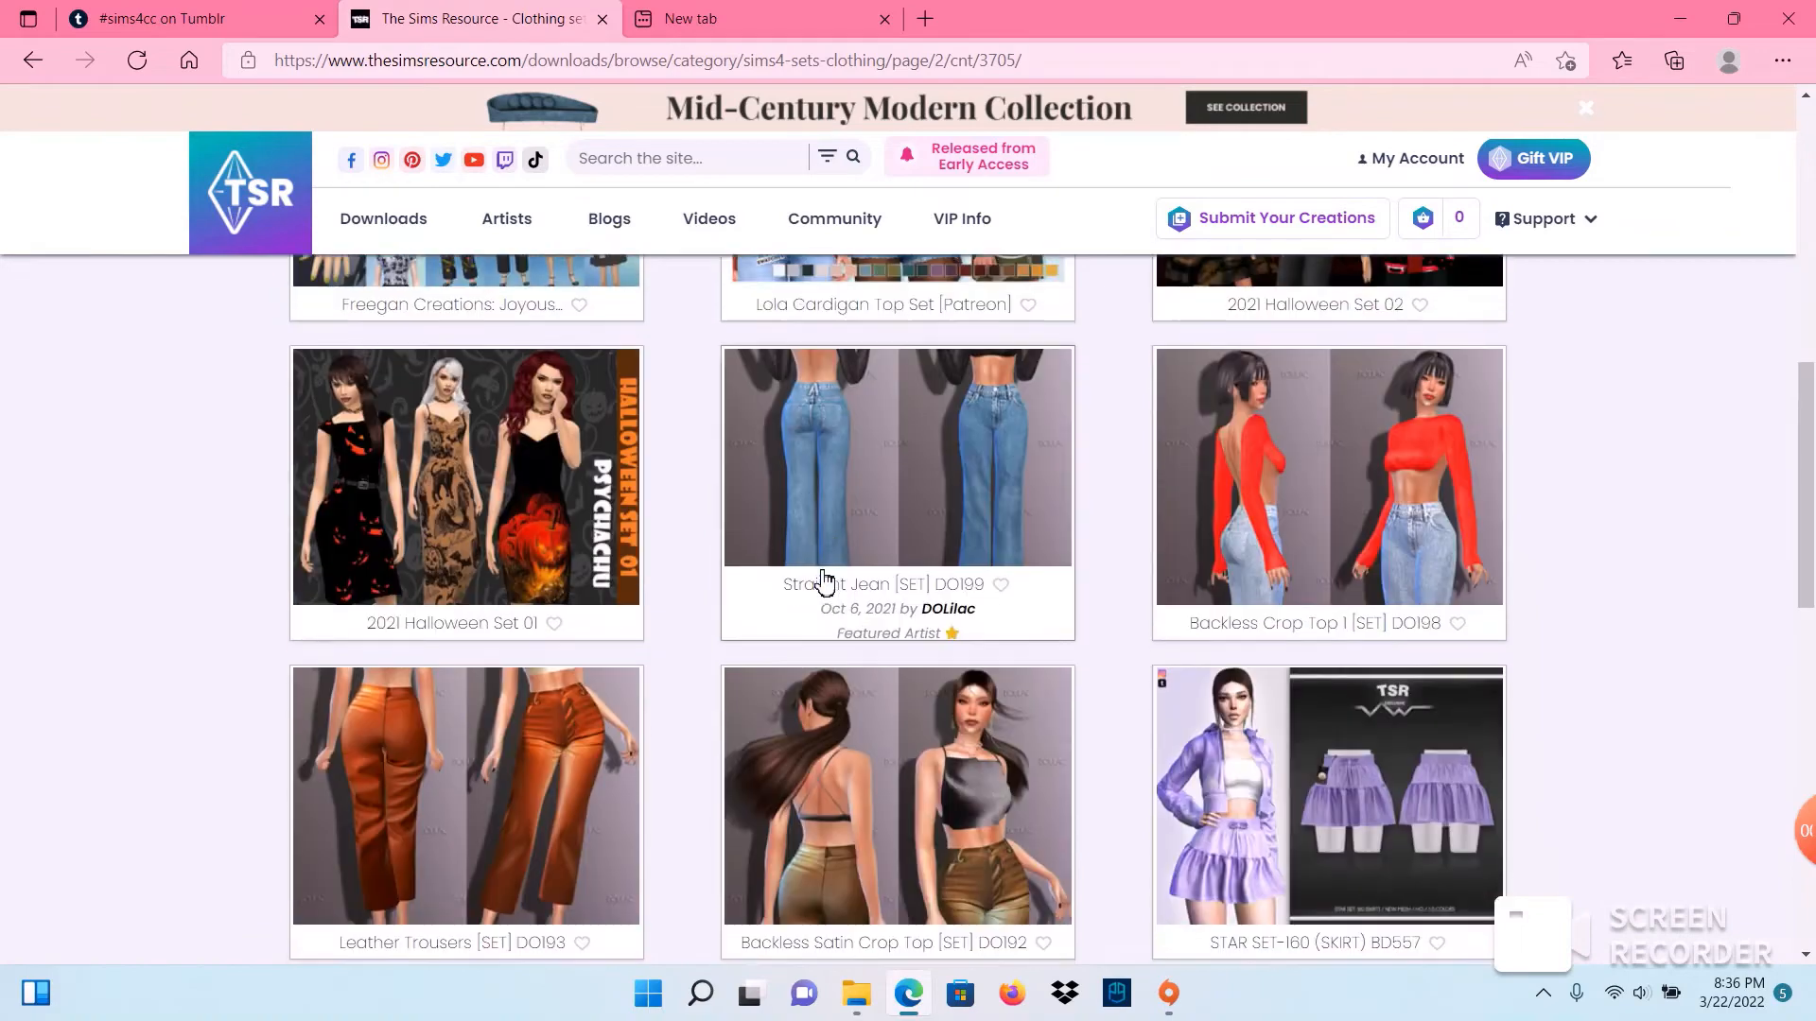
scroll(down, 3)
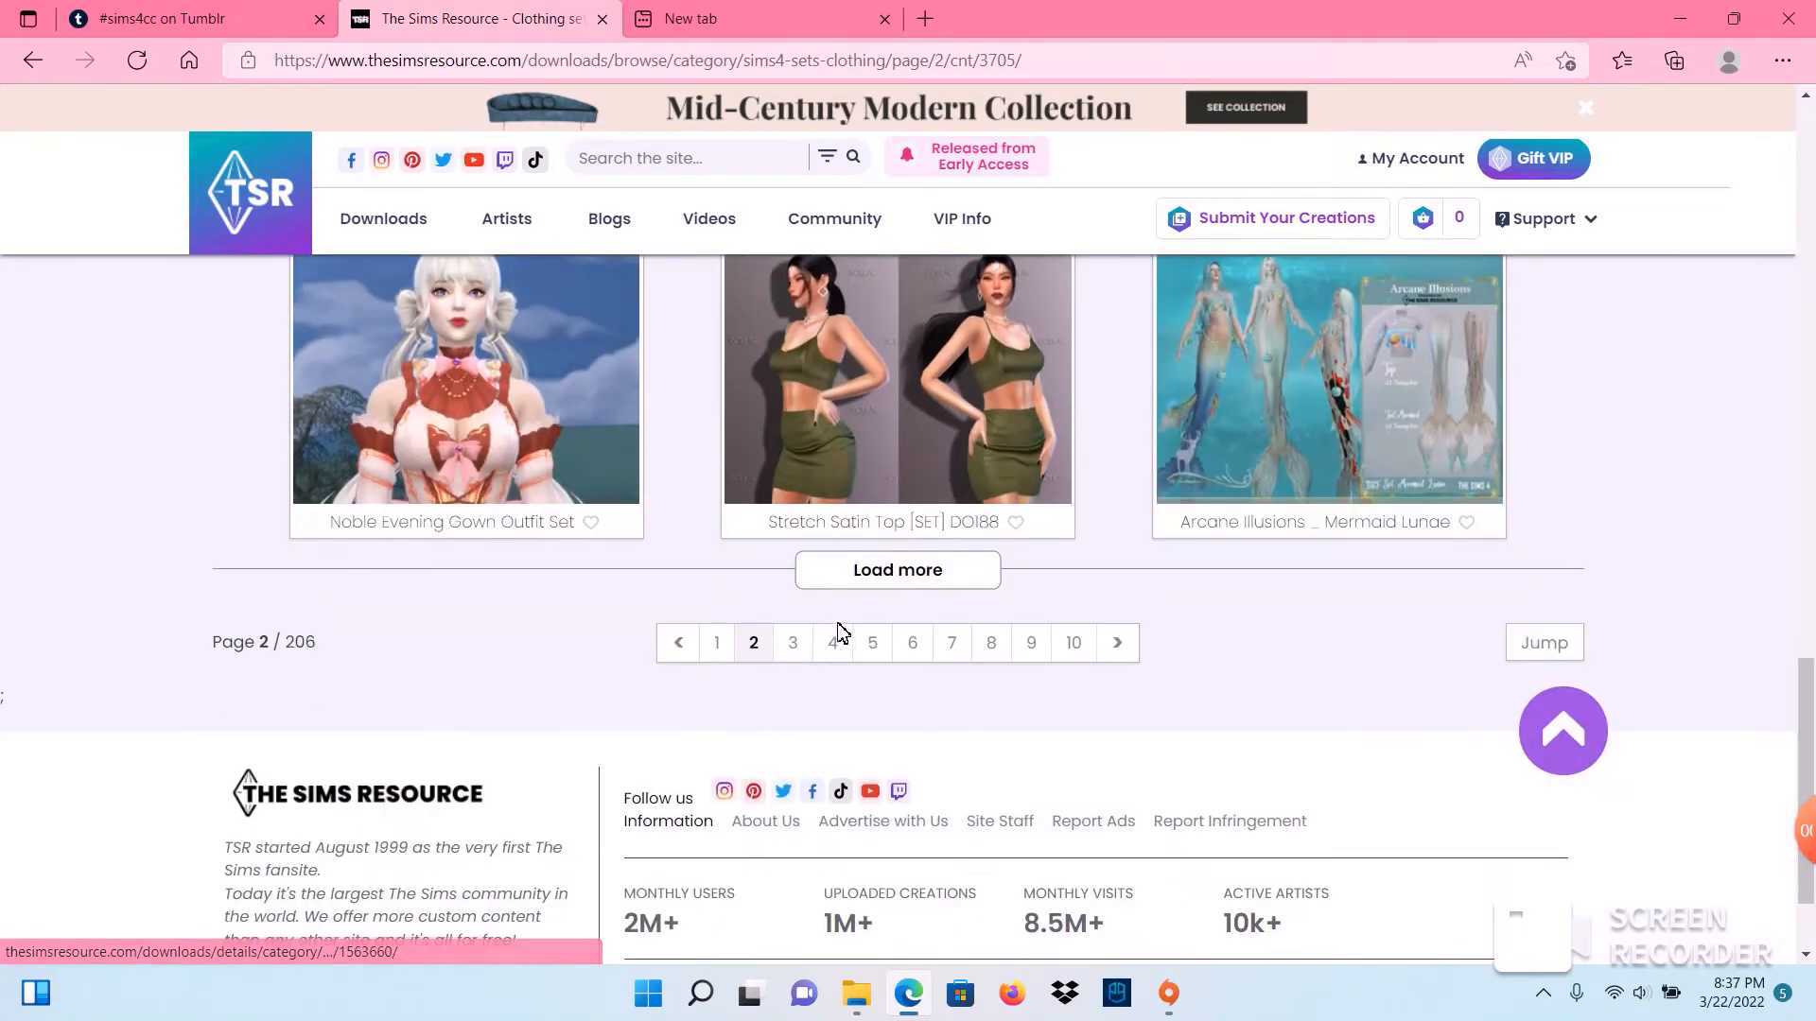
click(896, 377)
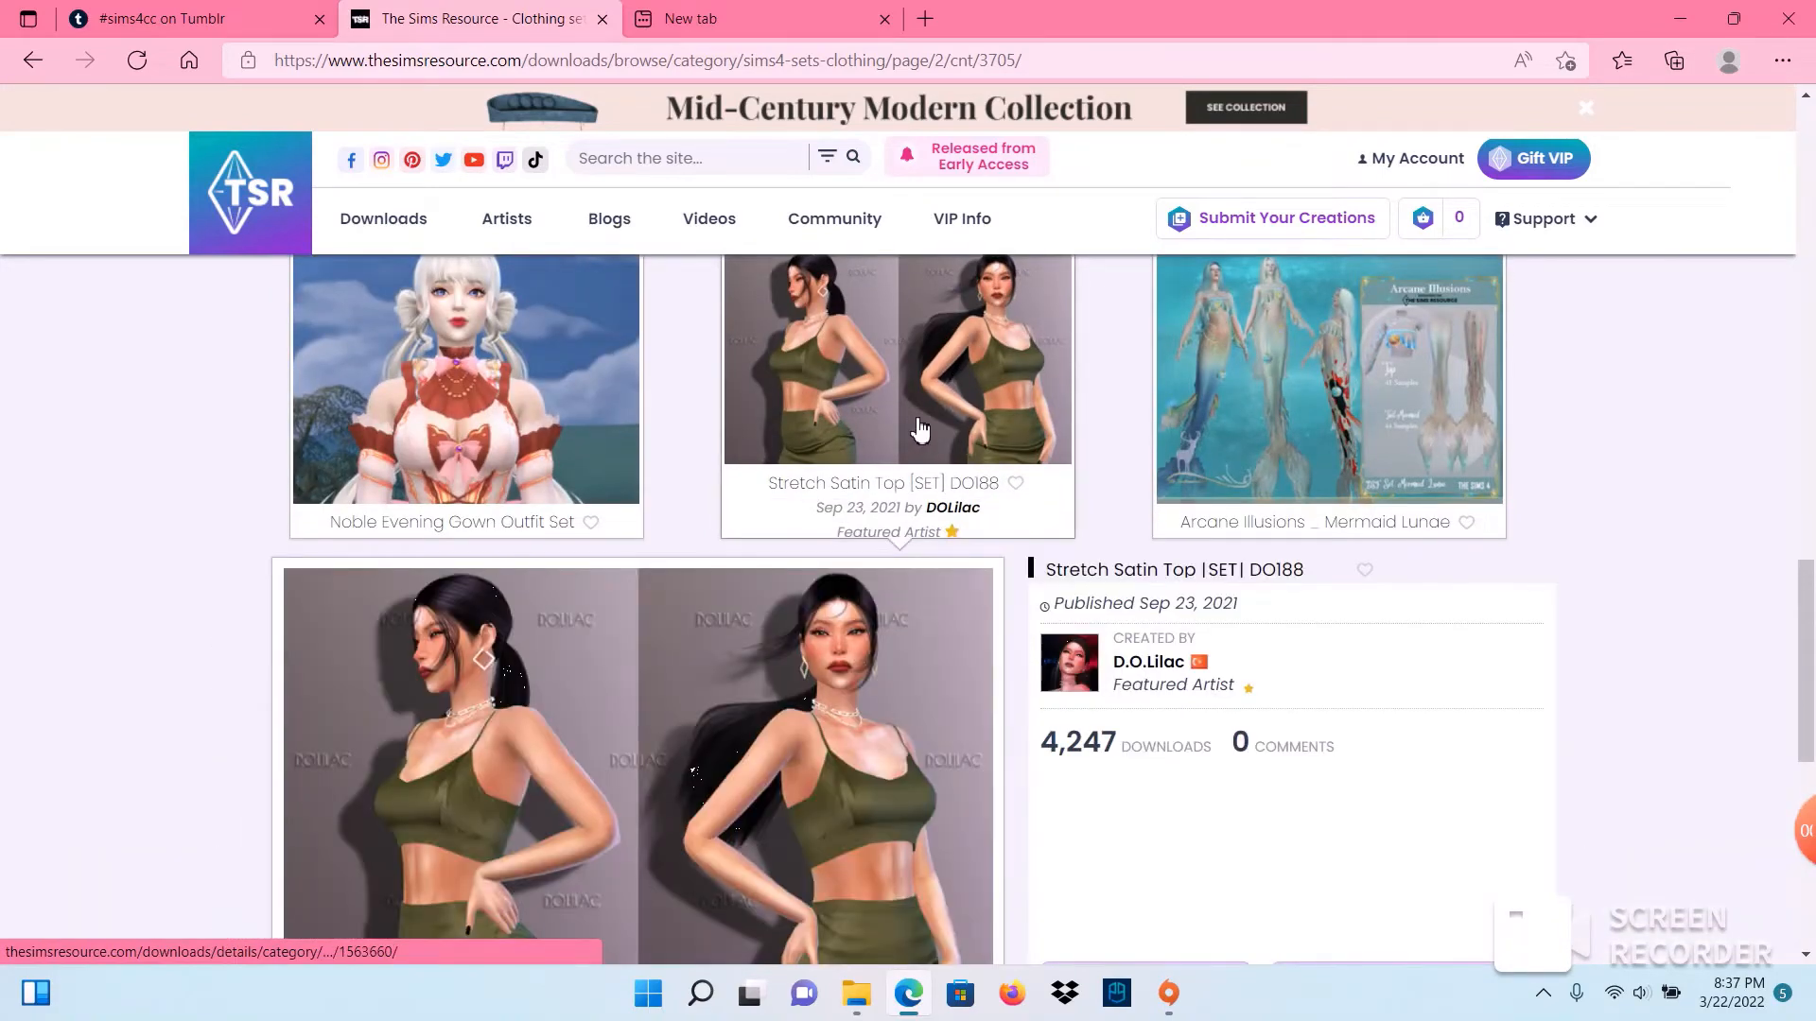
scroll(down, 3)
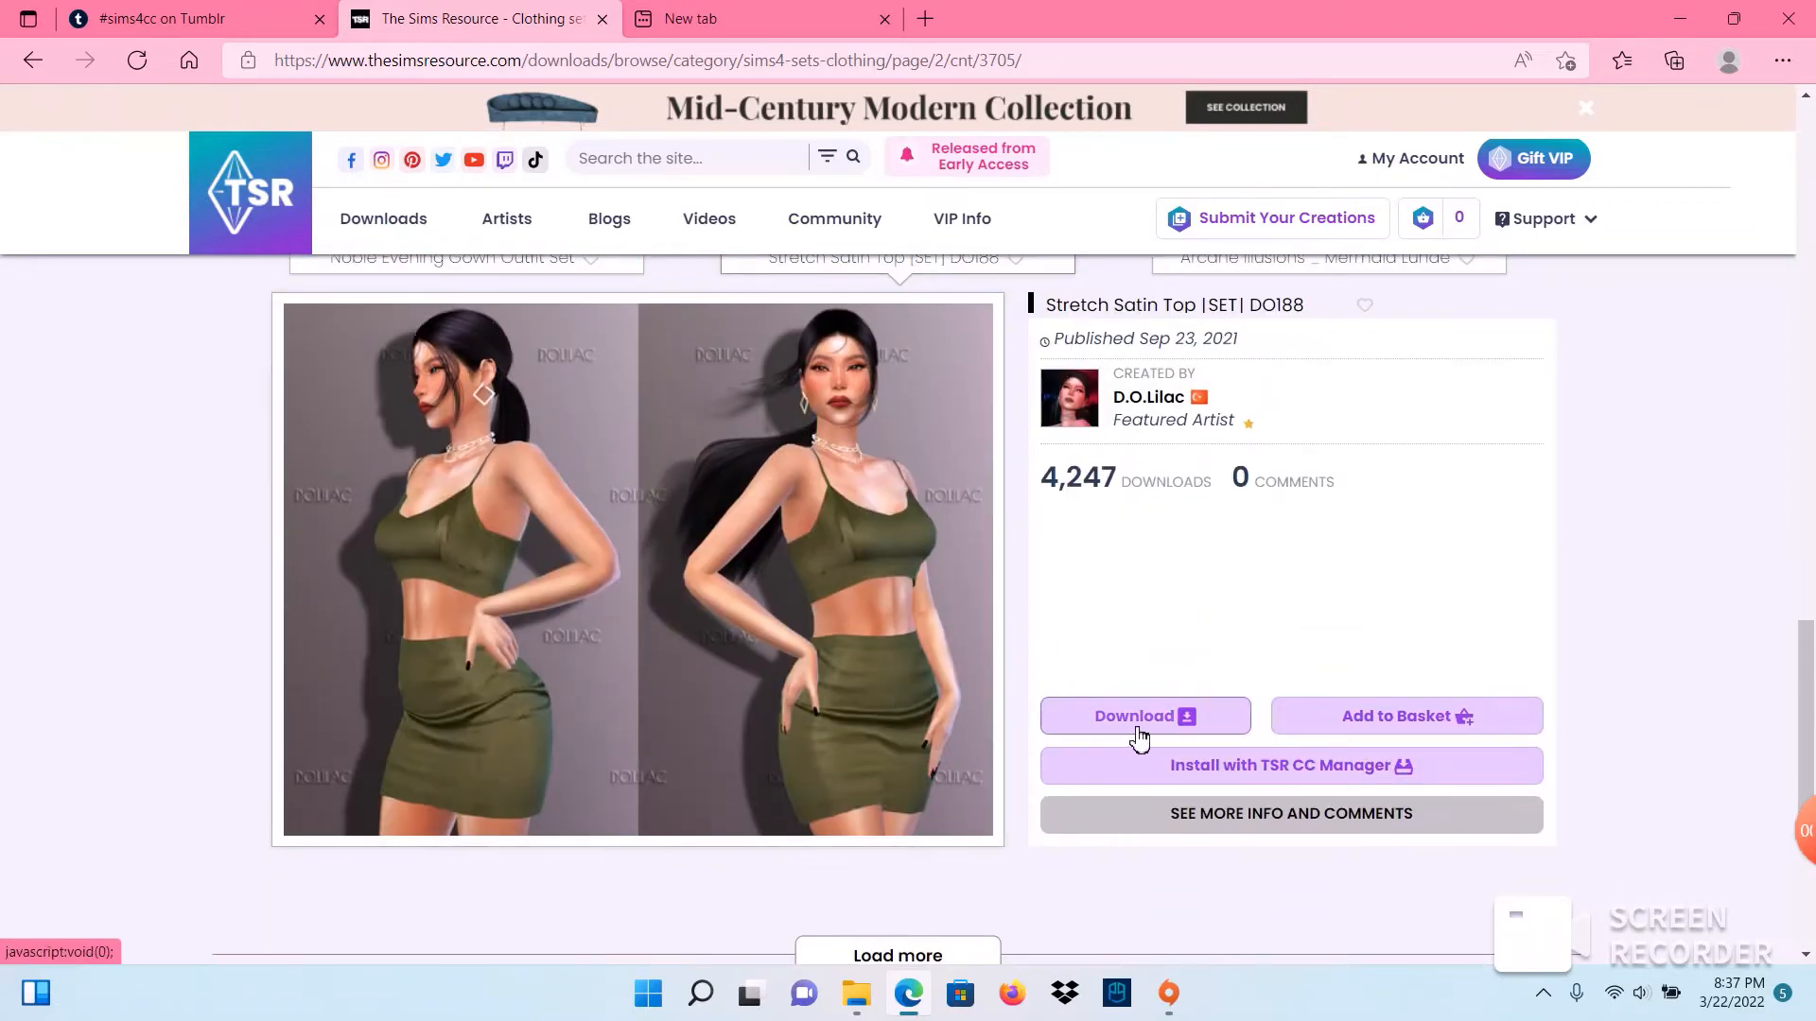
click(1142, 715)
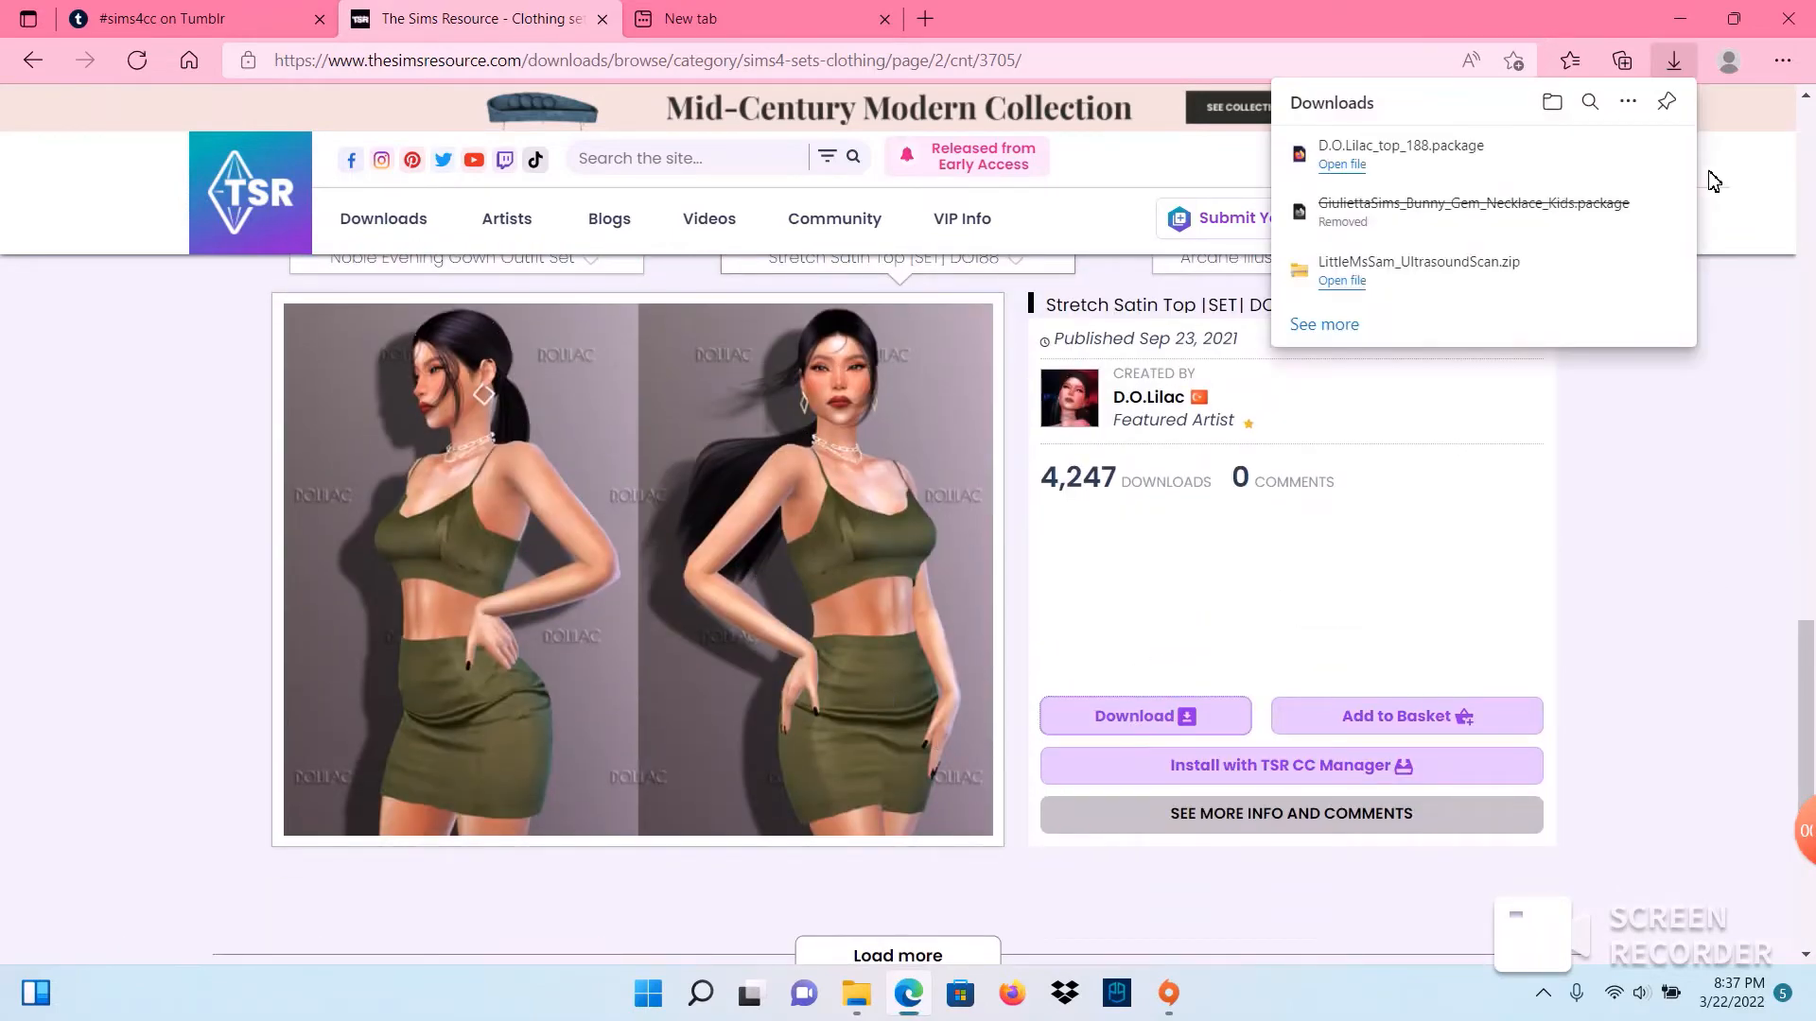
mouse_move(176, 157)
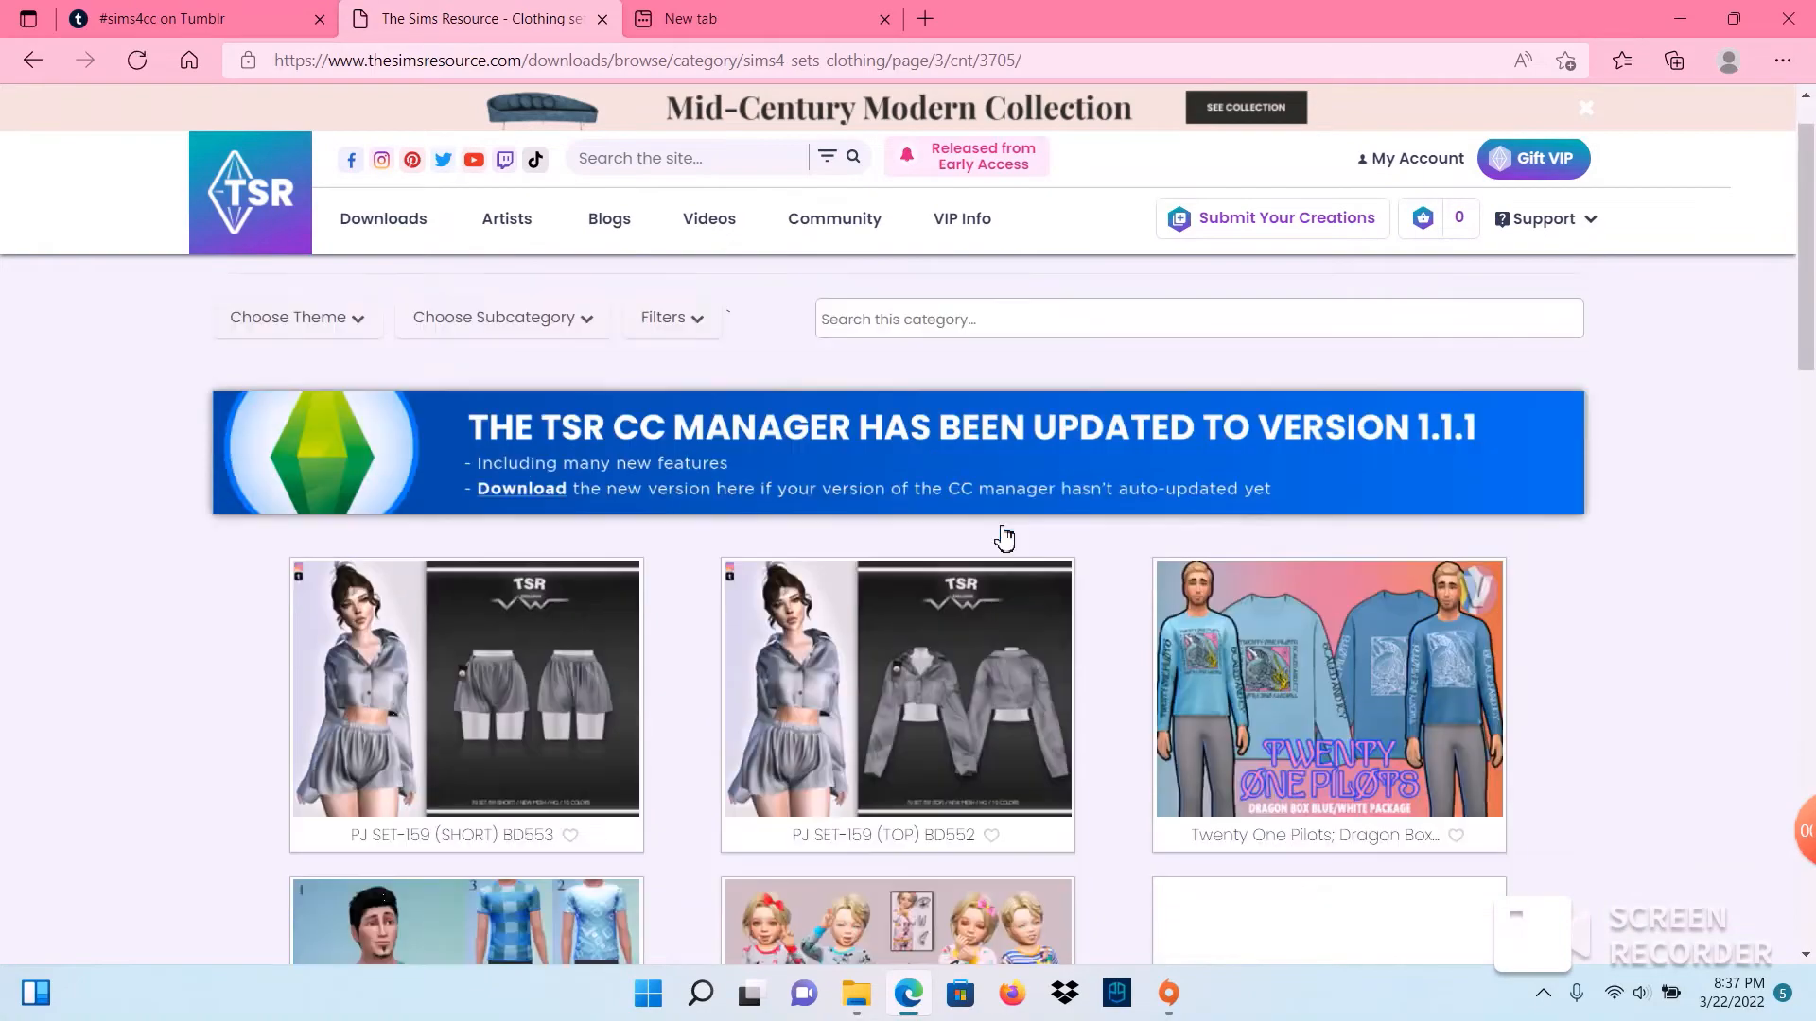
Step: Browse the clothing sets grid through page 4 and on to page 6 (Clothes SET-141, SET-142)
scroll(down, 3)
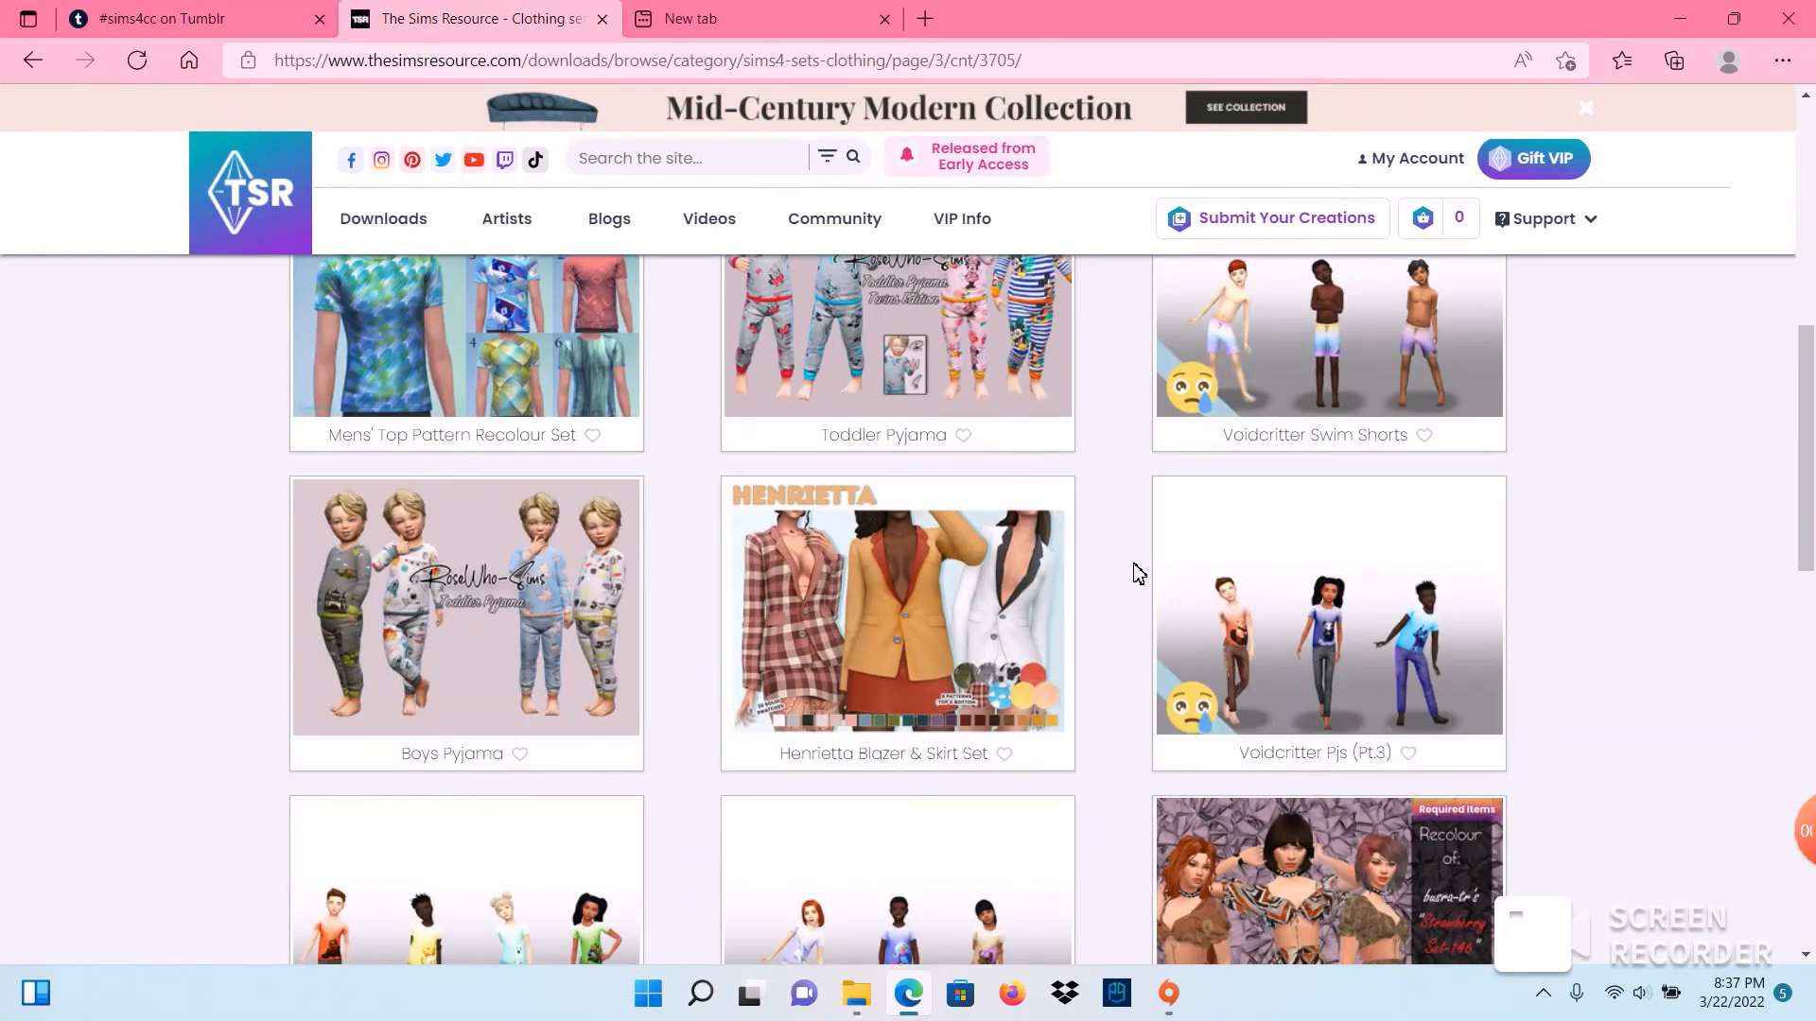
scroll(down, 3)
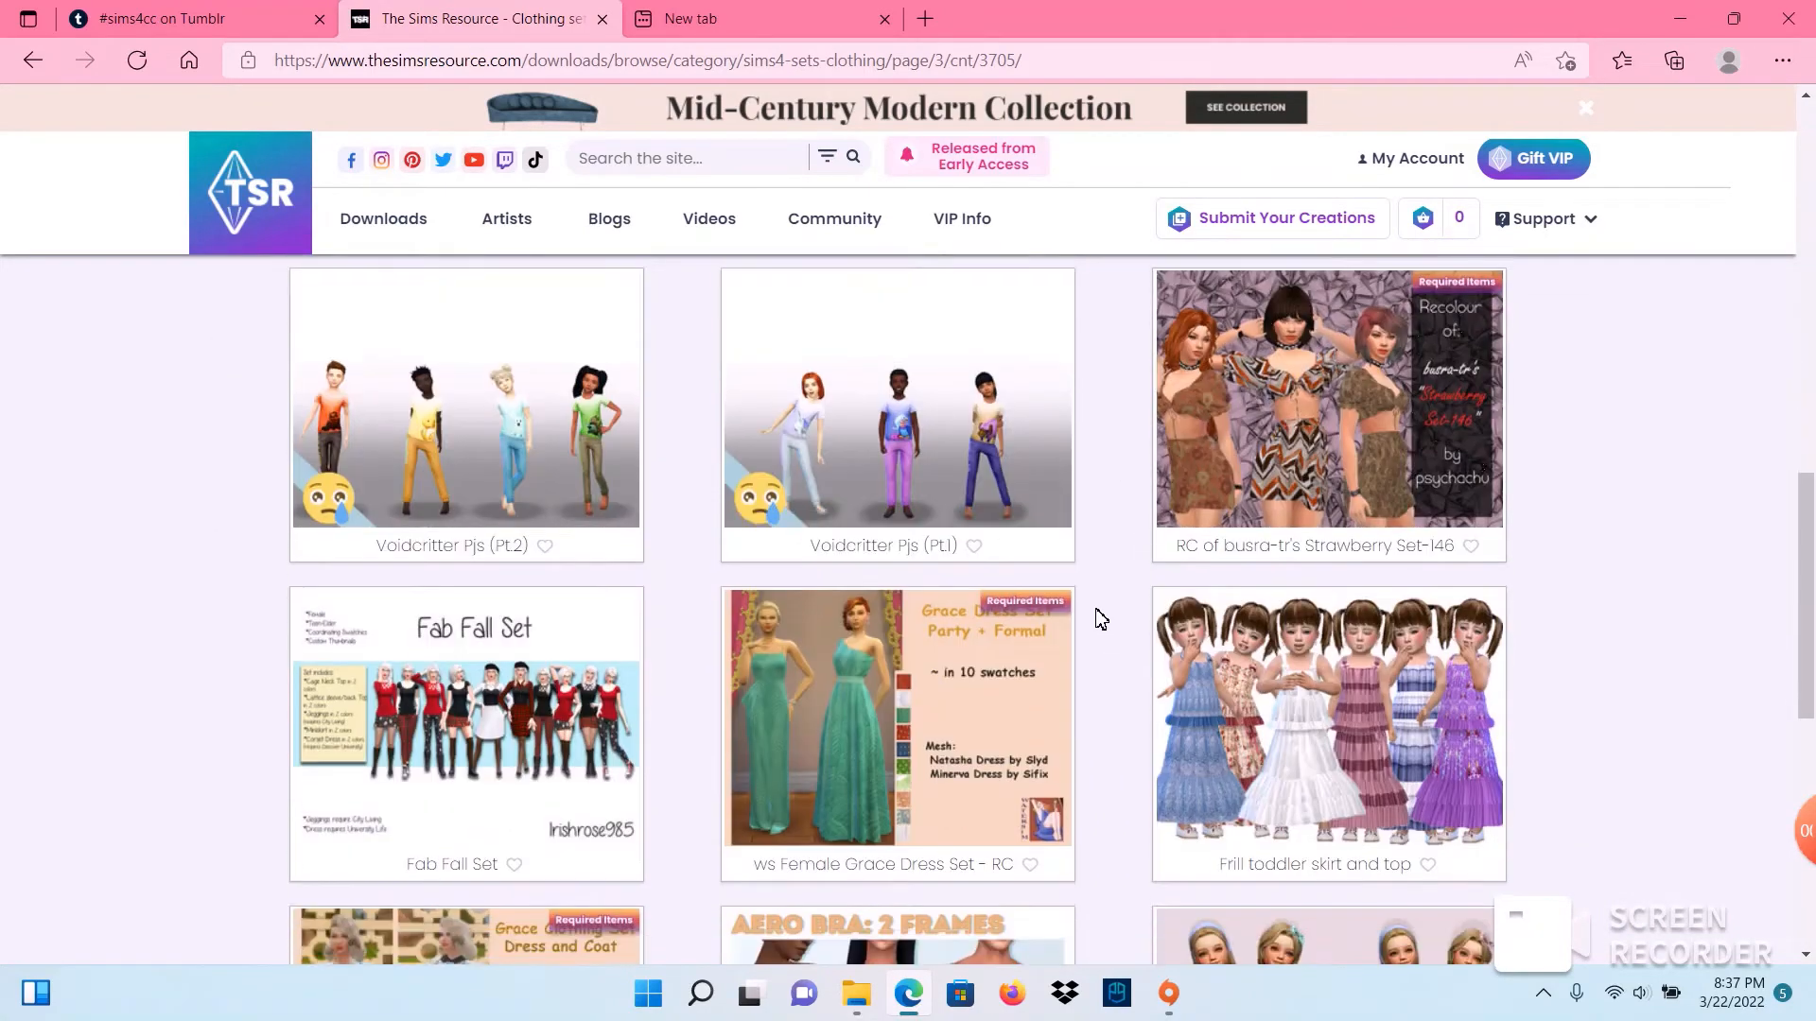
scroll(down, 3)
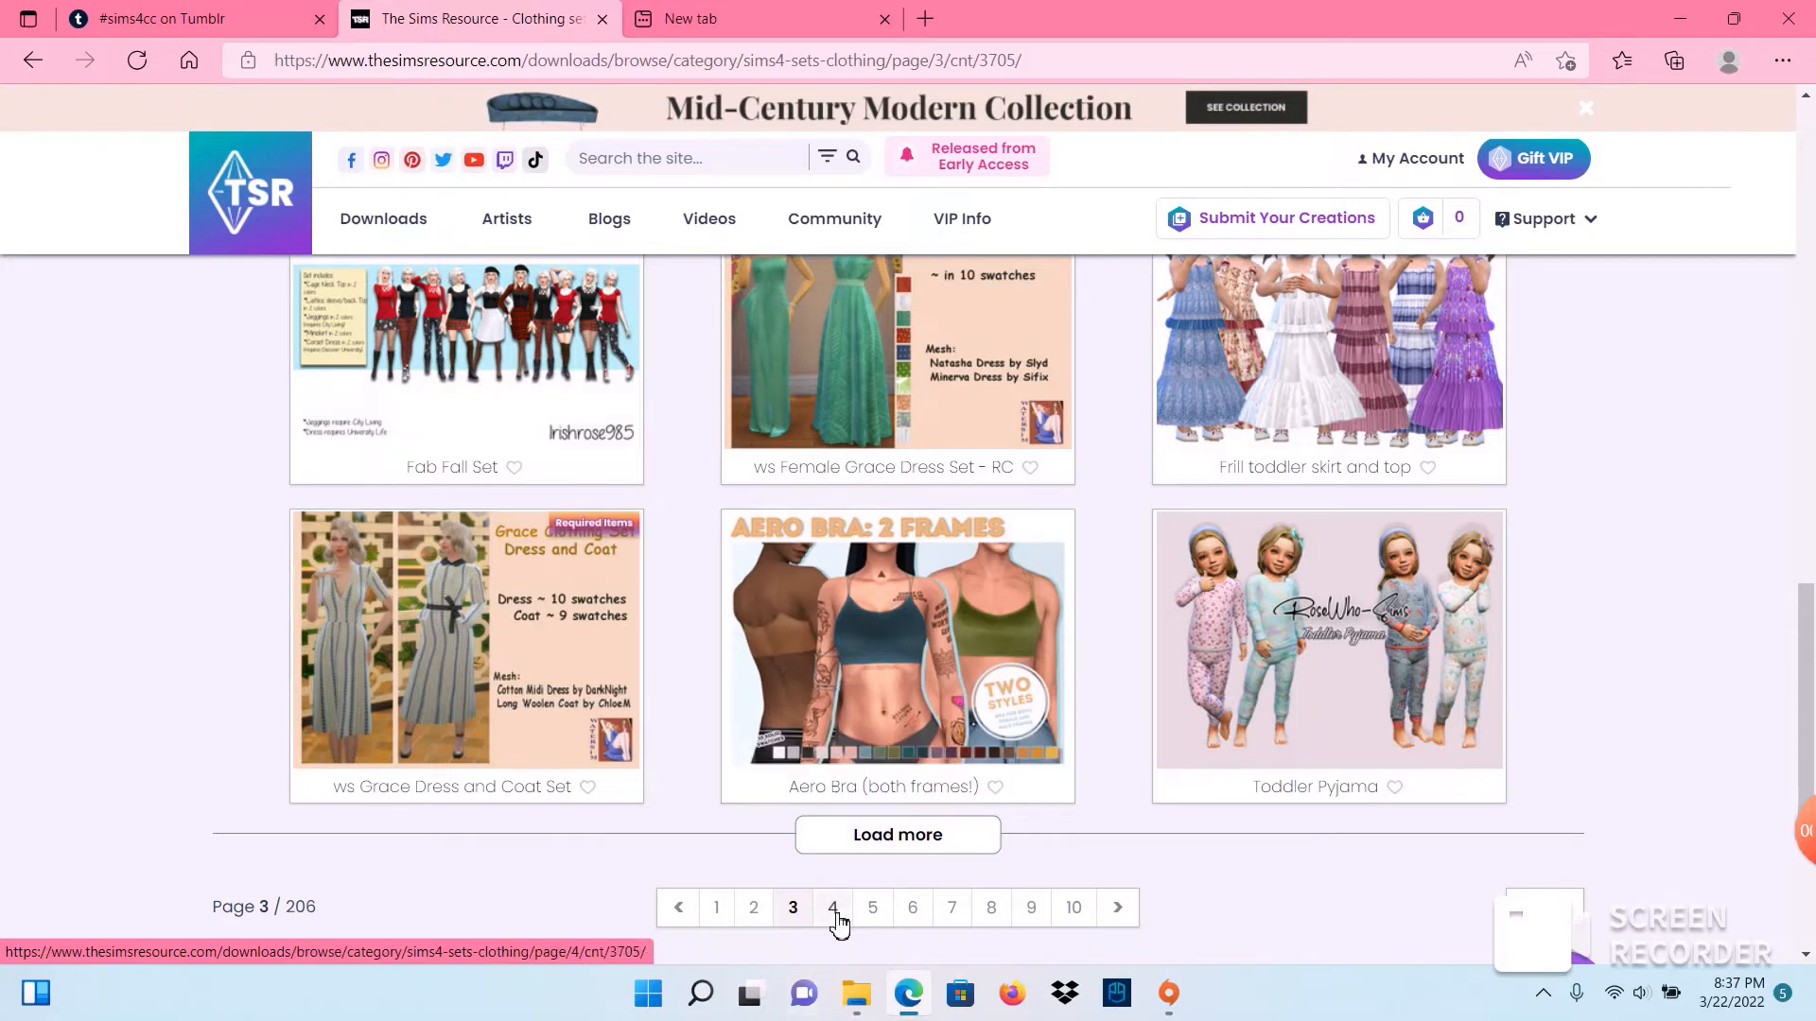
click(833, 906)
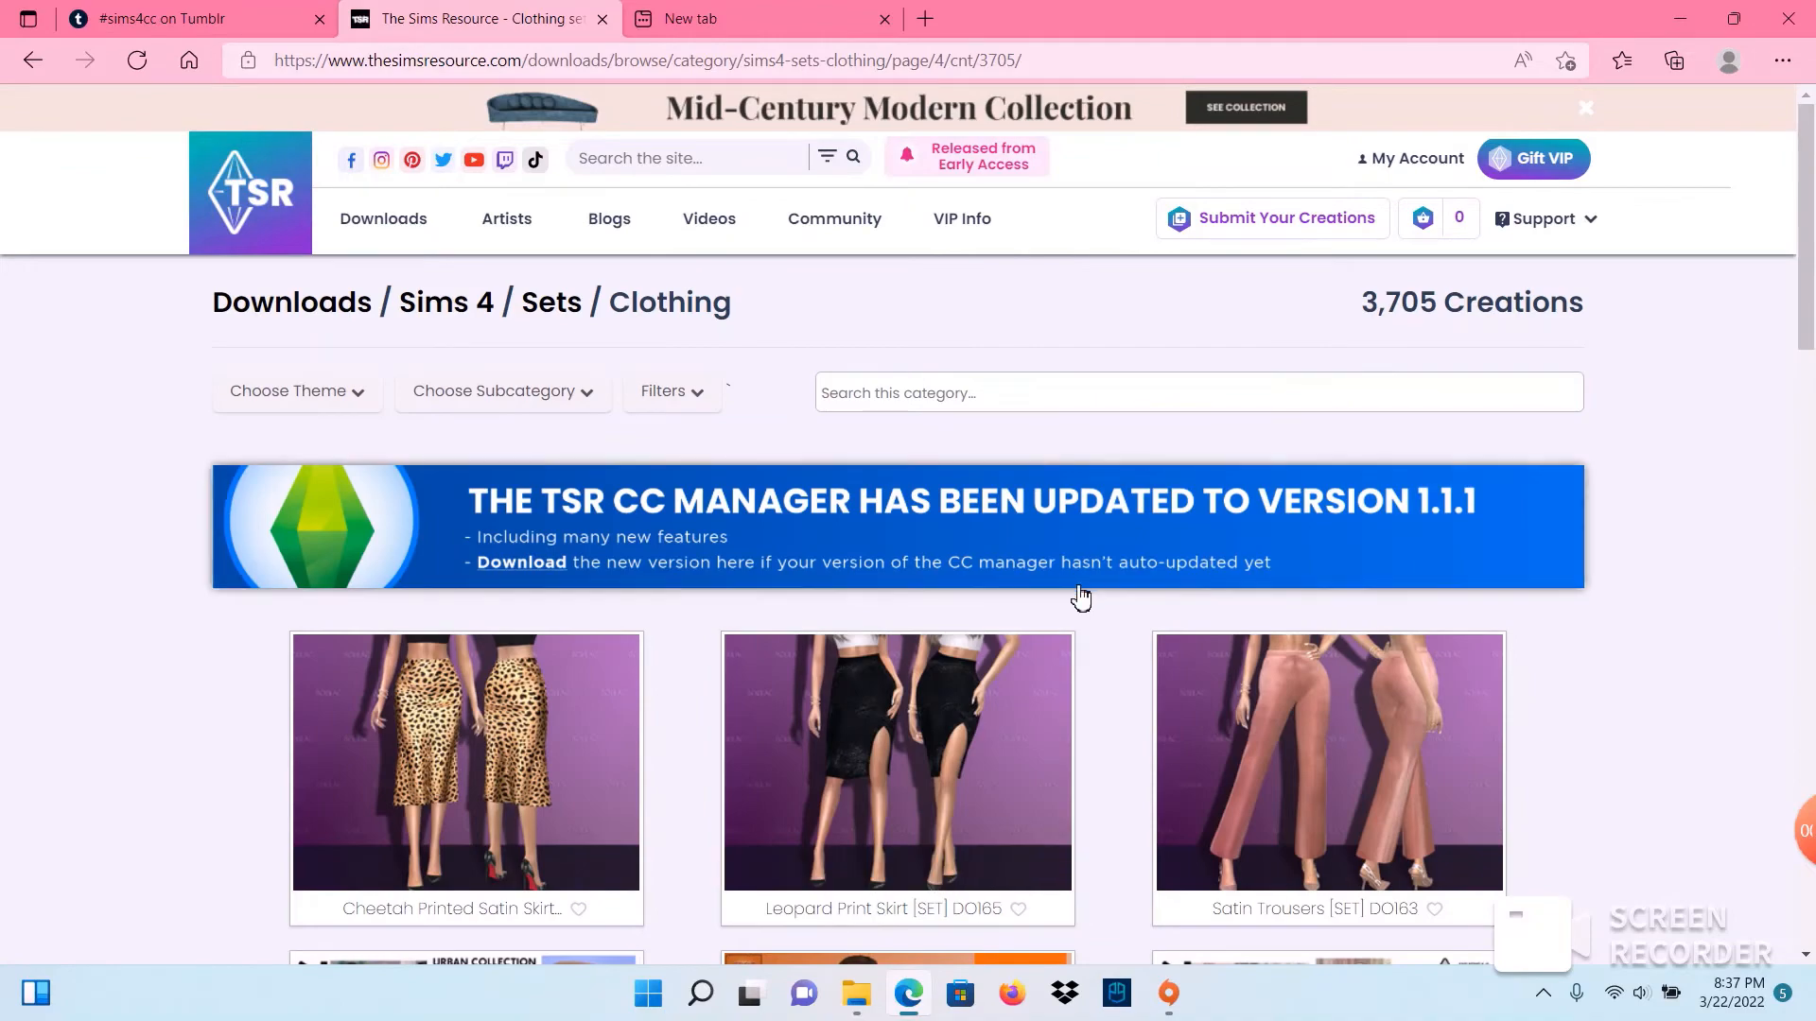
scroll(down, 3)
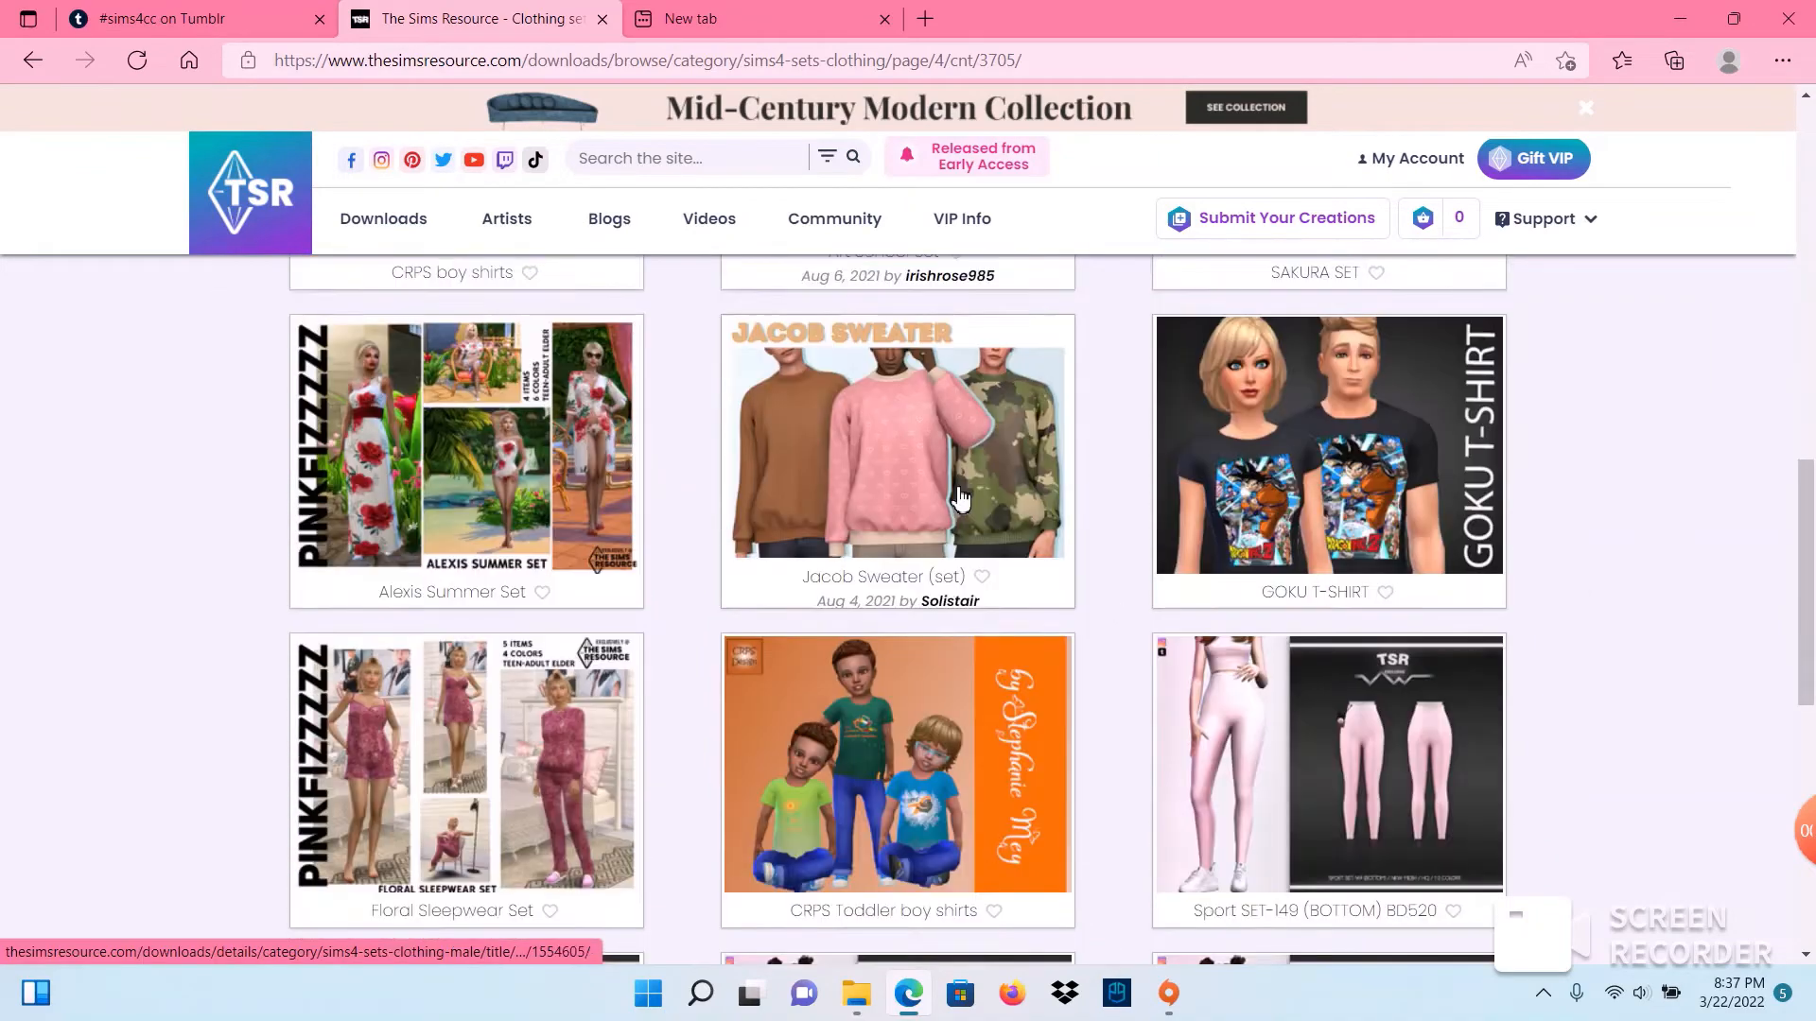
scroll(down, 3)
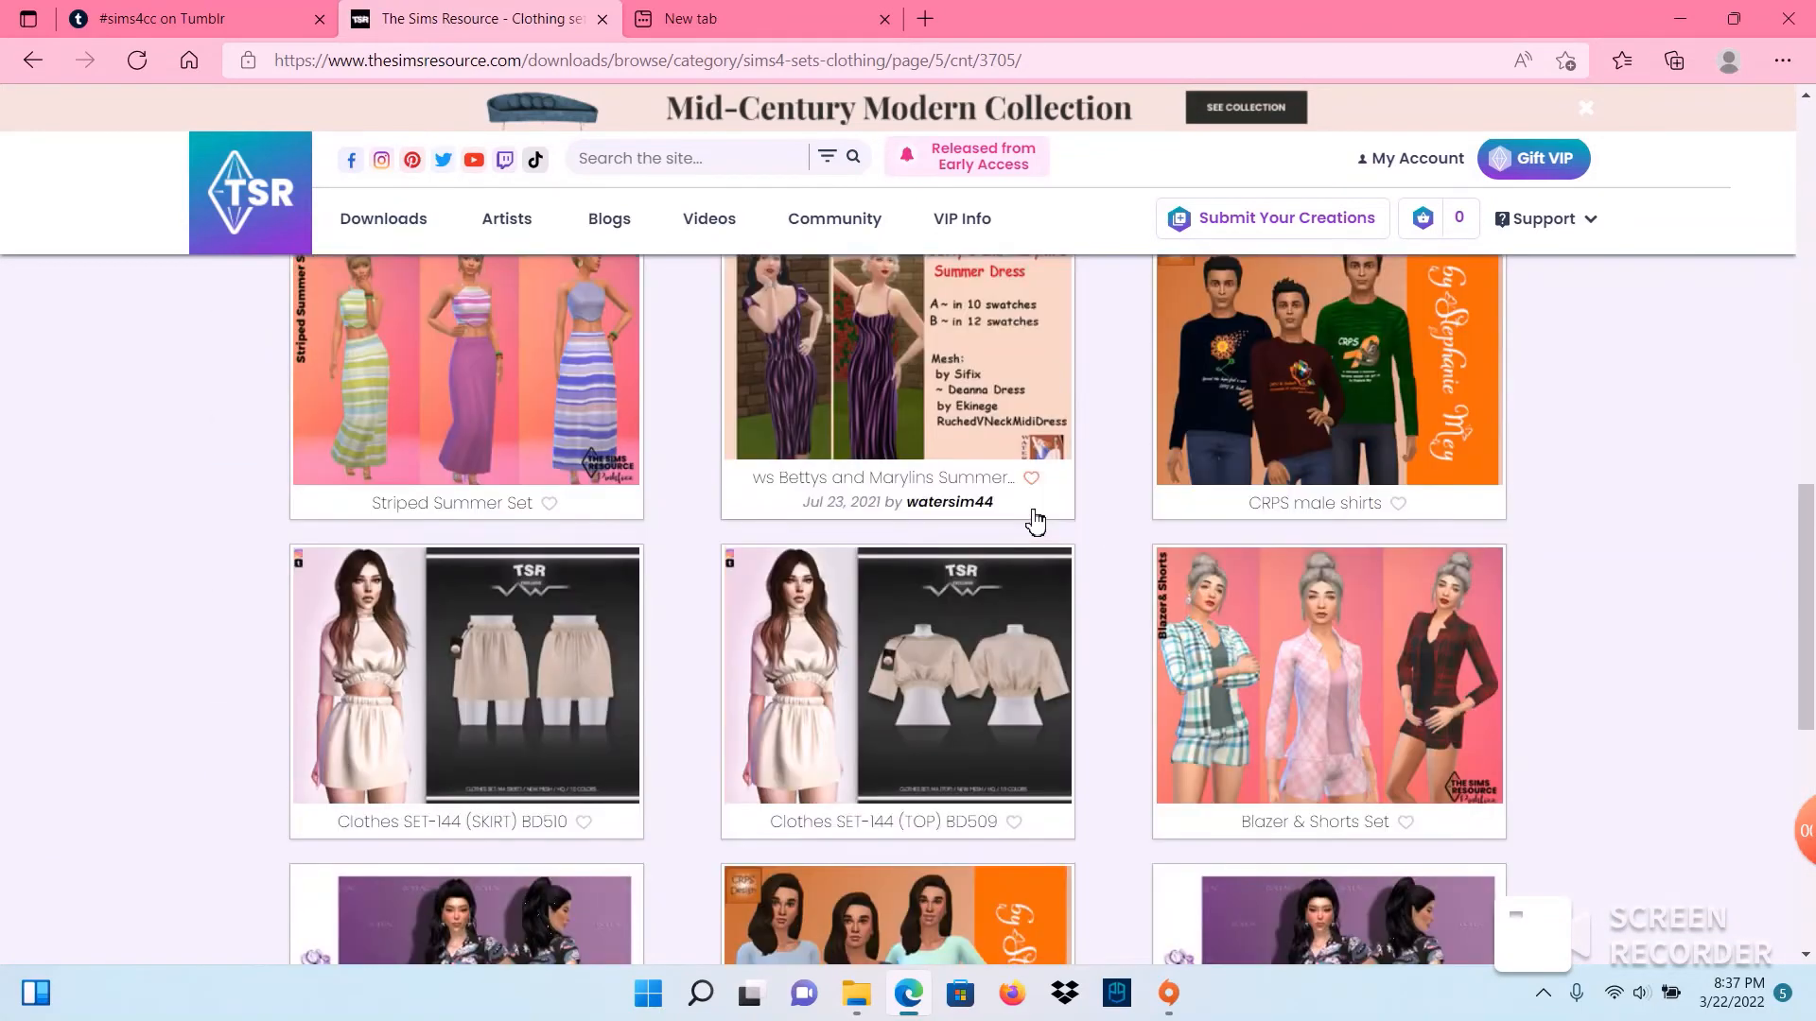
scroll(down, 3)
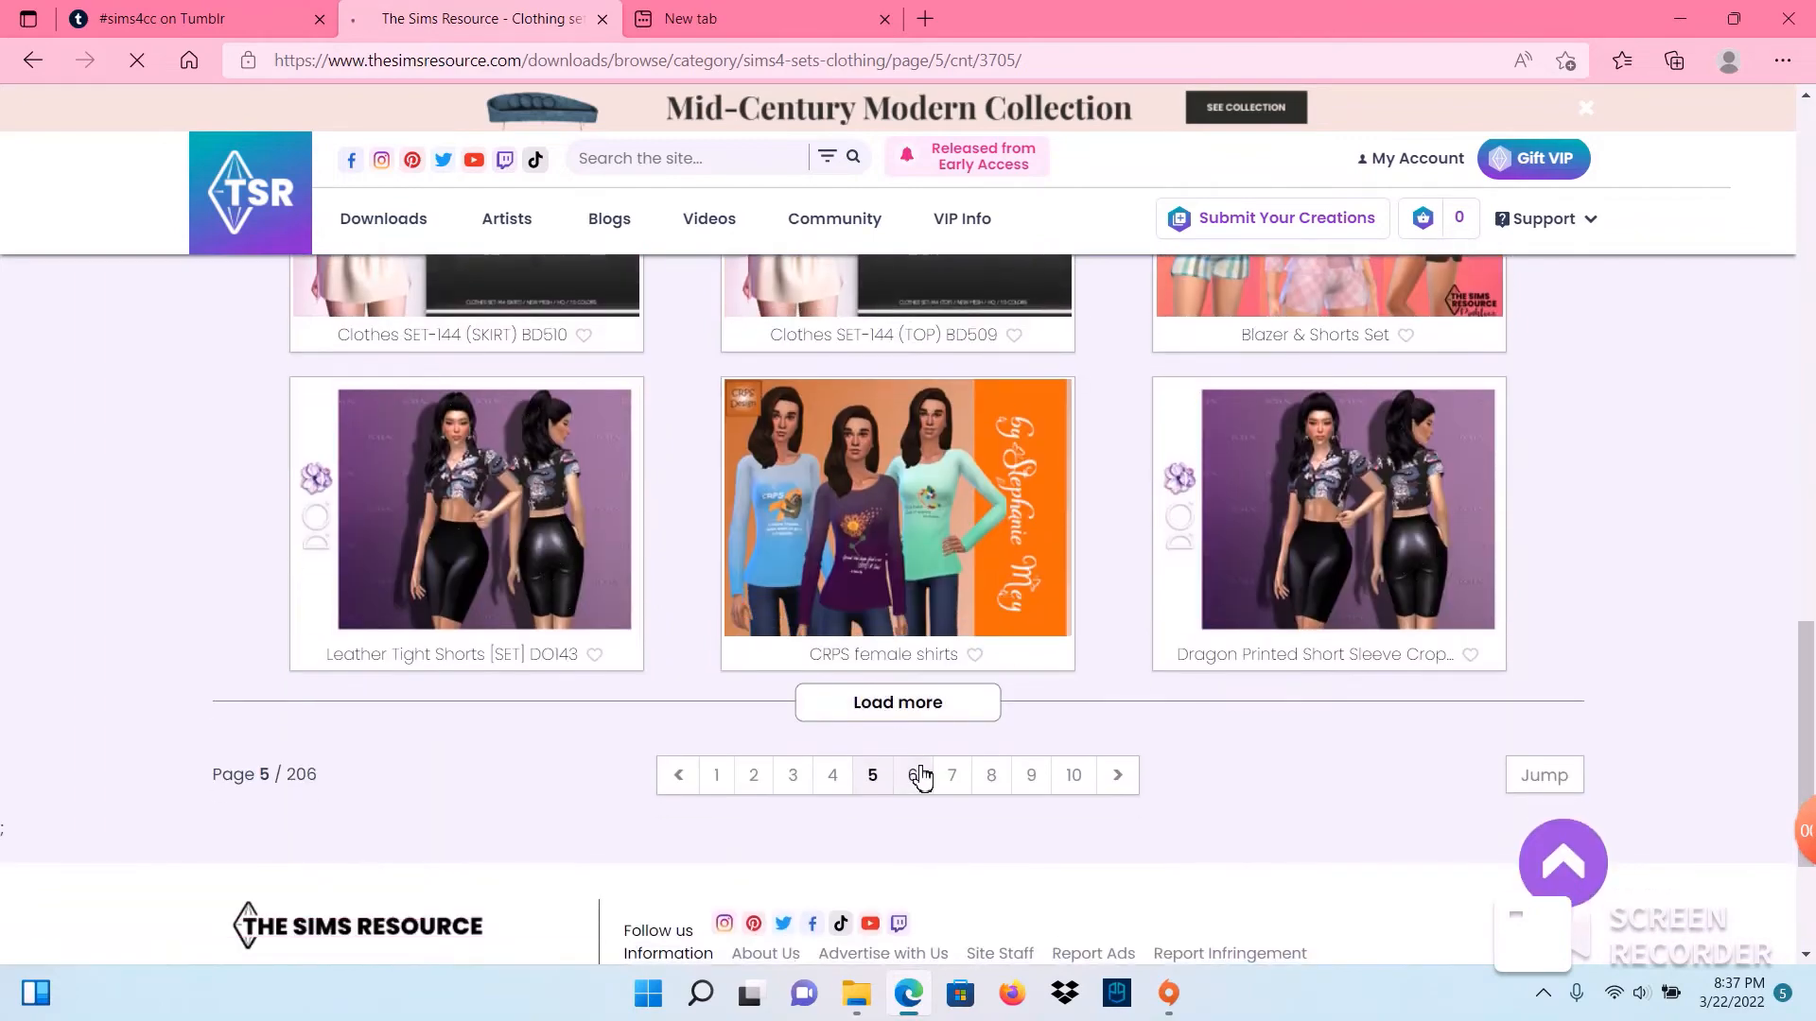
click(911, 776)
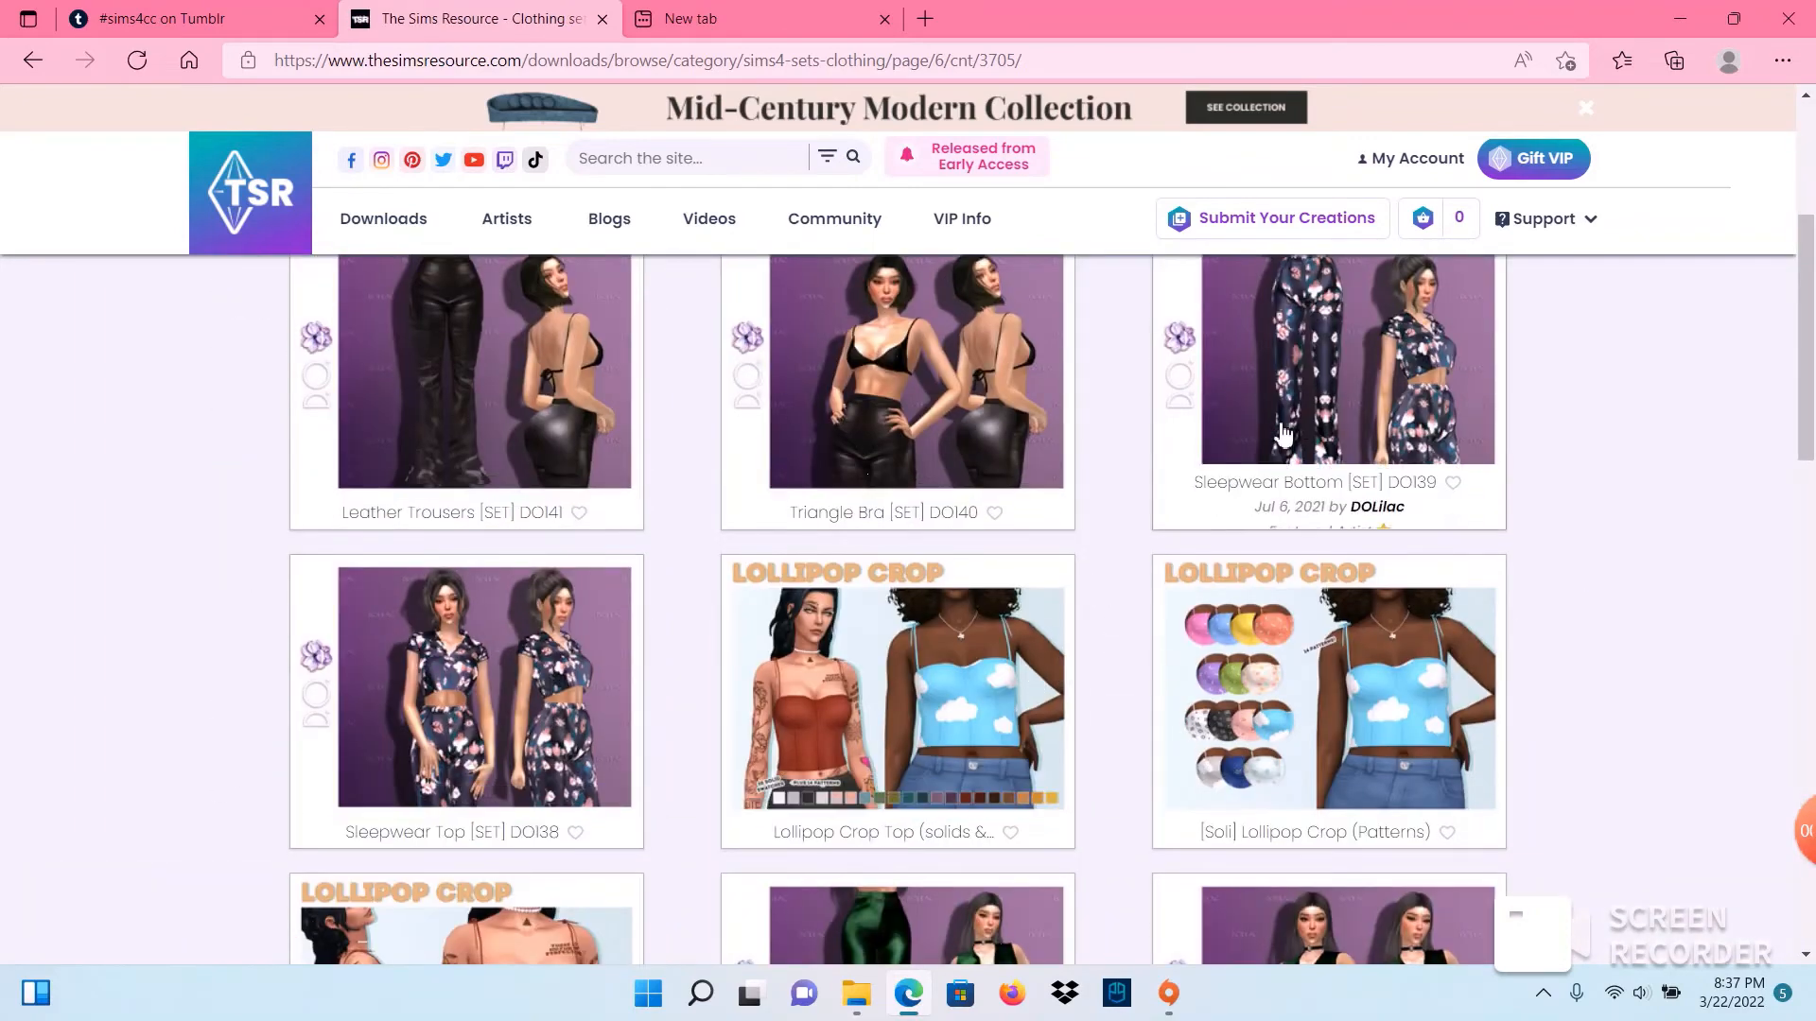
scroll(down, 3)
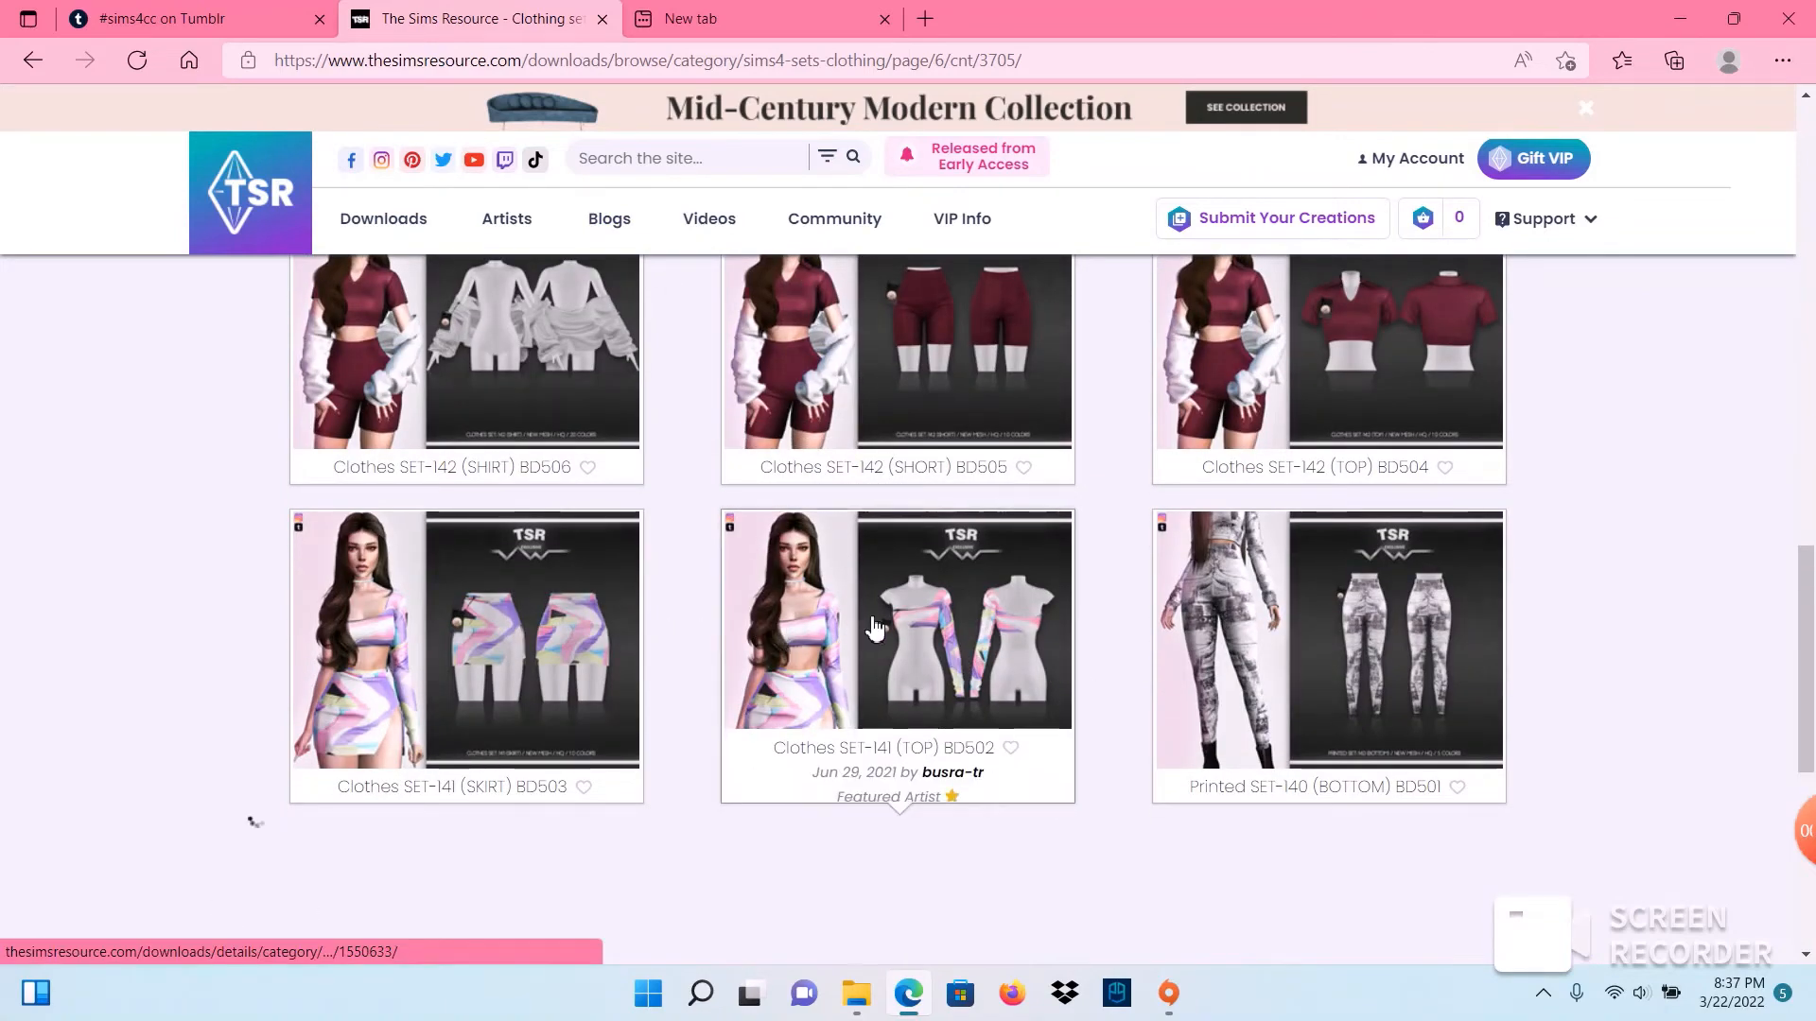
Step: View the Clothes SET-141 (TOP) BD502 page by busra-tr with its creator notes
click(896, 619)
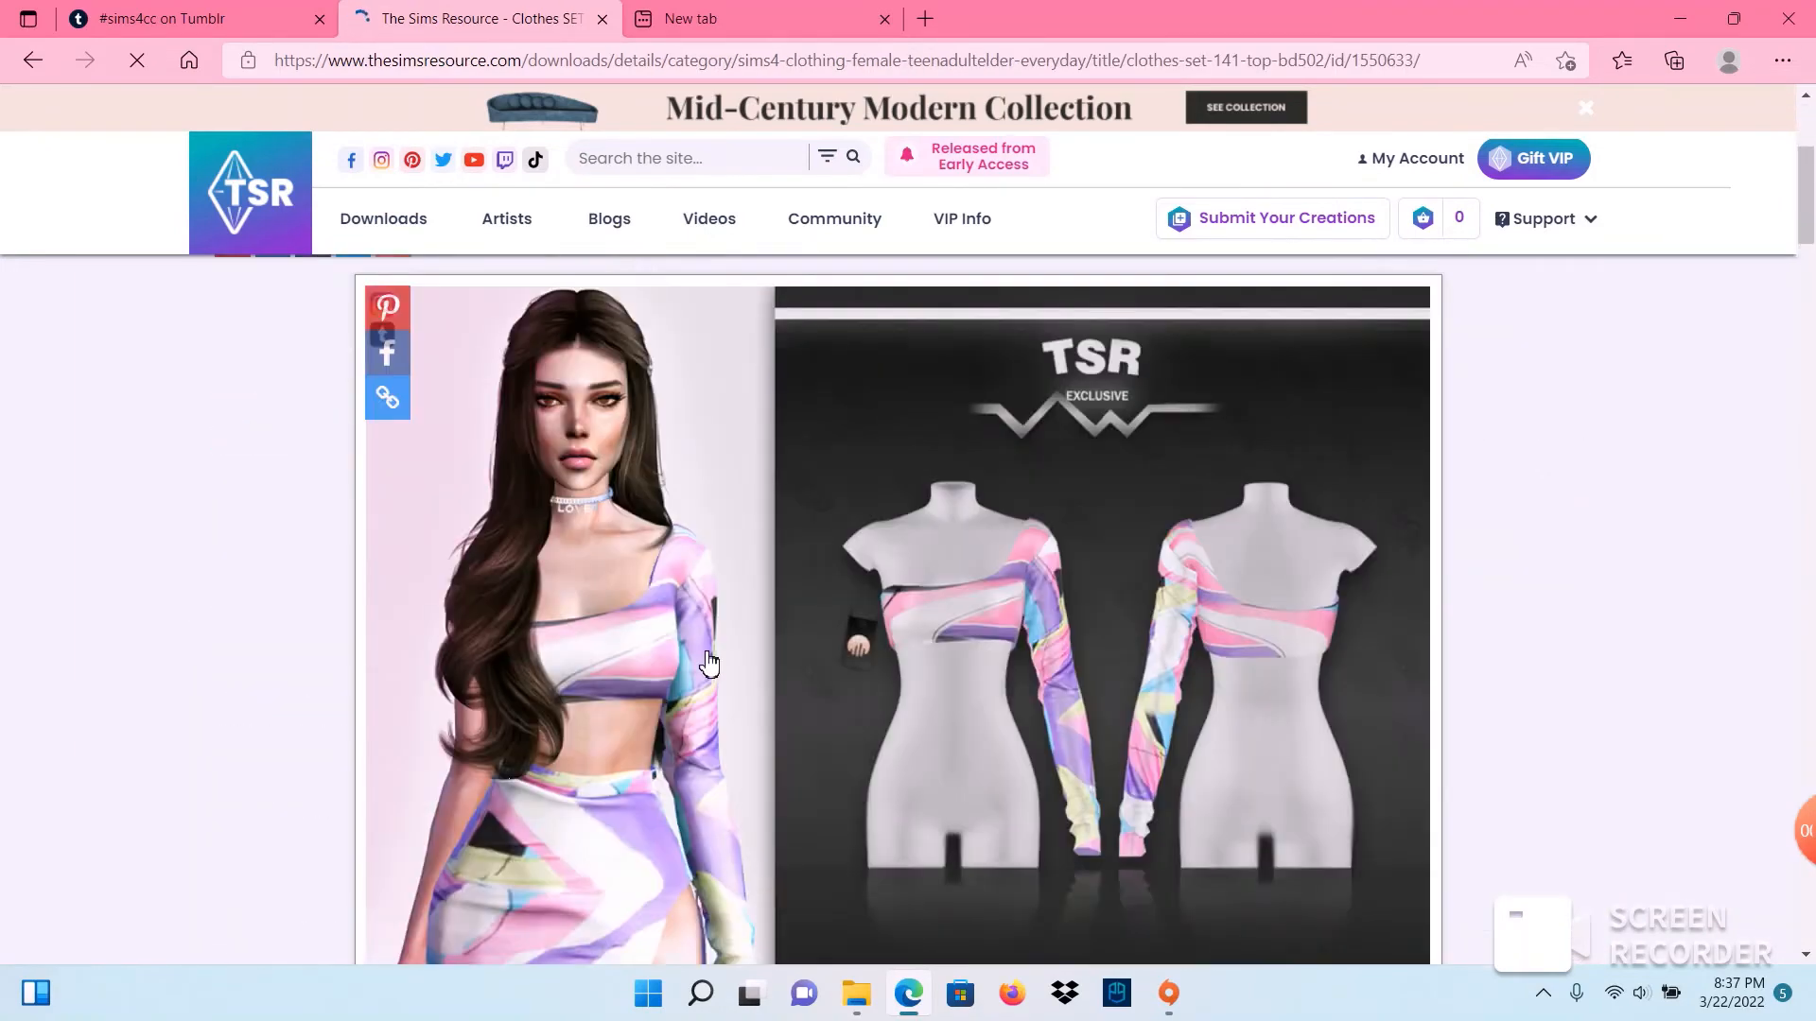
scroll(down, 3)
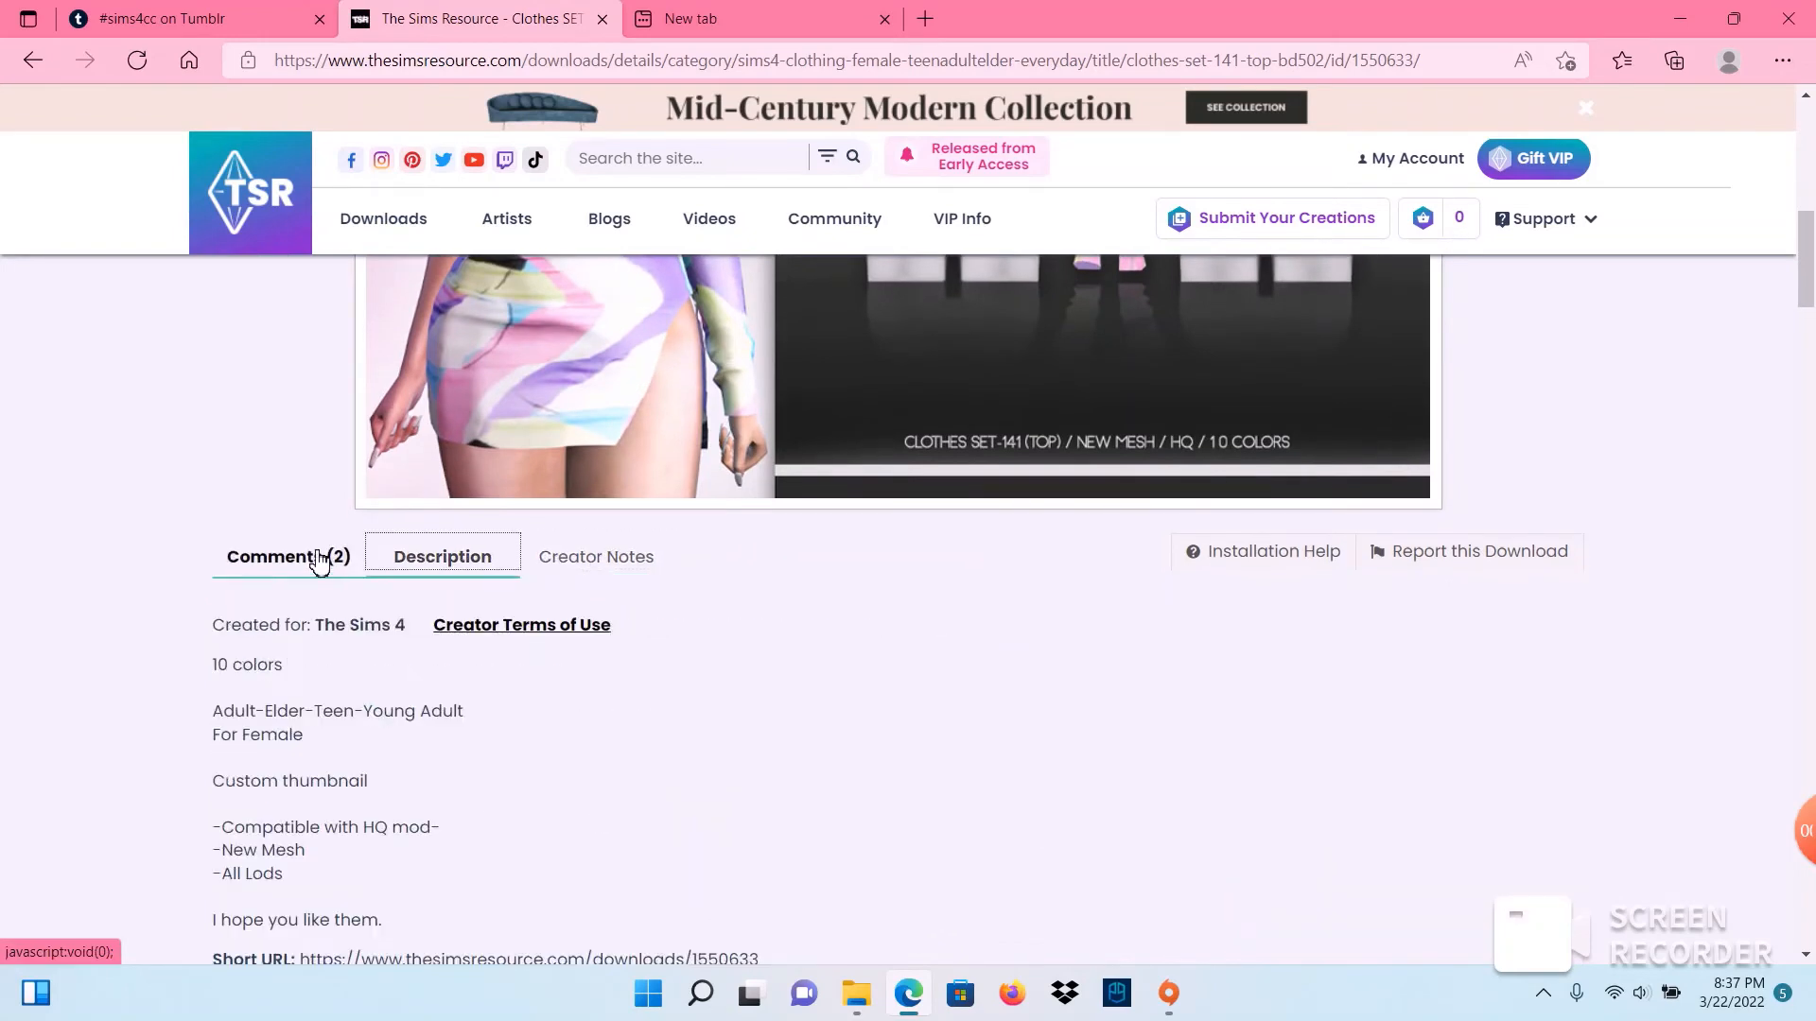
scroll(down, 3)
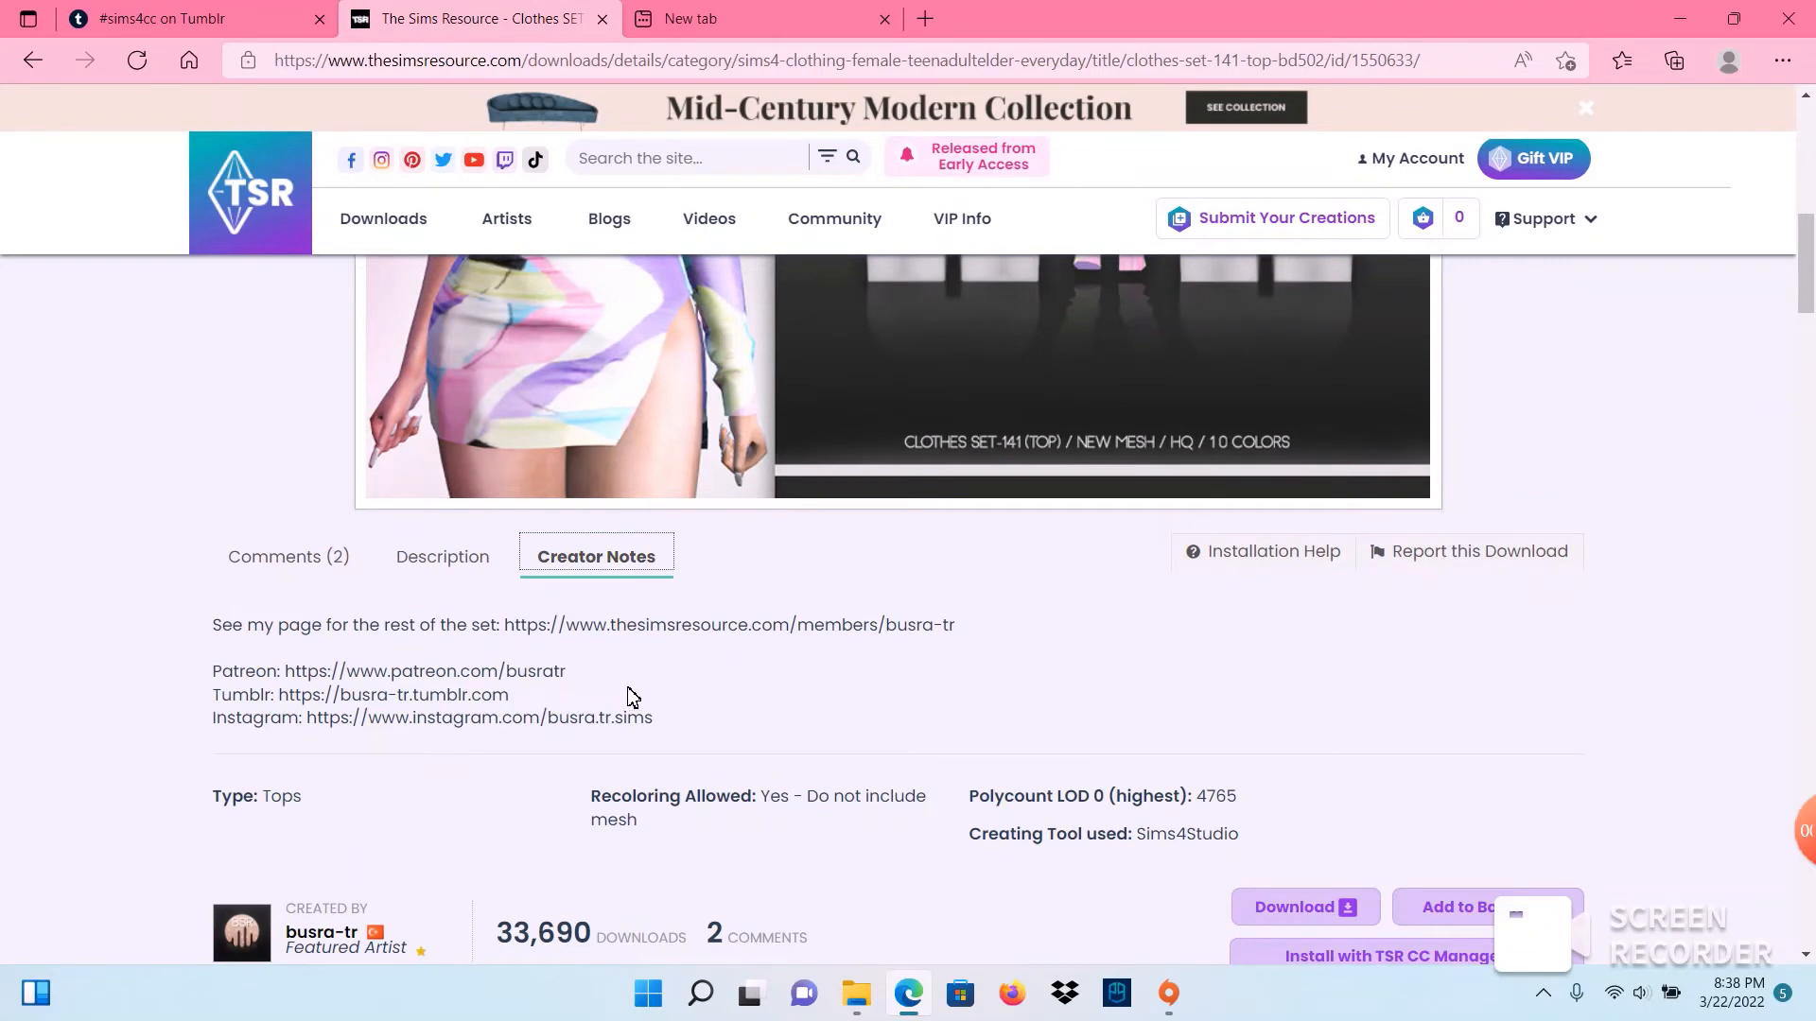
click(506, 219)
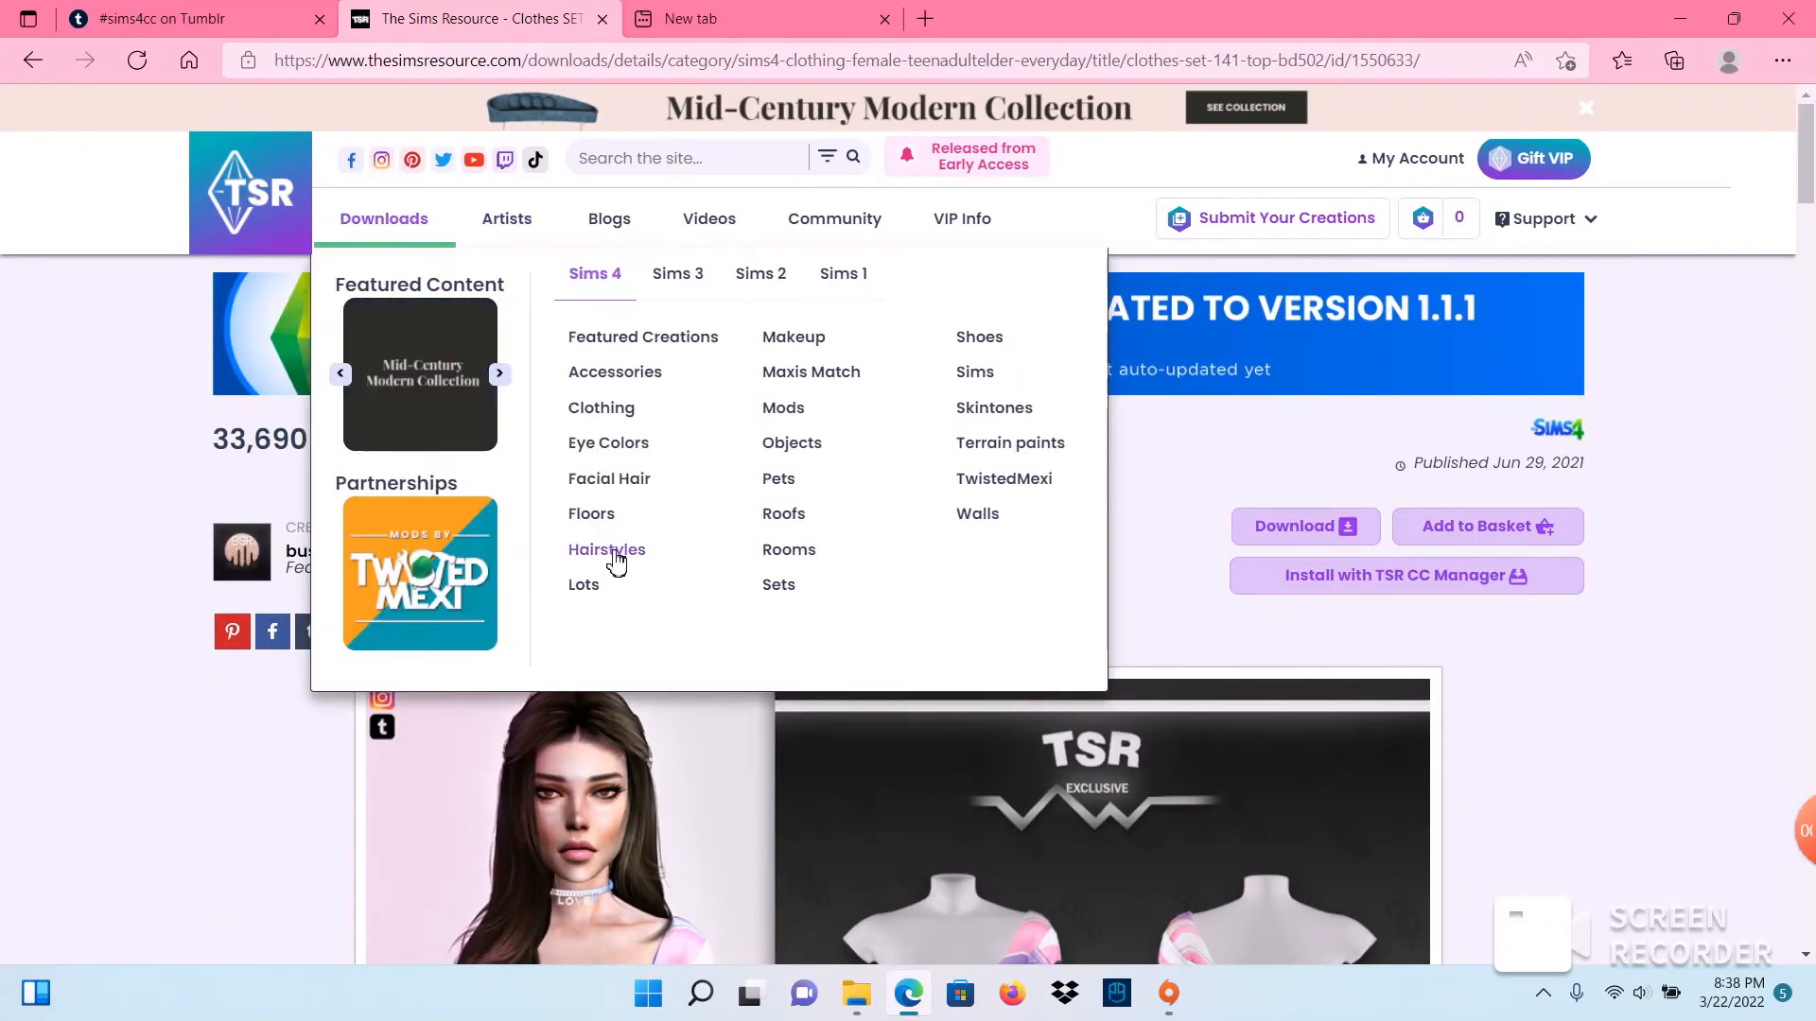
mouse_move(777, 585)
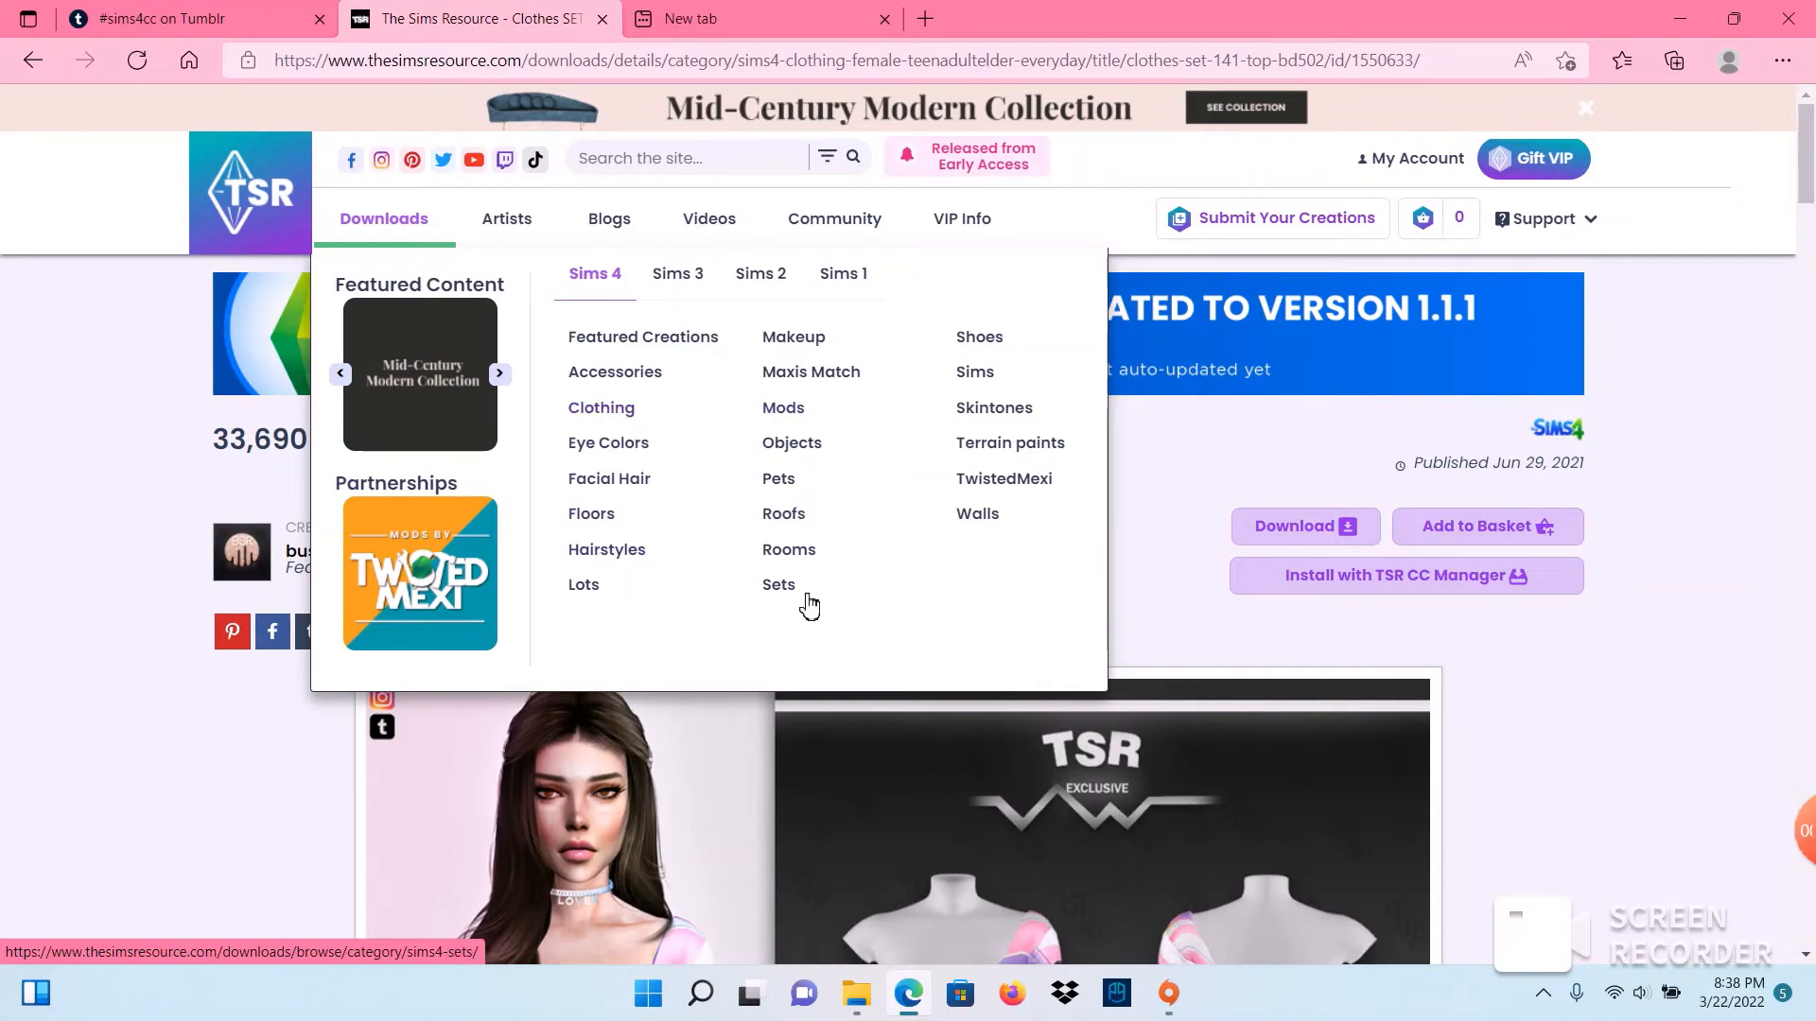
Step: From the Sims 4 Sets listing, download jomsims' Karkos livingroom as 1589946.zip and show it in Downloads
click(777, 584)
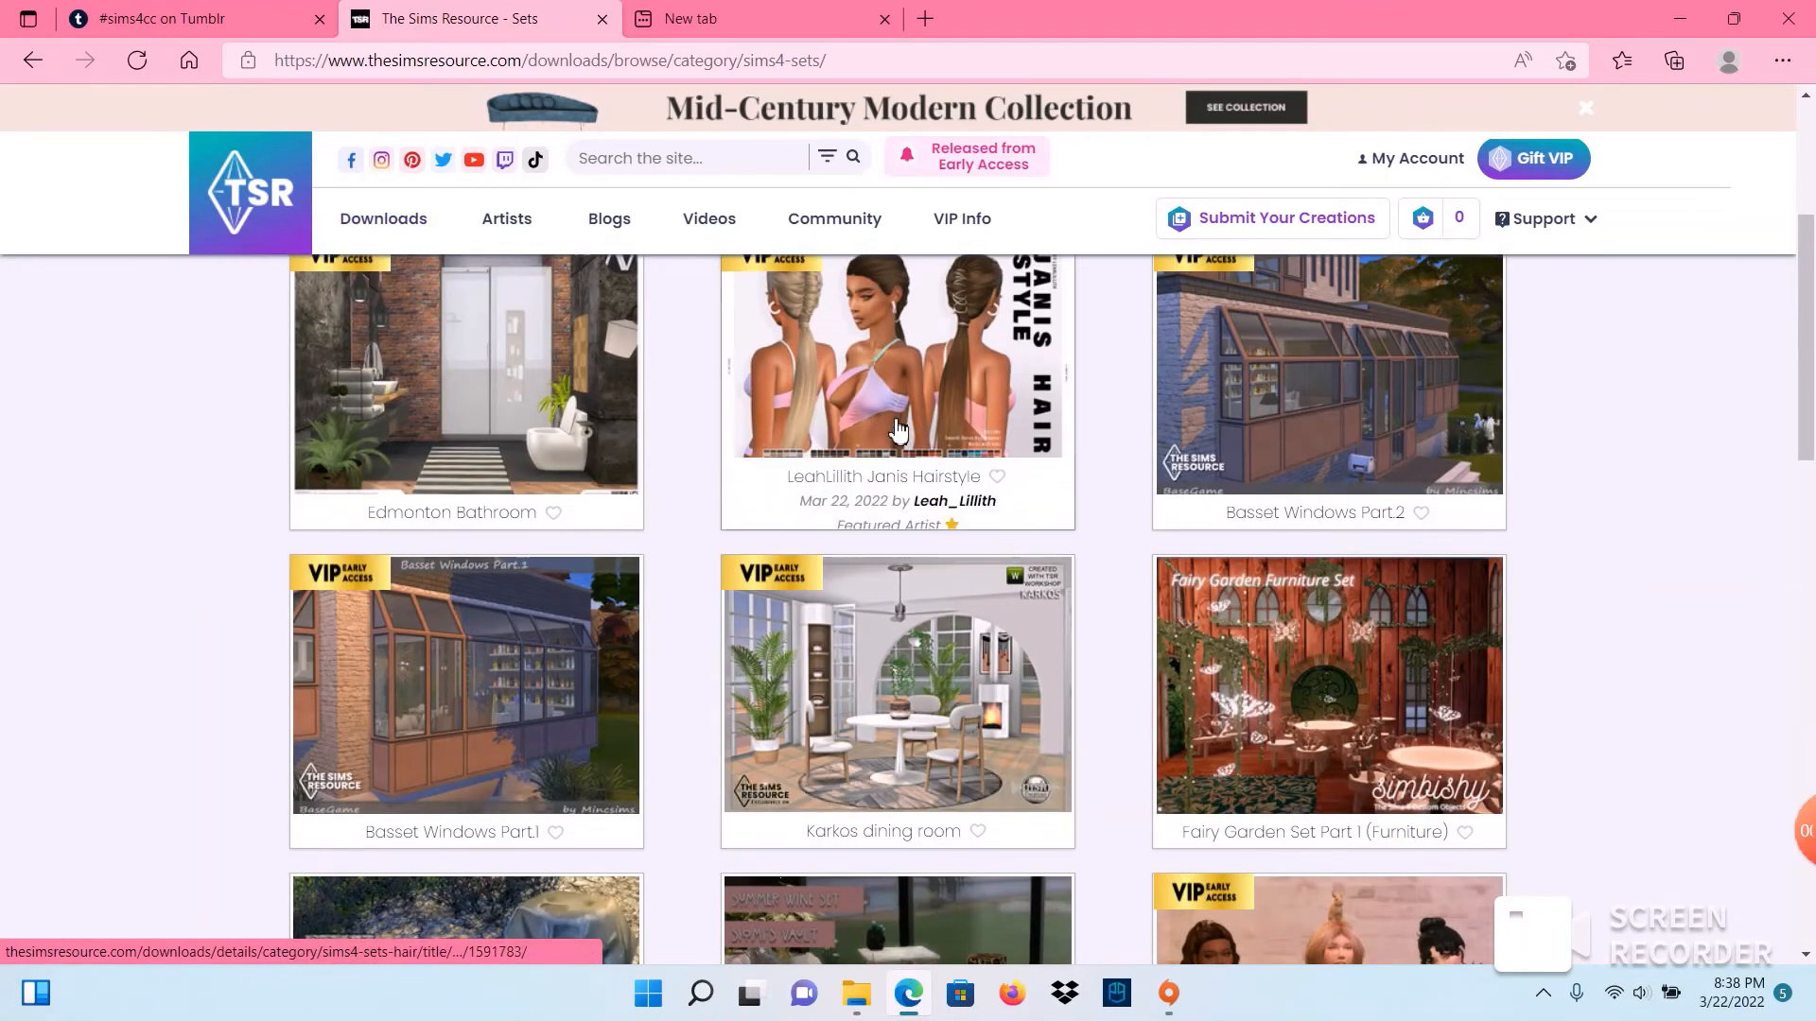
scroll(down, 3)
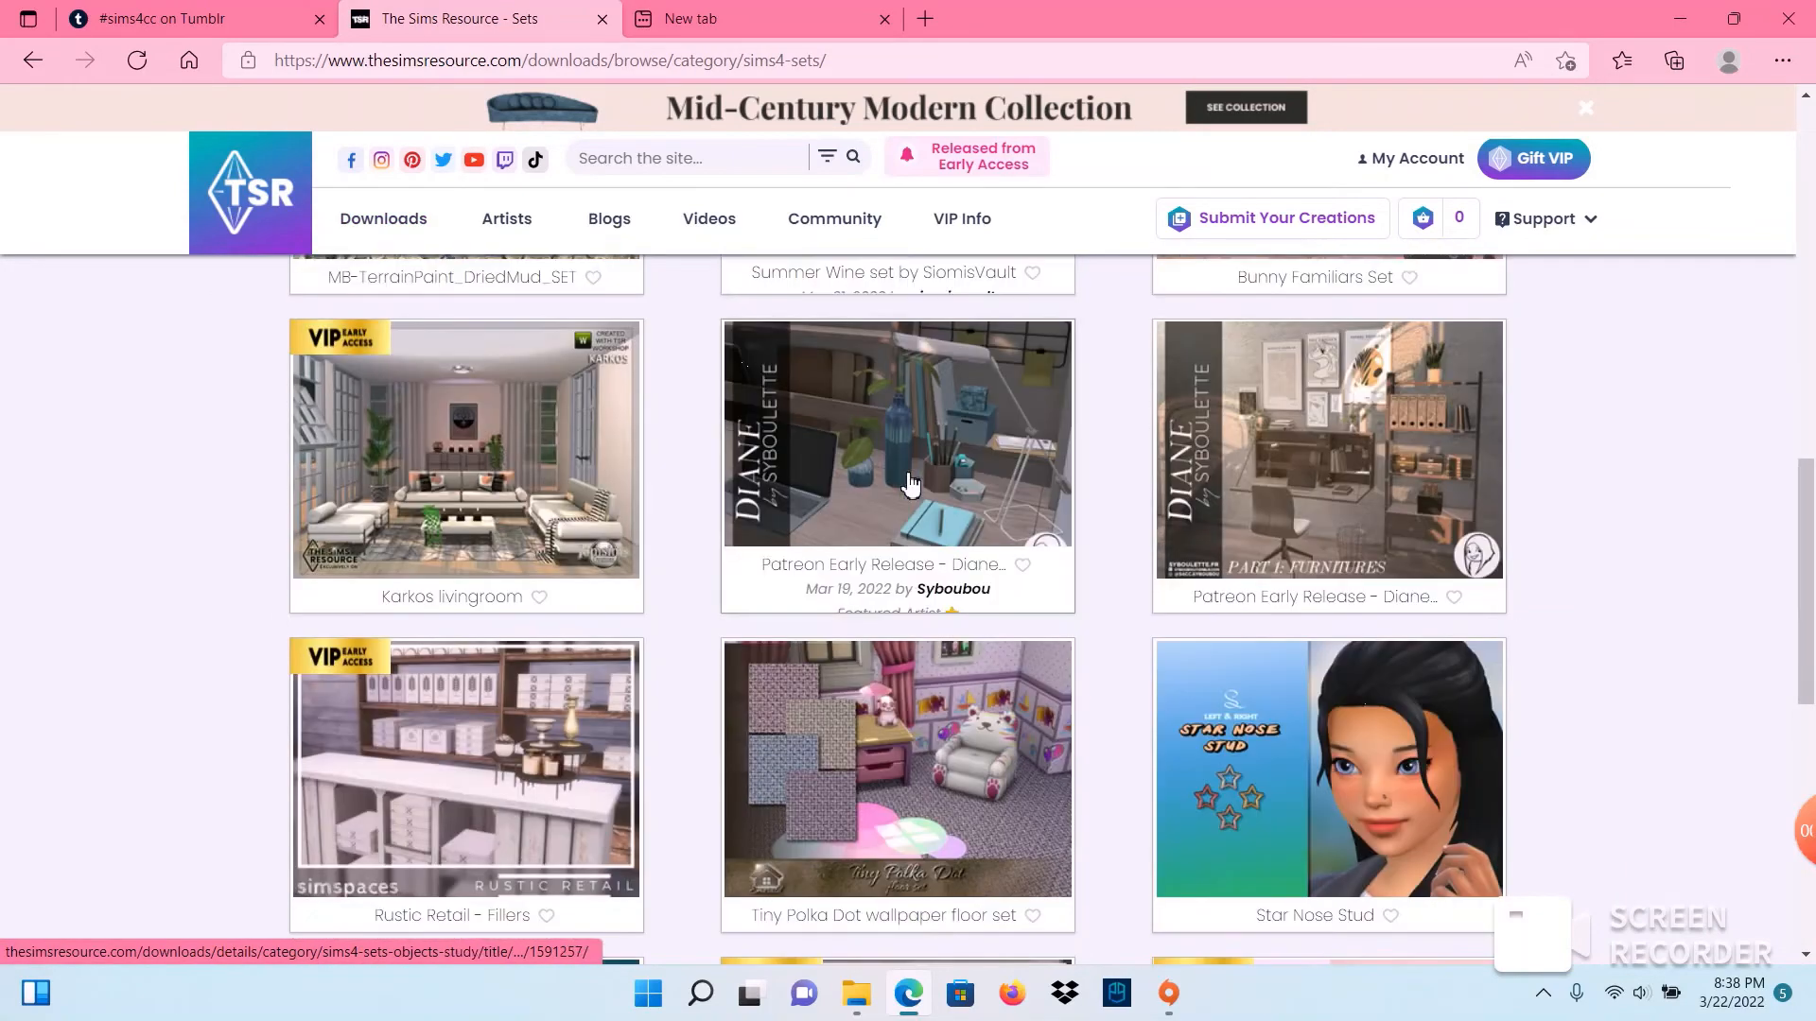
click(465, 450)
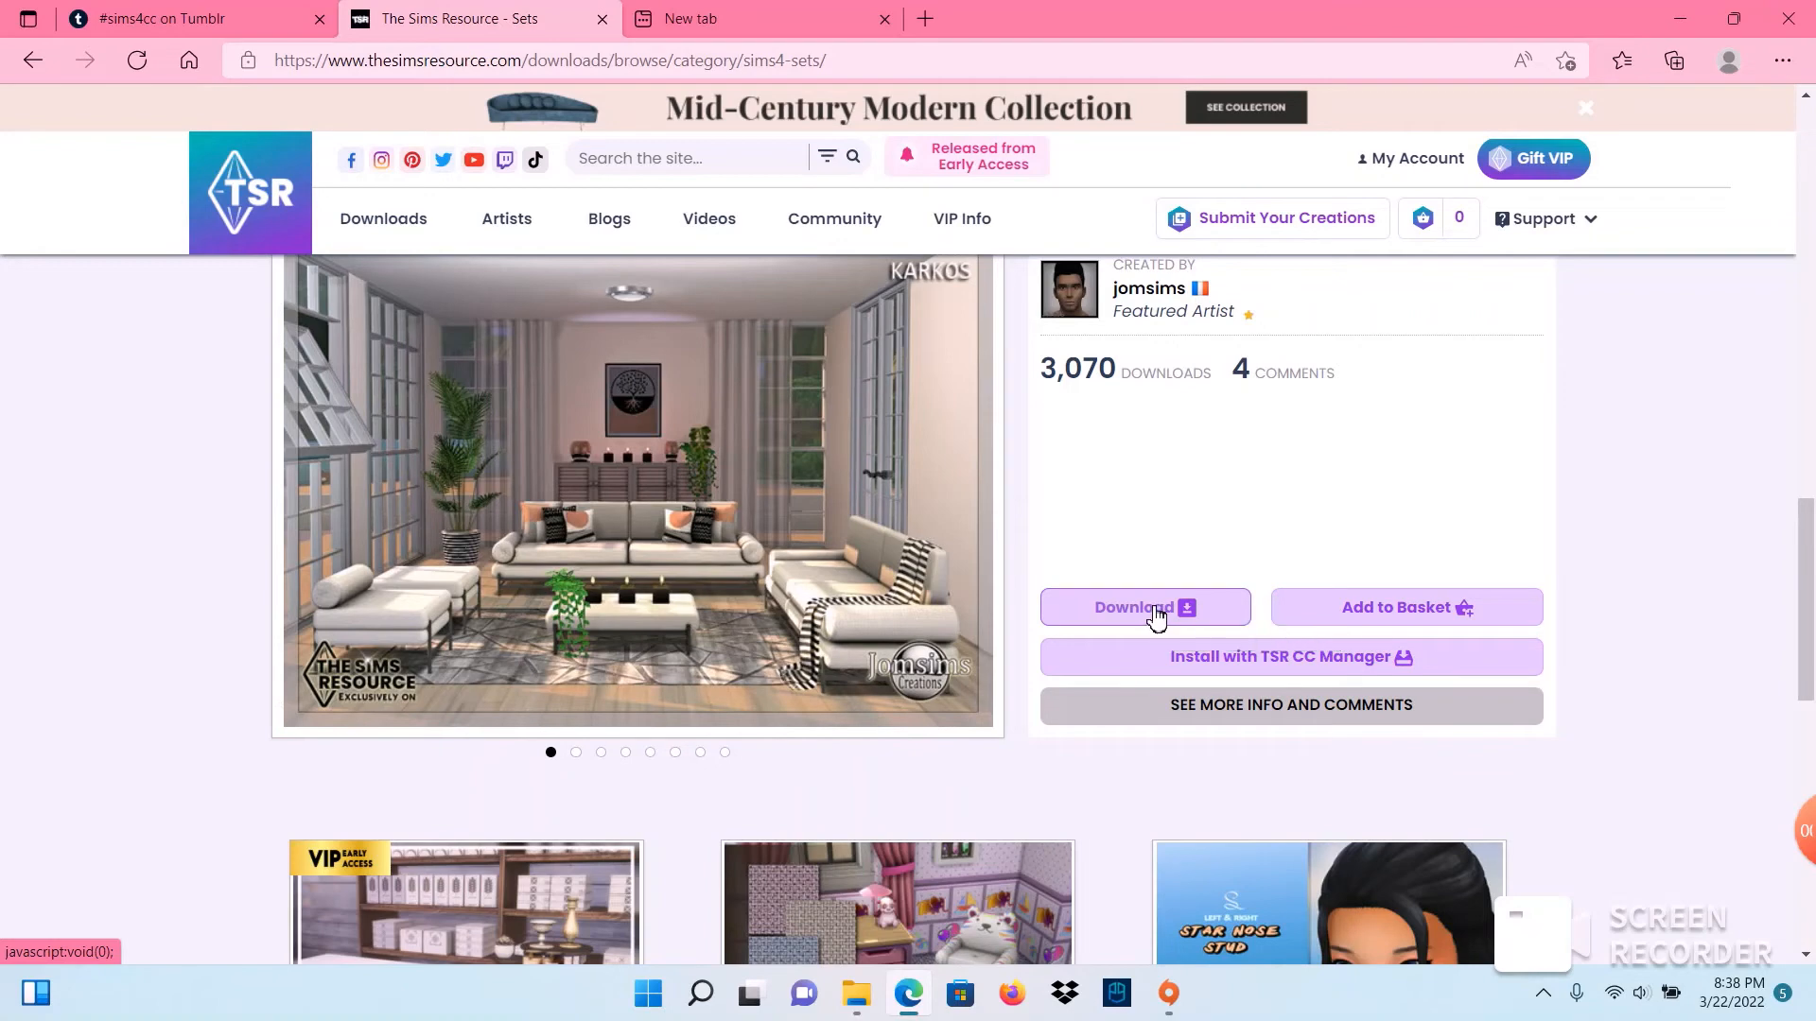
click(1144, 607)
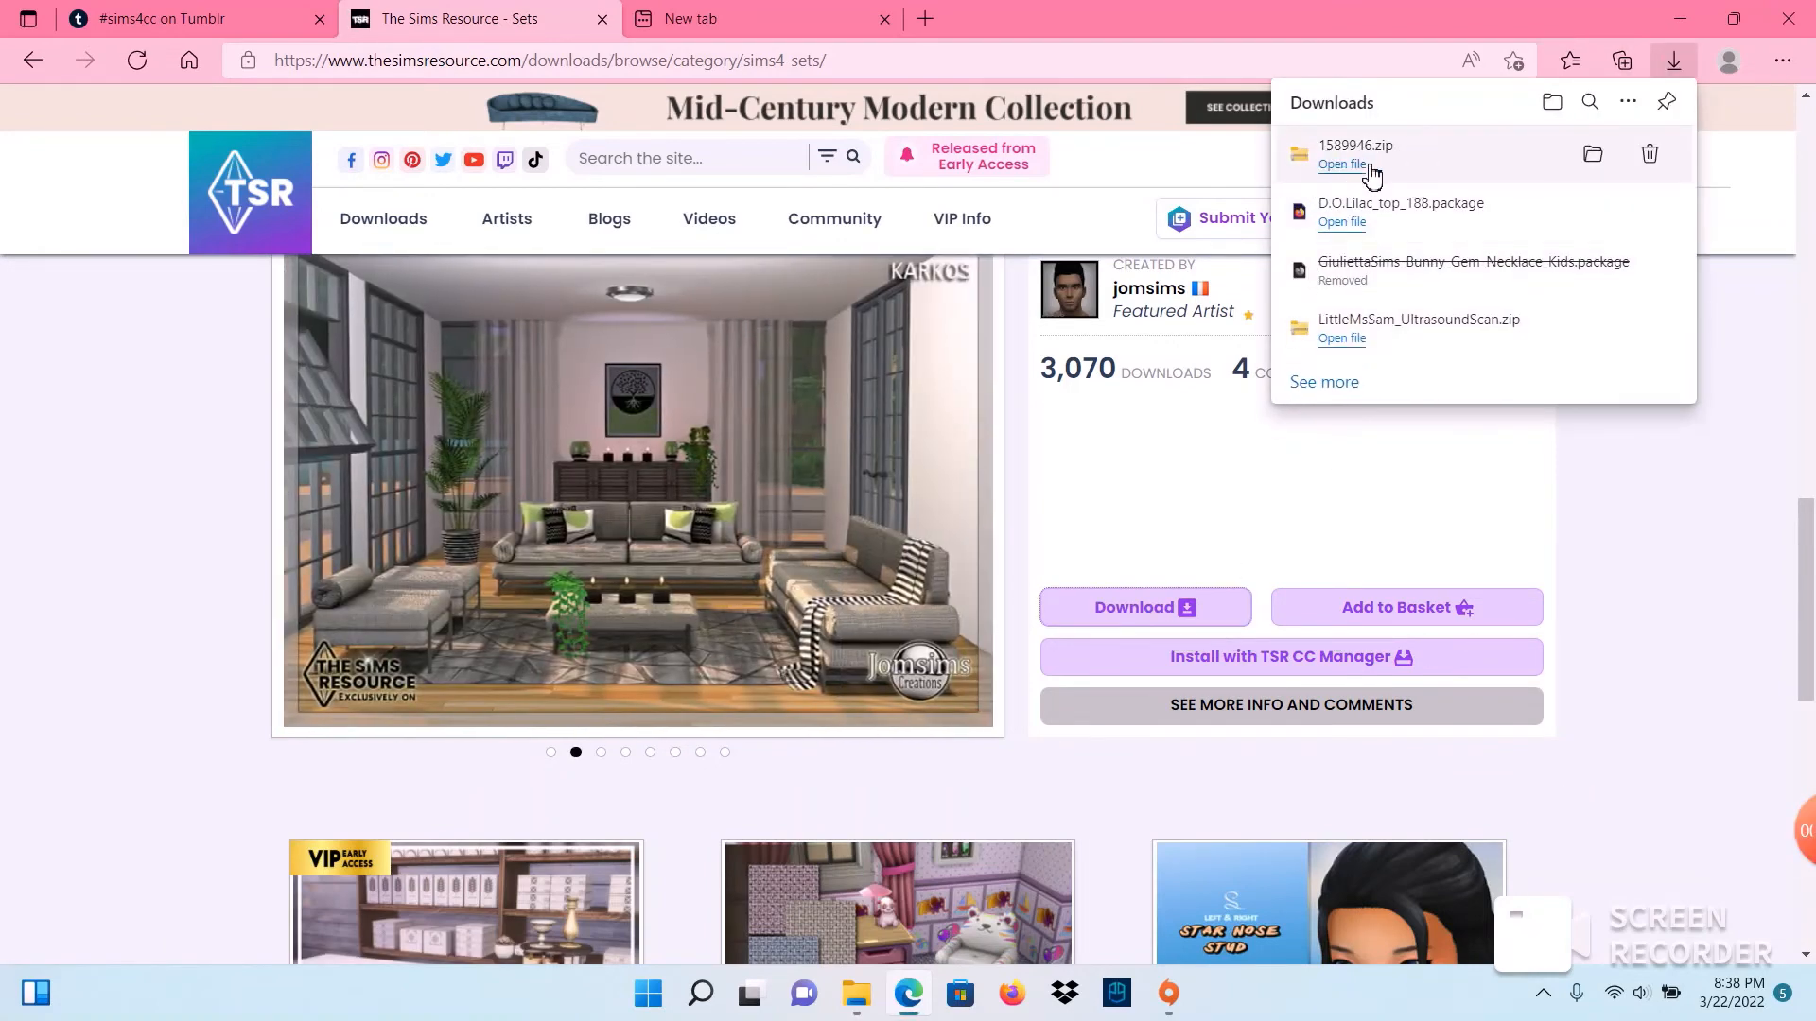
click(1593, 153)
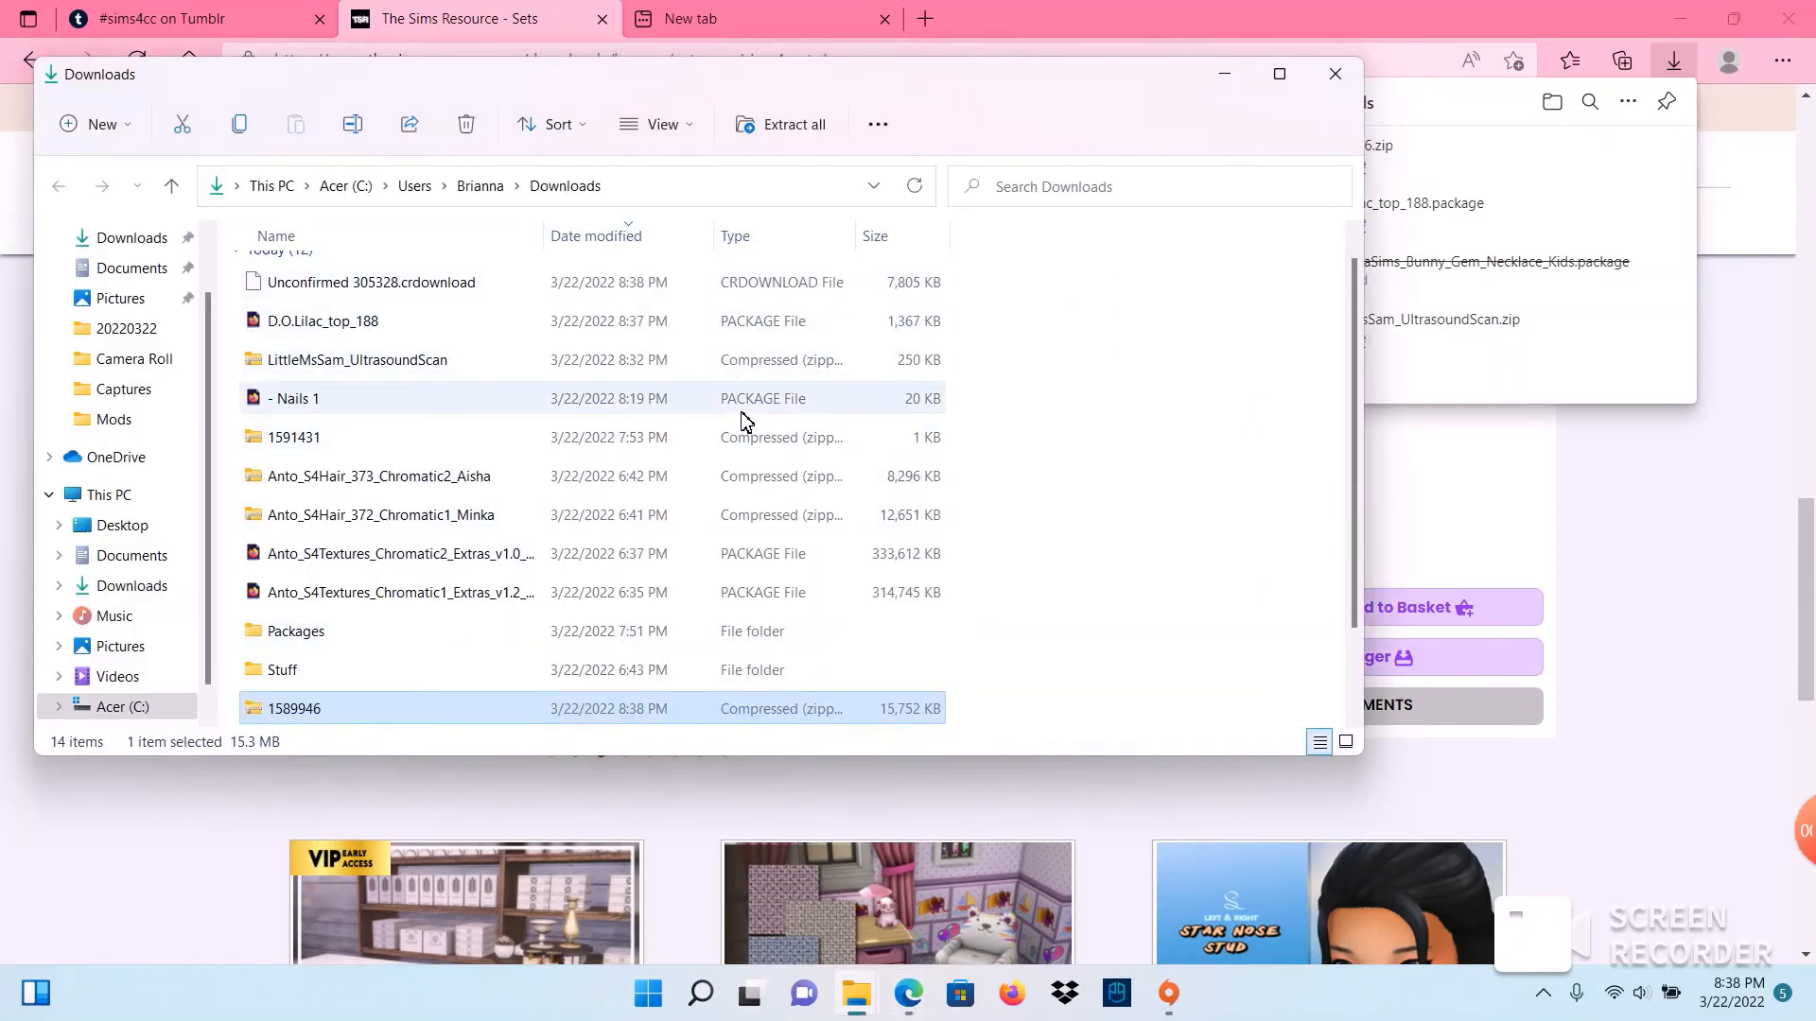
Step: Open the 1589946 zip in Downloads and select the Karkos blanket package file
scroll(down, 3)
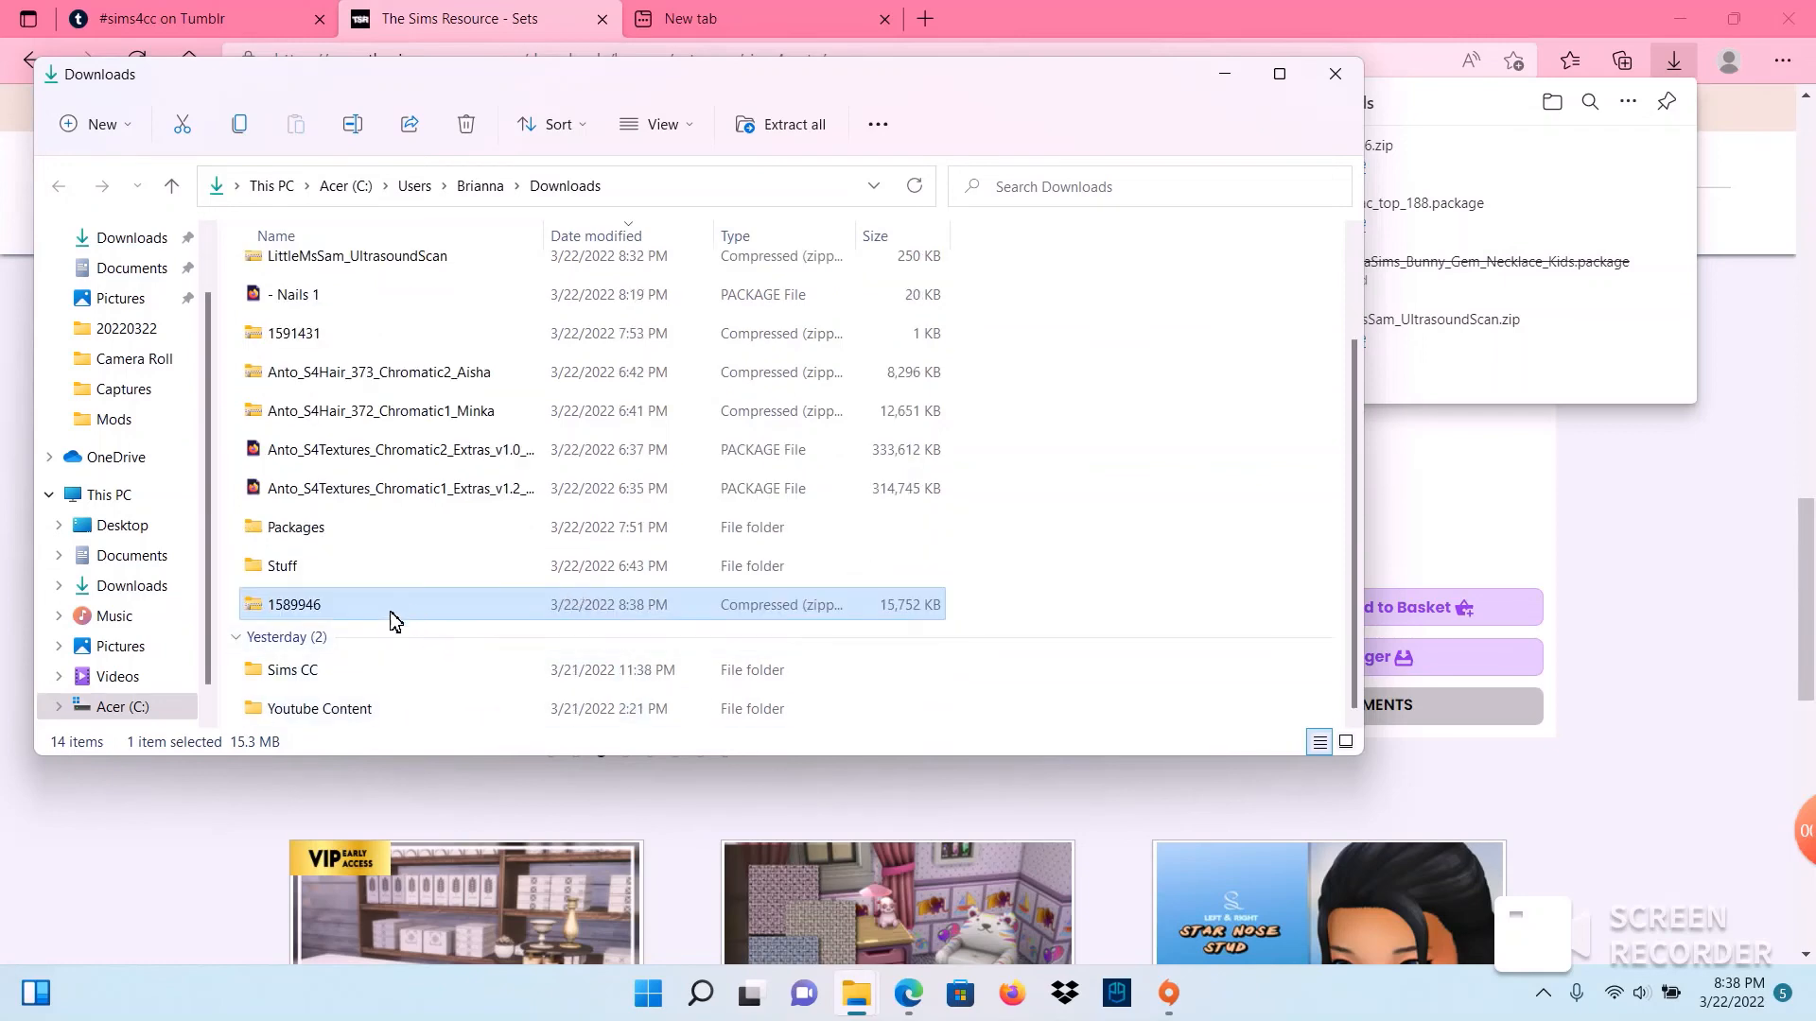
mouse_move(592, 659)
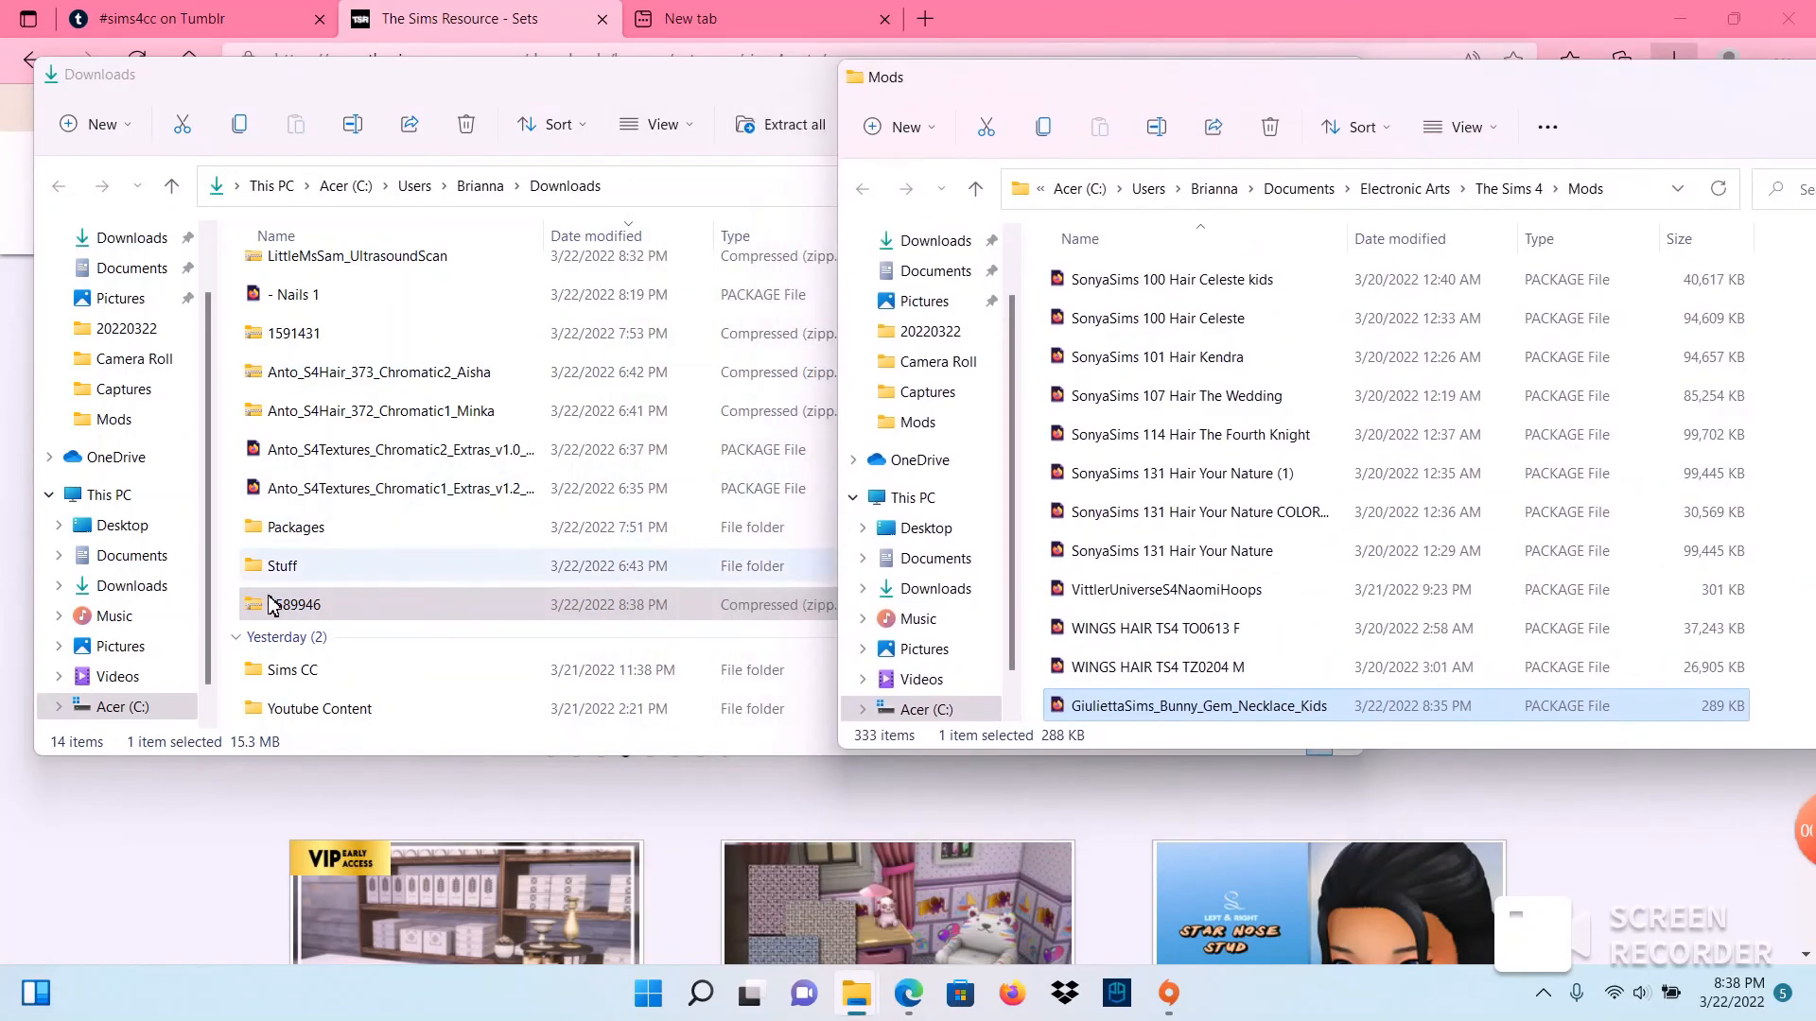
double_click(297, 604)
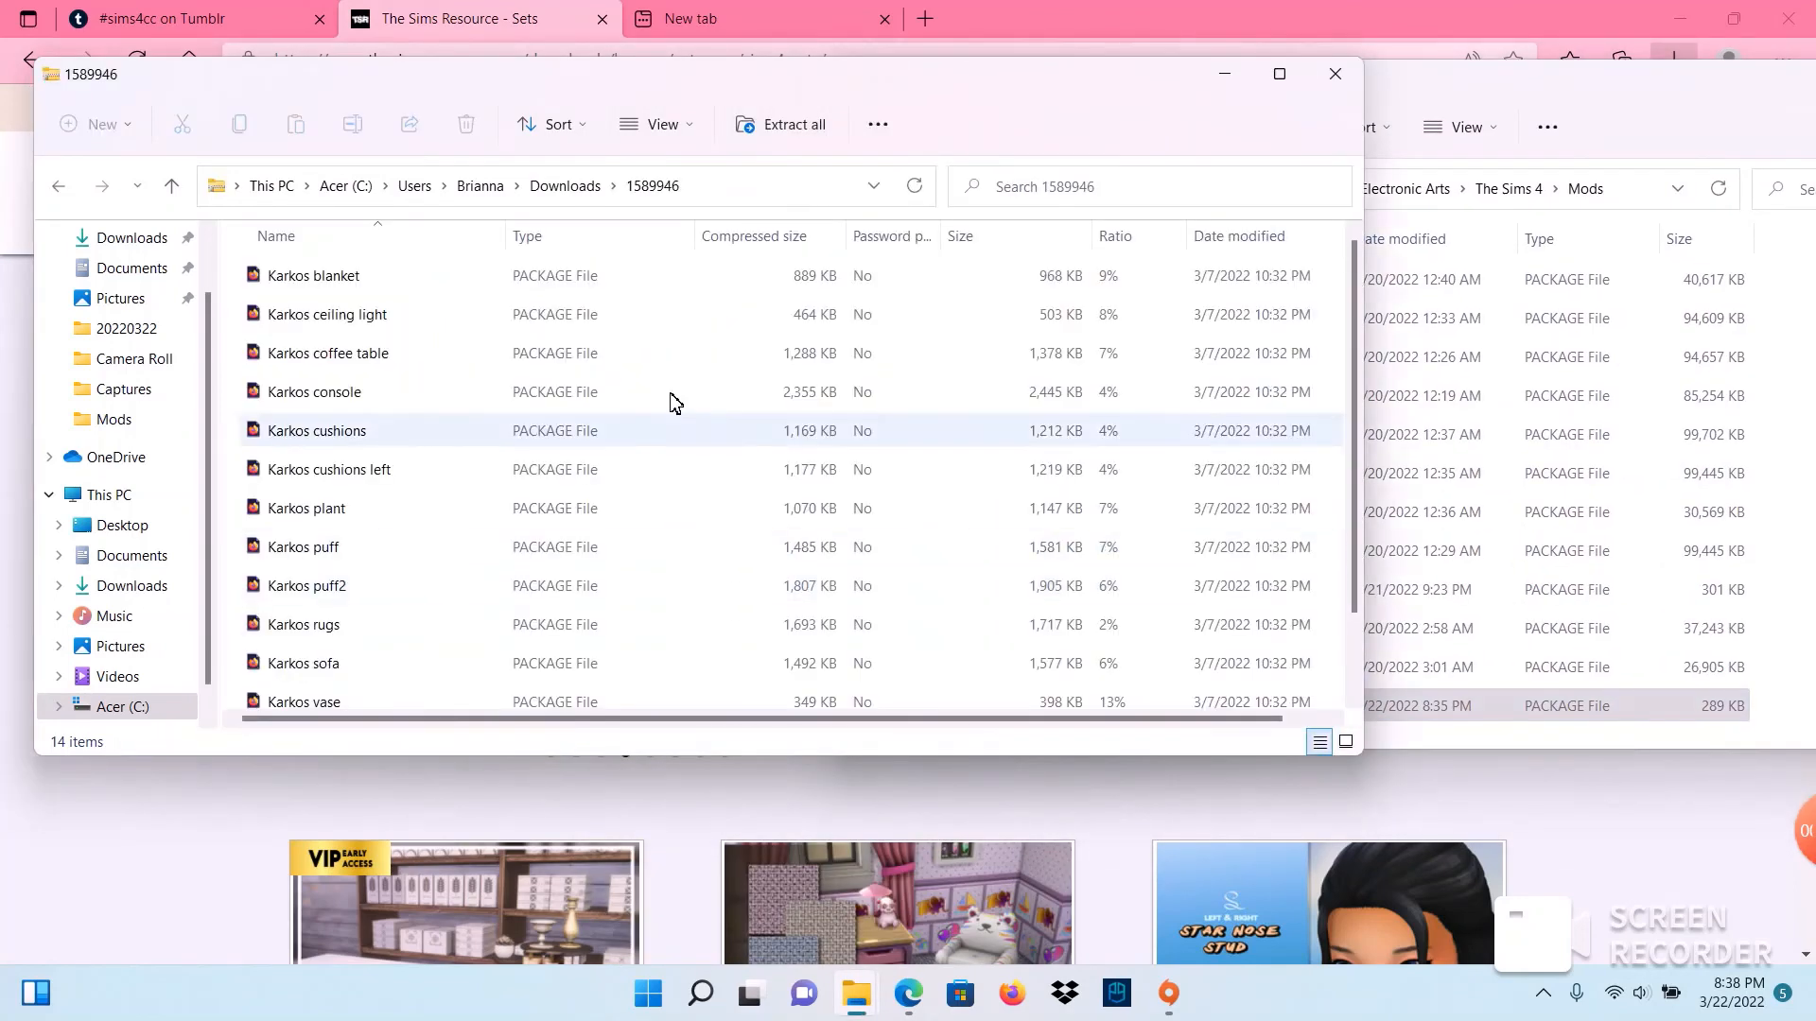
click(312, 276)
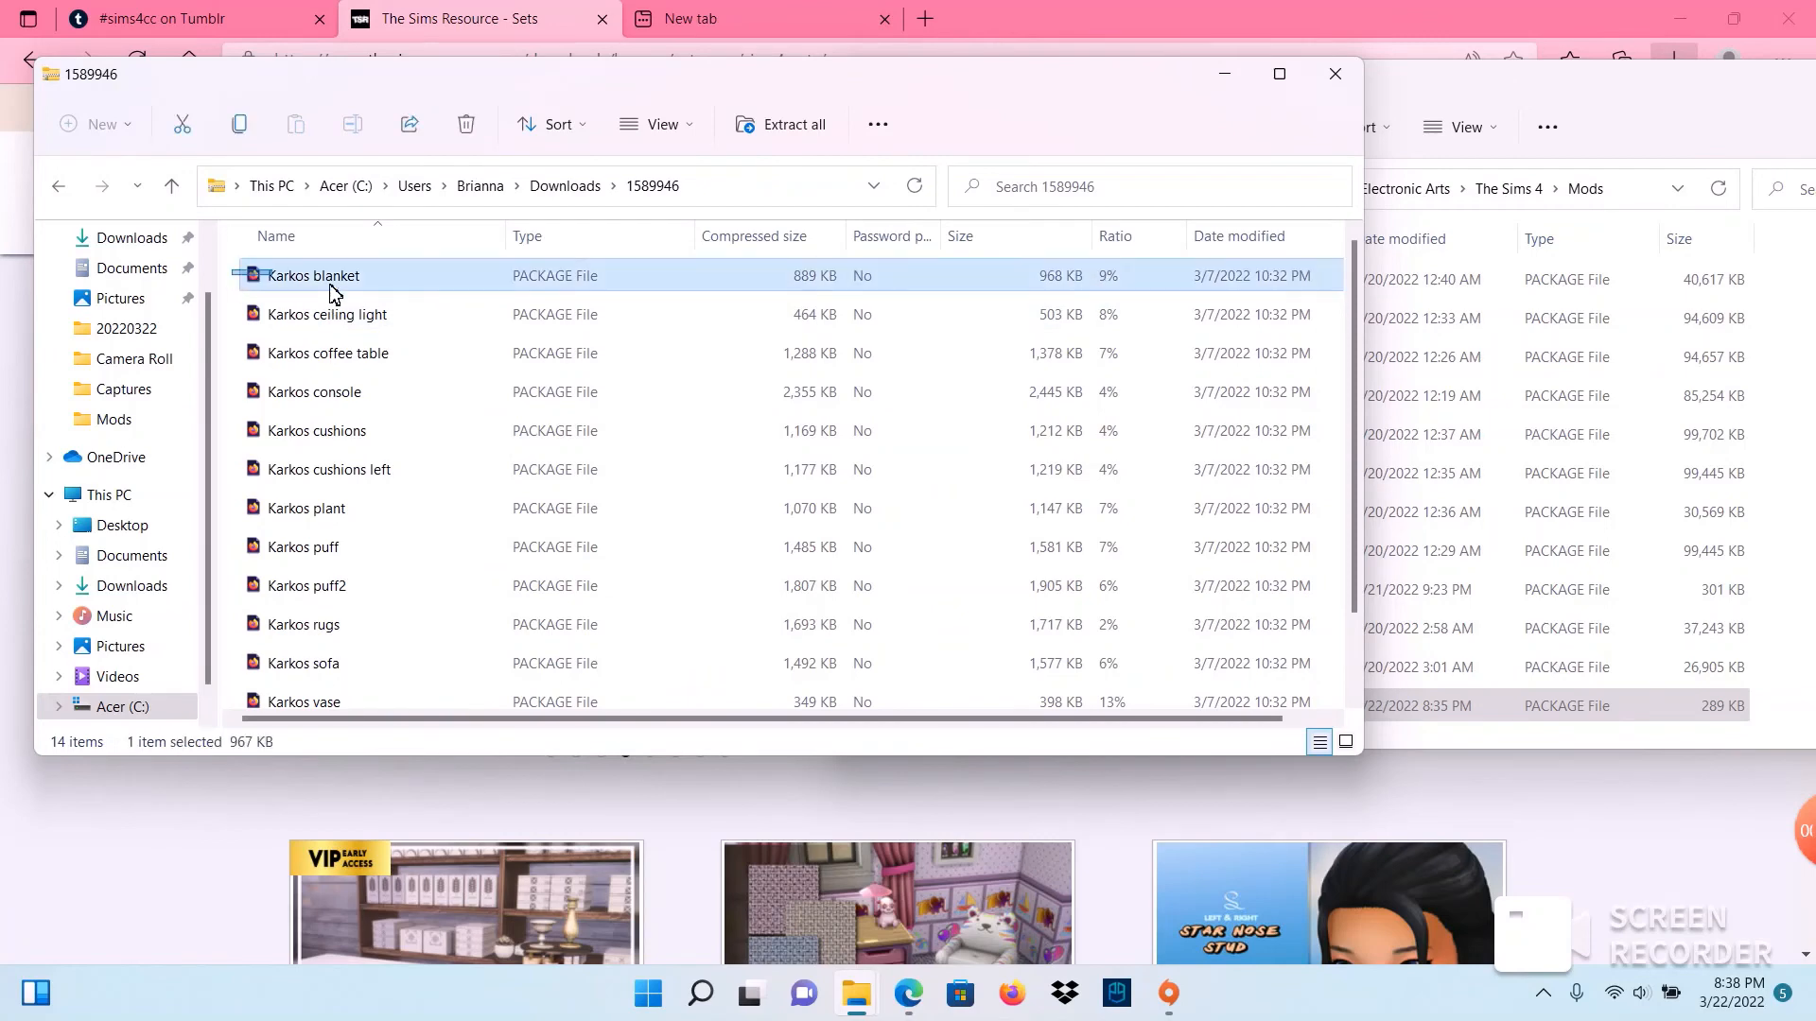